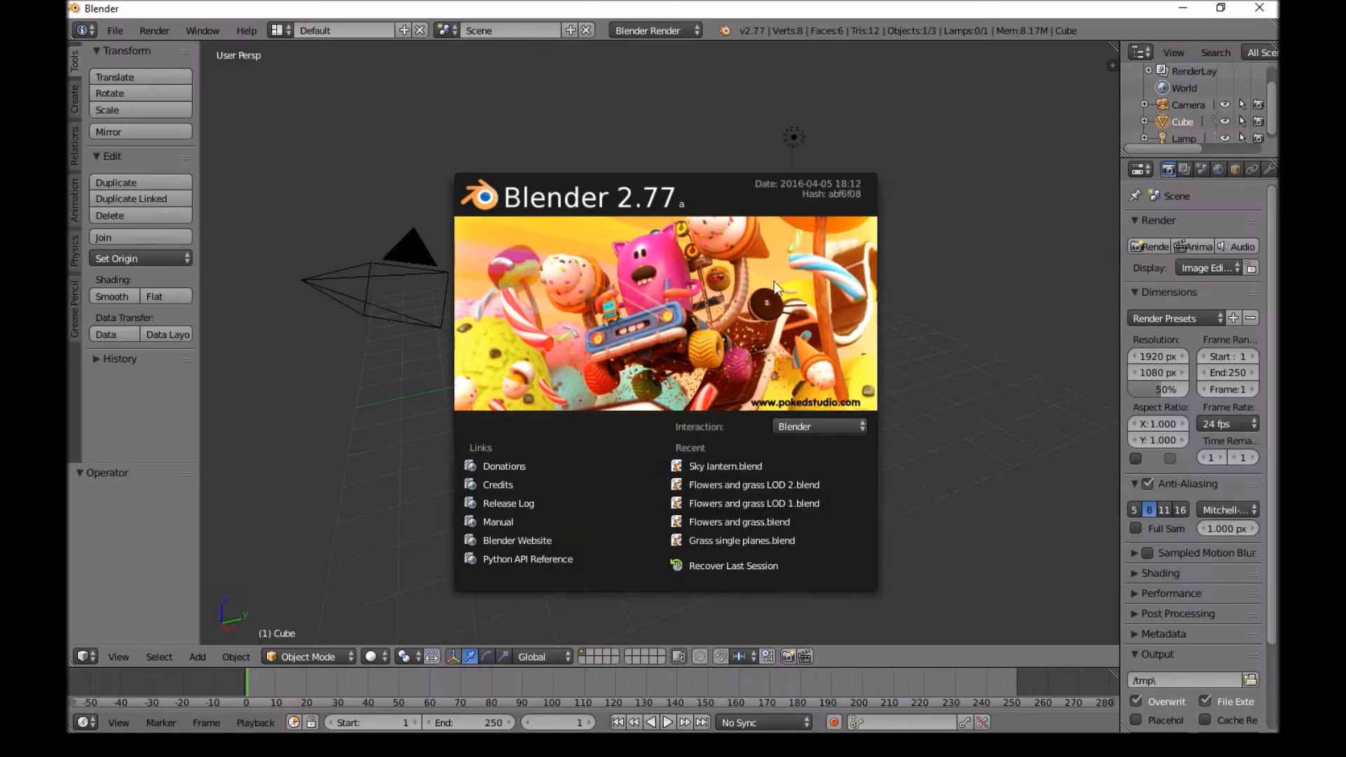
mouse_move(839, 150)
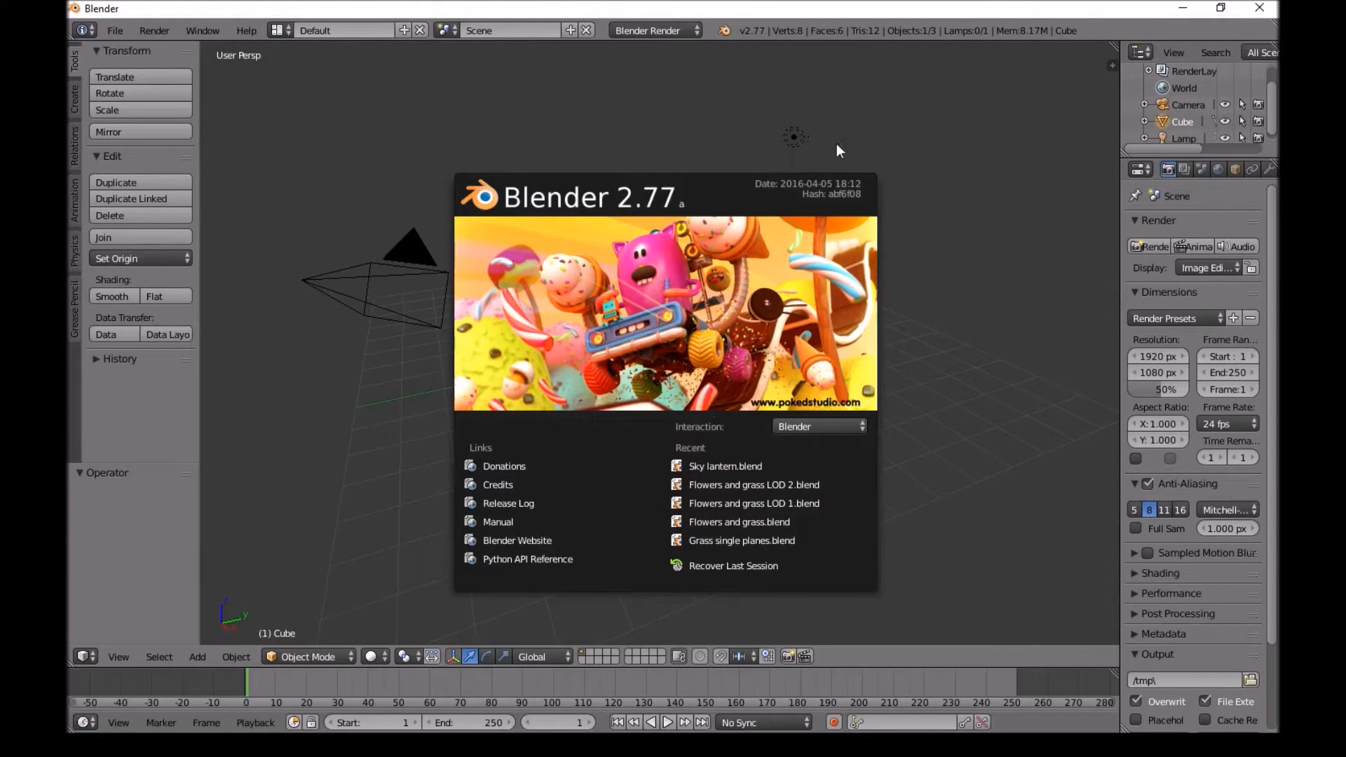
mouse_move(701, 95)
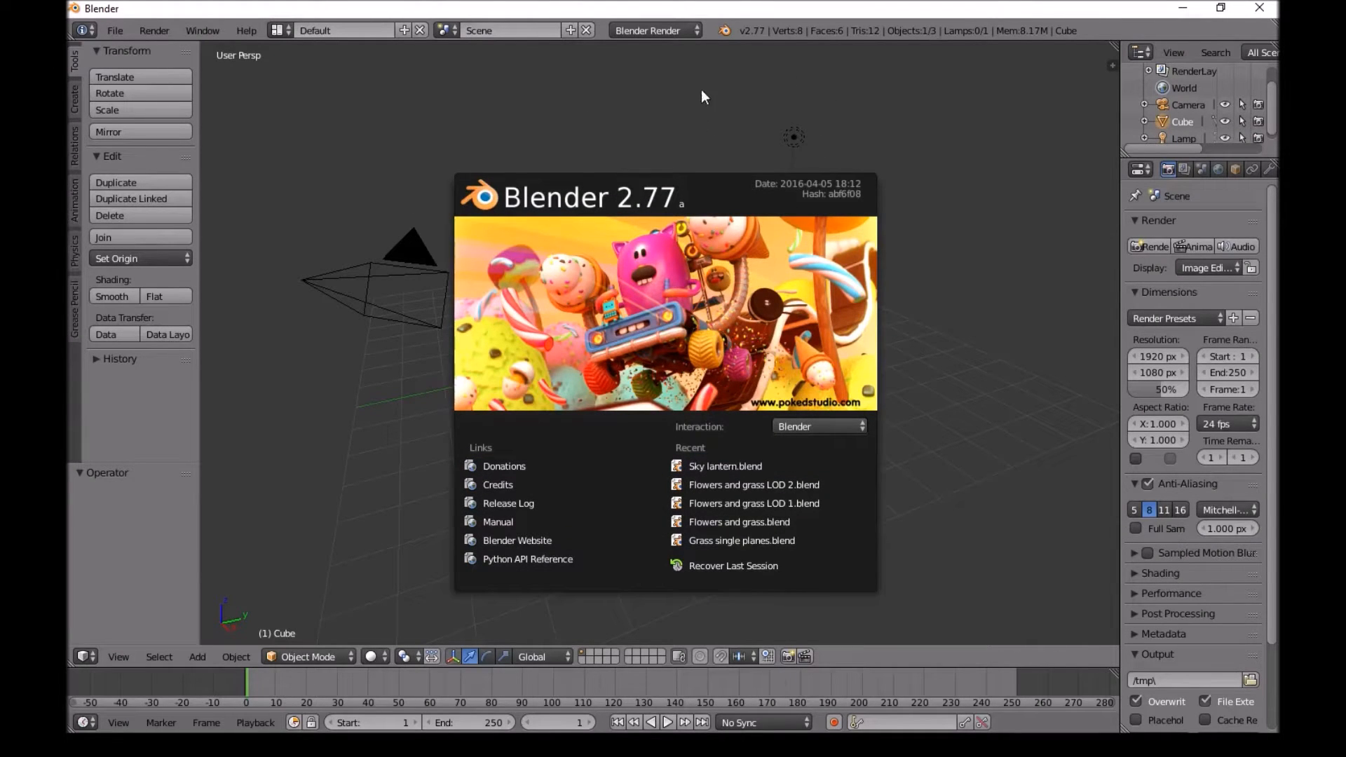
Dismiss the splash screen and delete the default cube, camera and lamp.
click(369, 232)
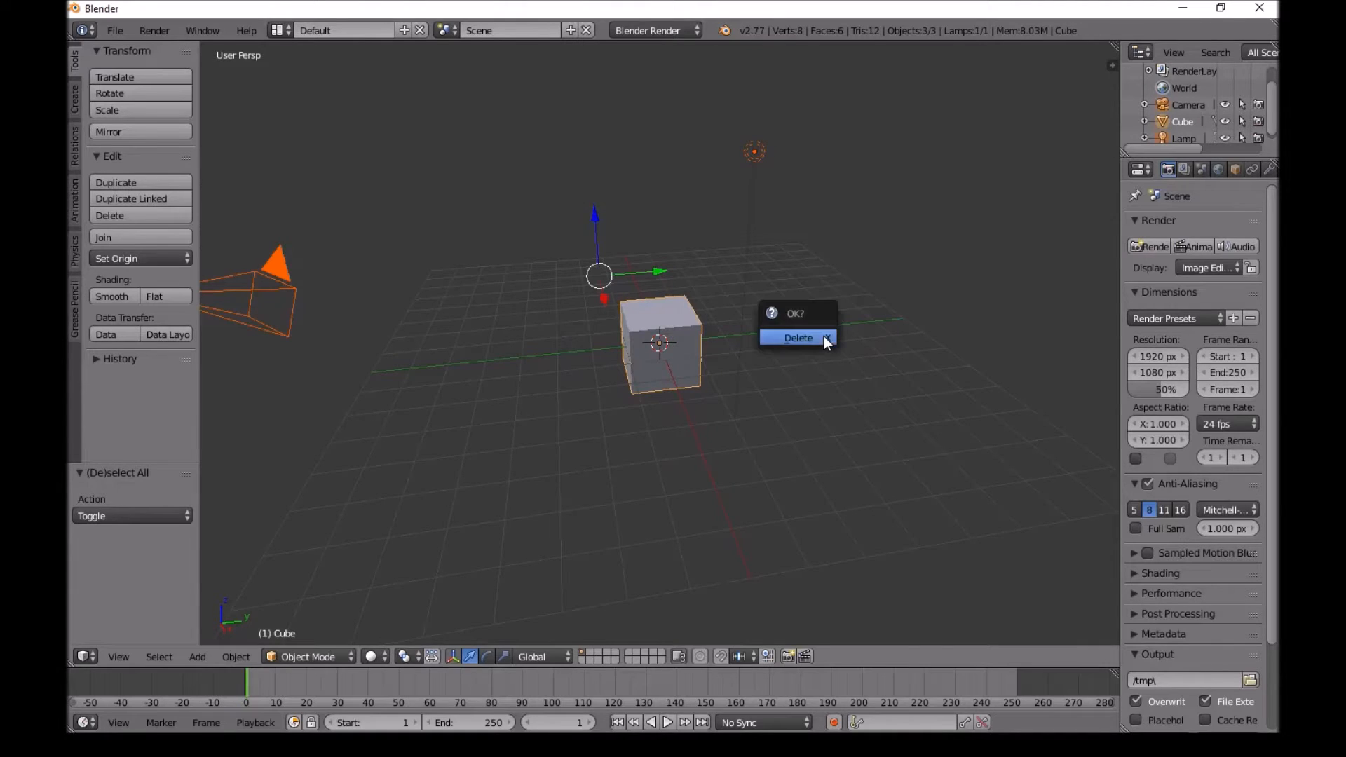
click(797, 338)
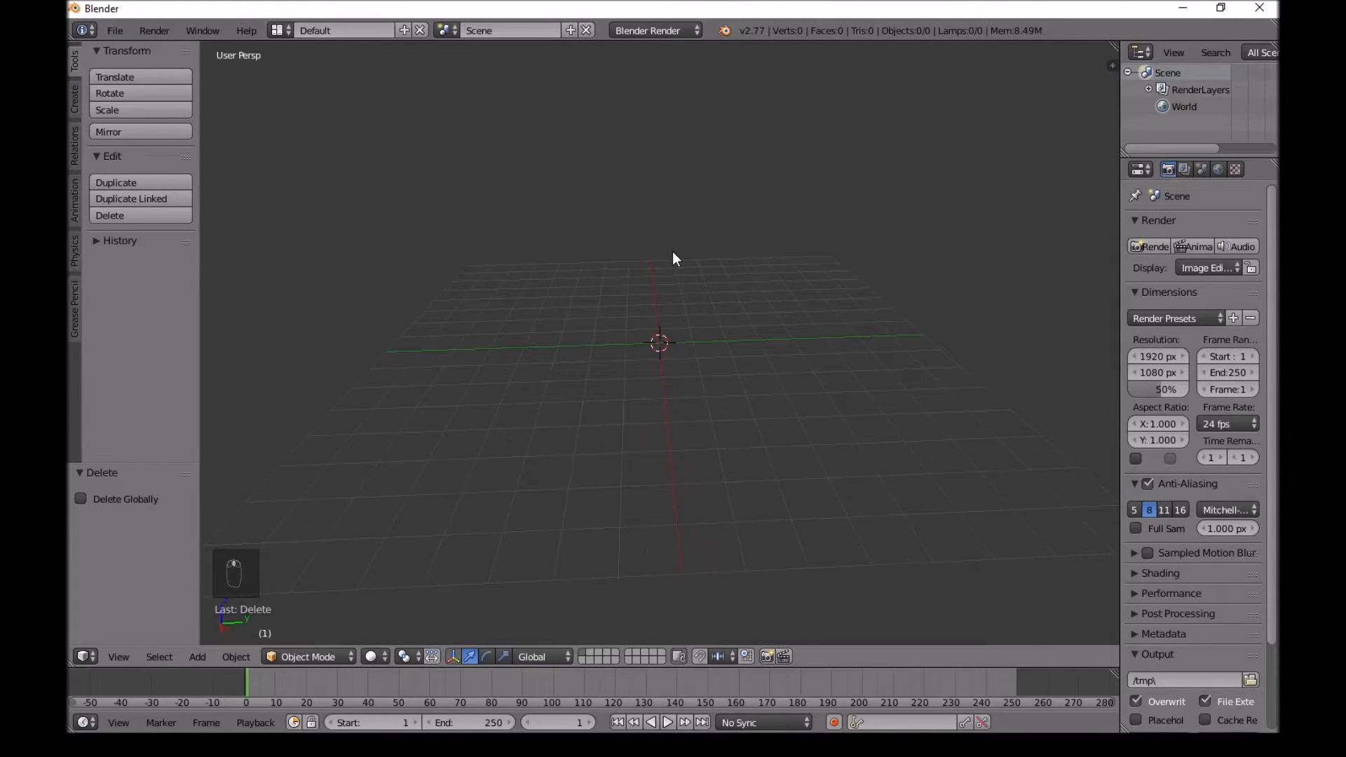
Add a circle mesh with its vertex count set to 12.
key(shift+a)
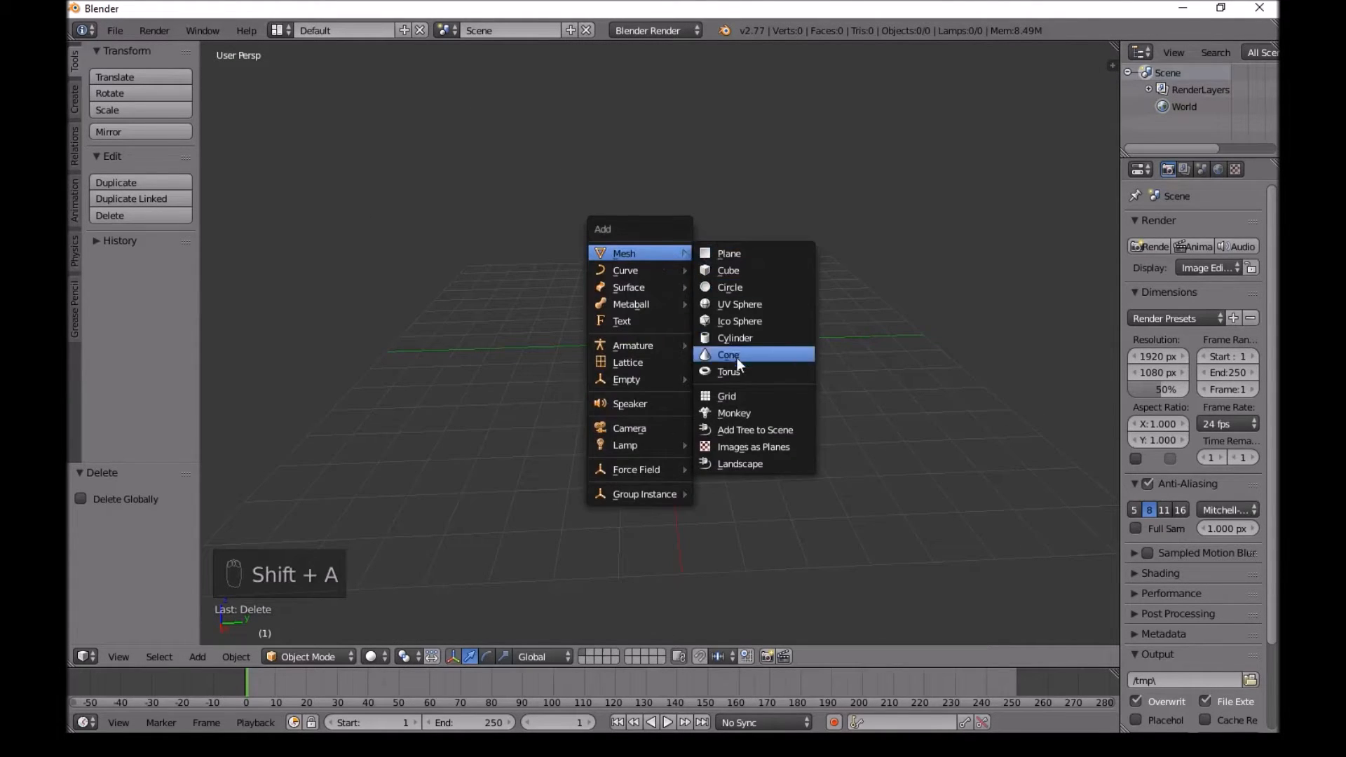
click(729, 287)
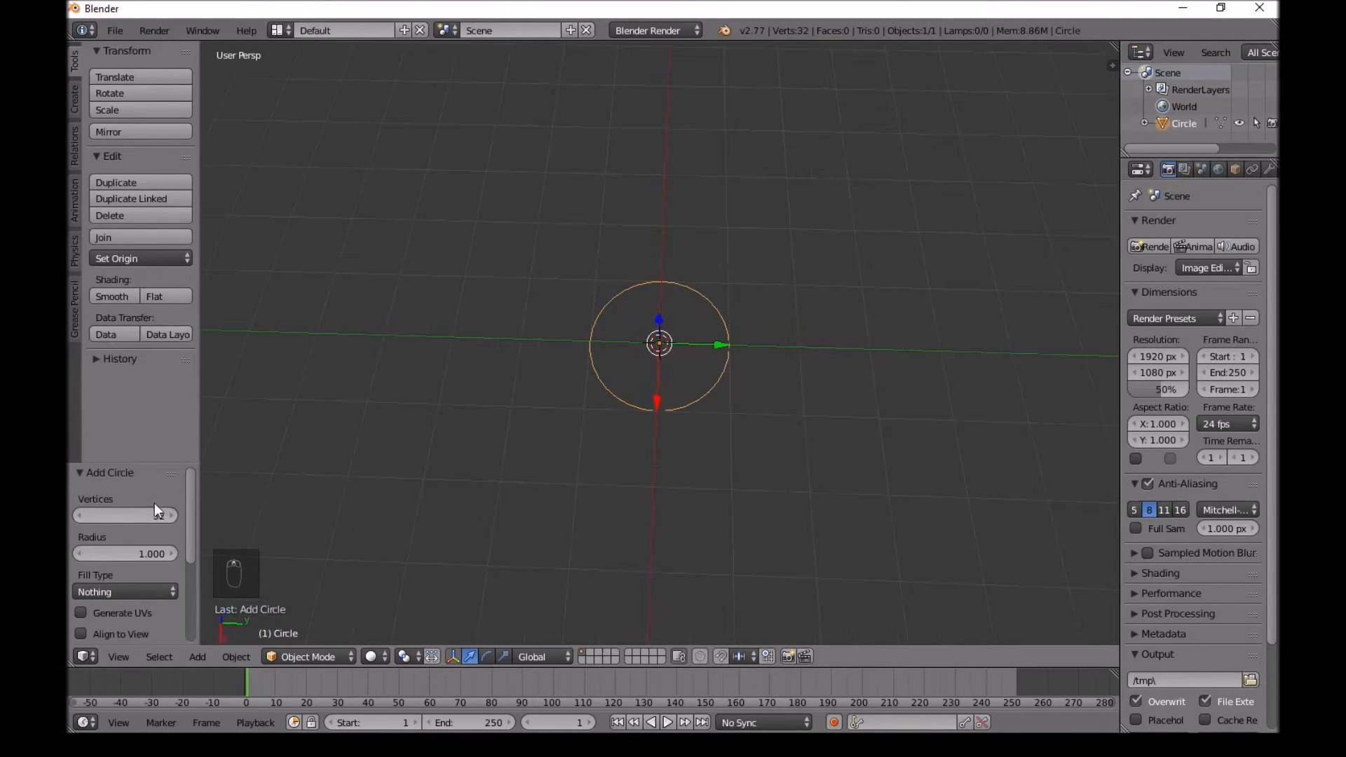
click(125, 515)
text(12)
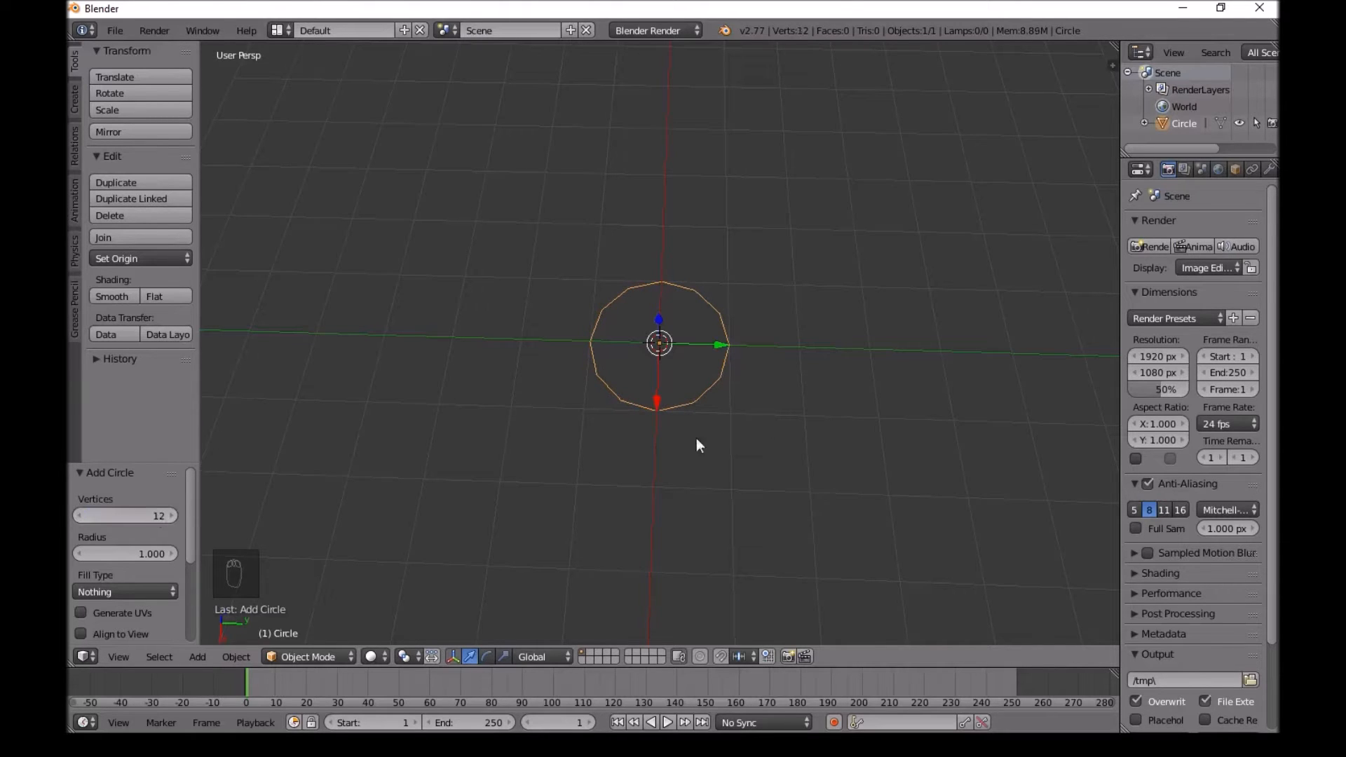
Extrude the ring upward into walls, fill the top face, and shade the cylinder smooth.
key(Tab)
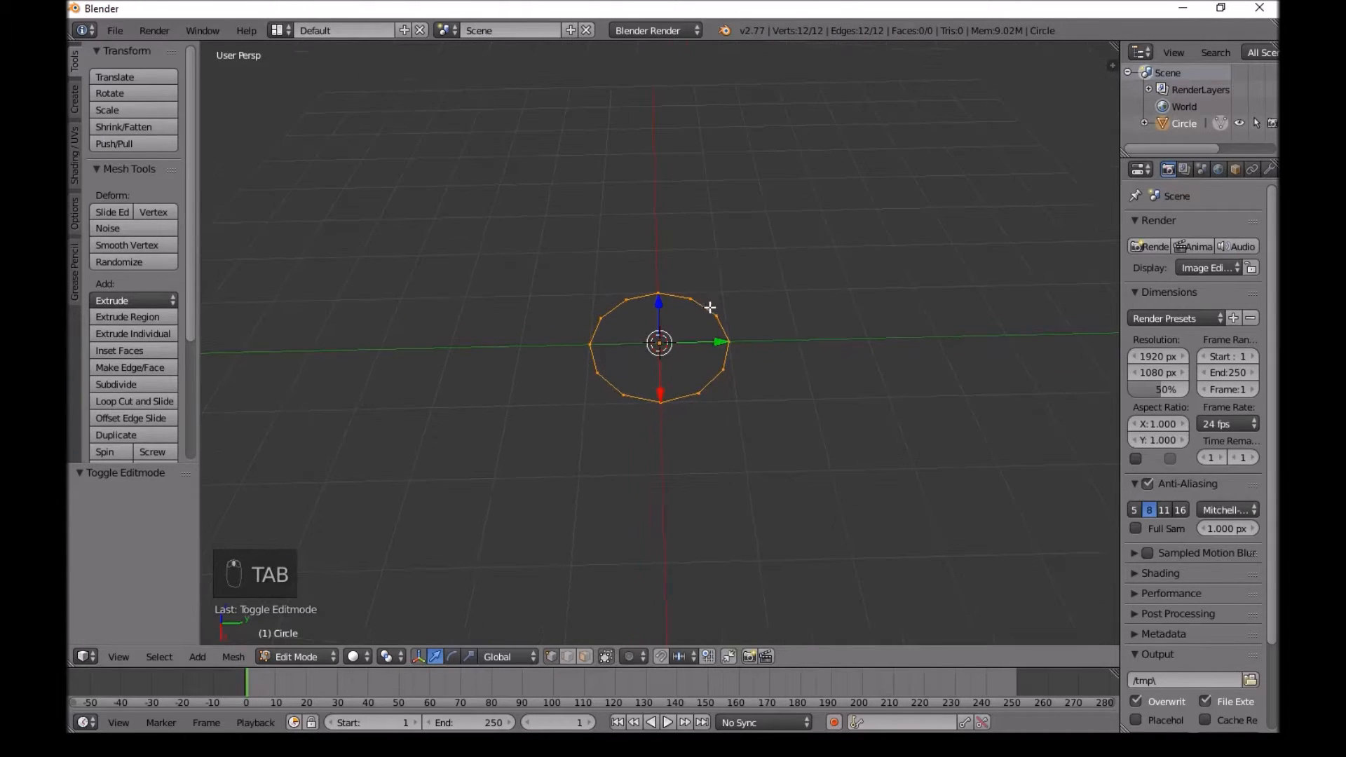
key(e)
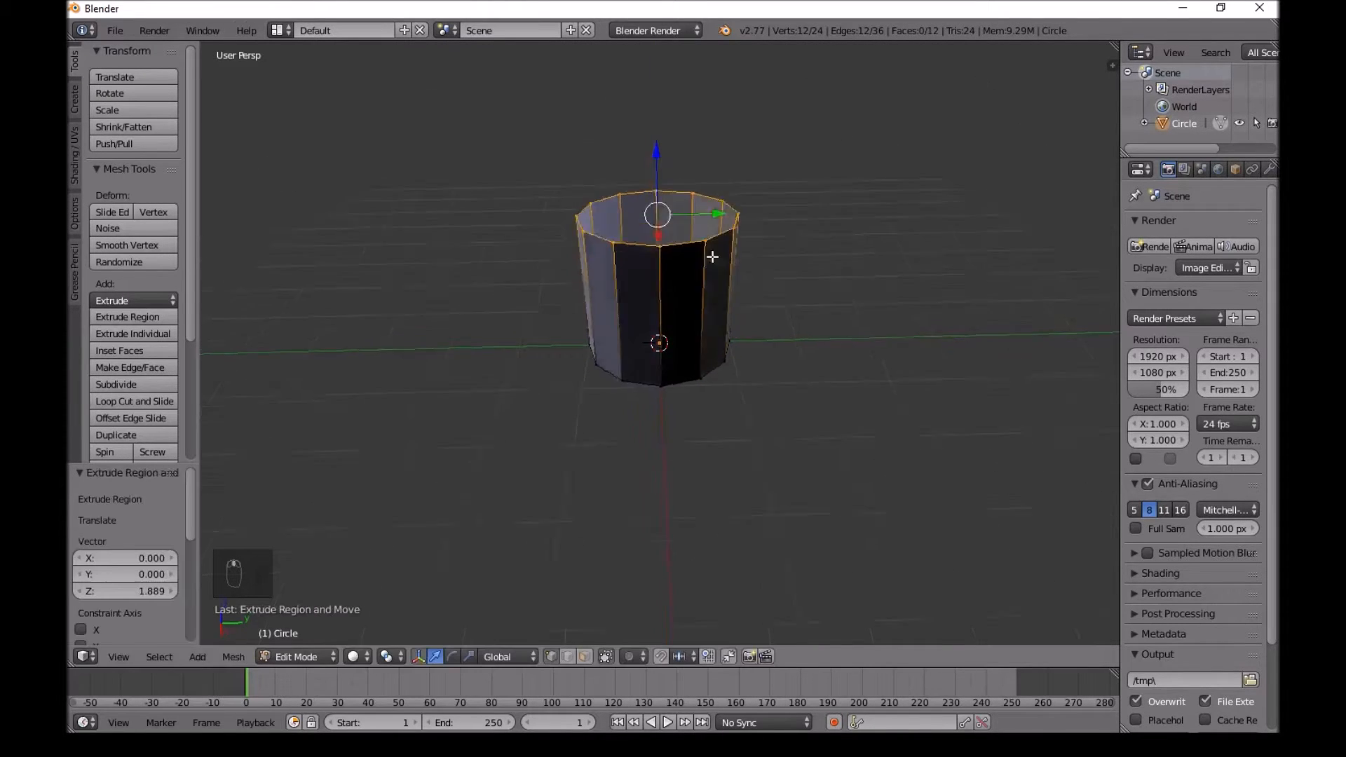
key(f)
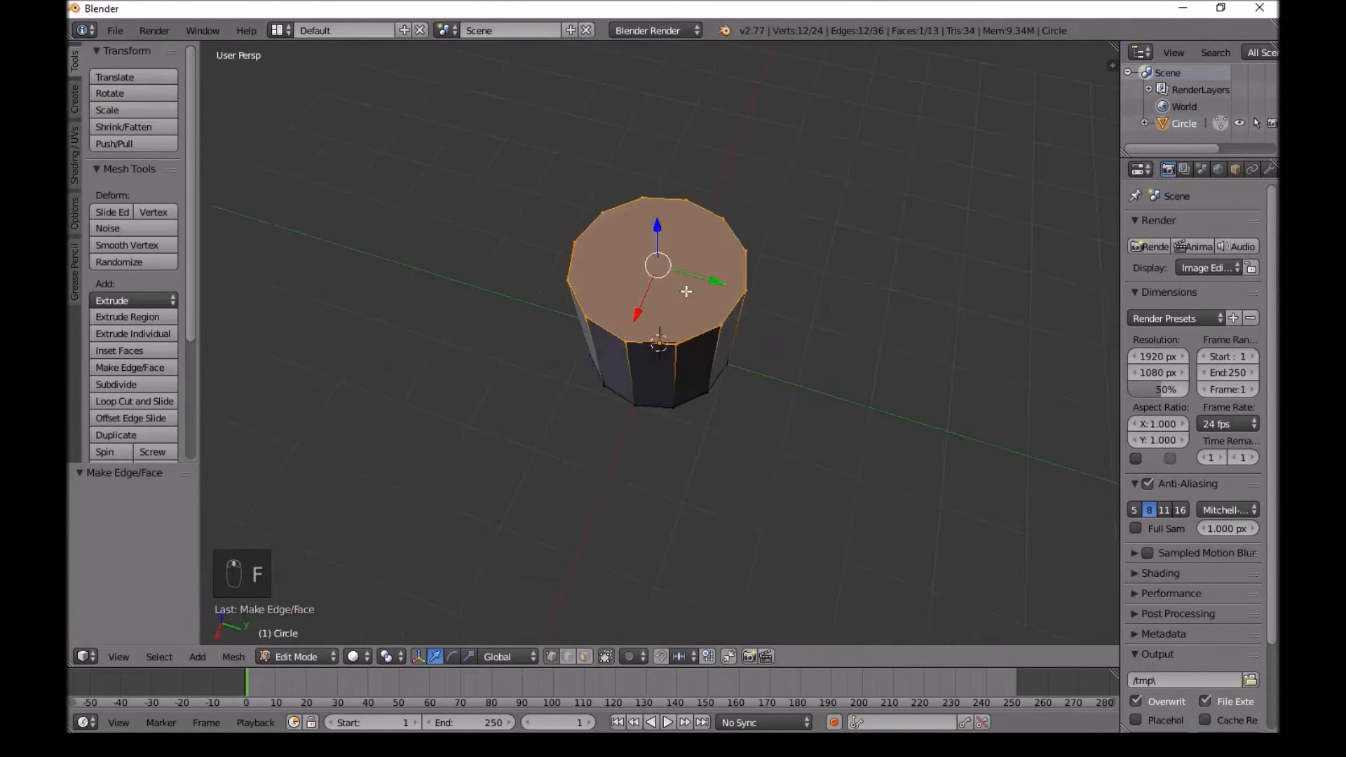
key(Tab)
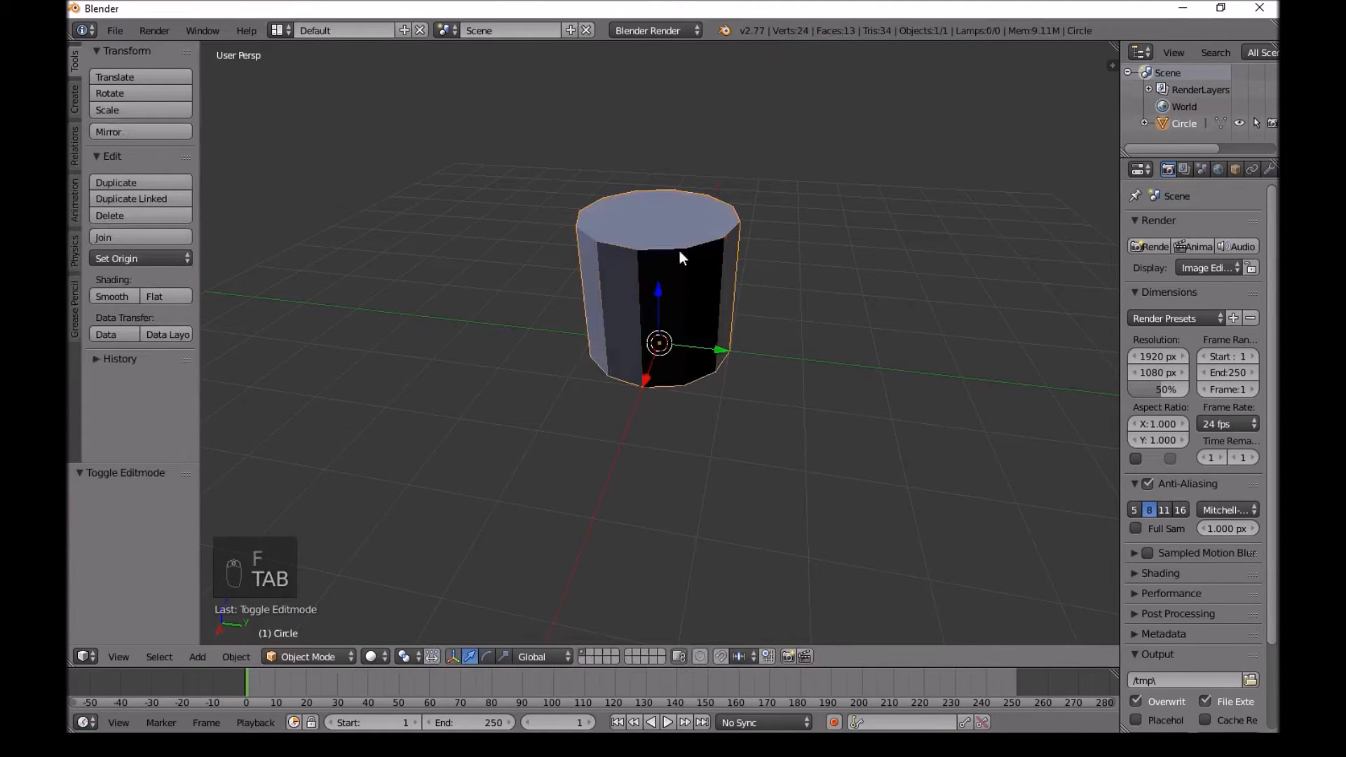
key(Tab)
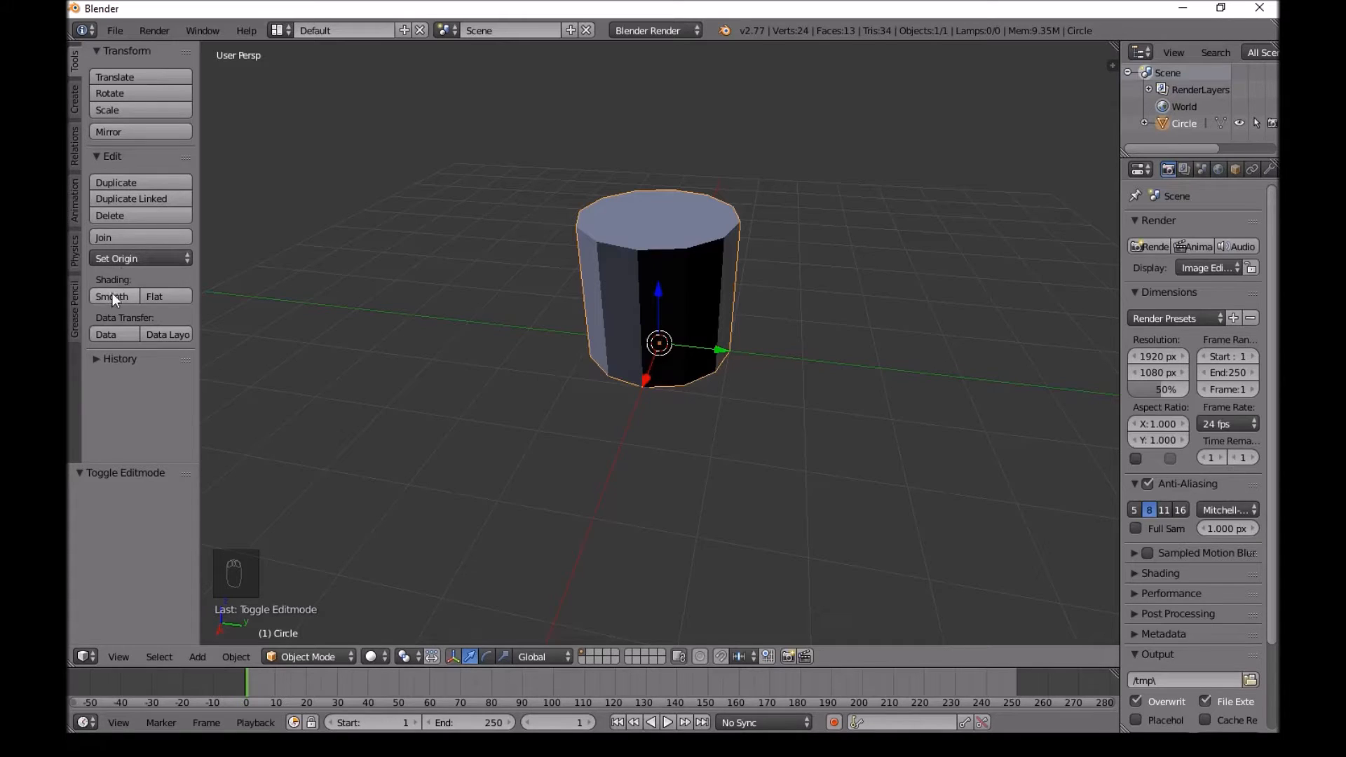
click(112, 296)
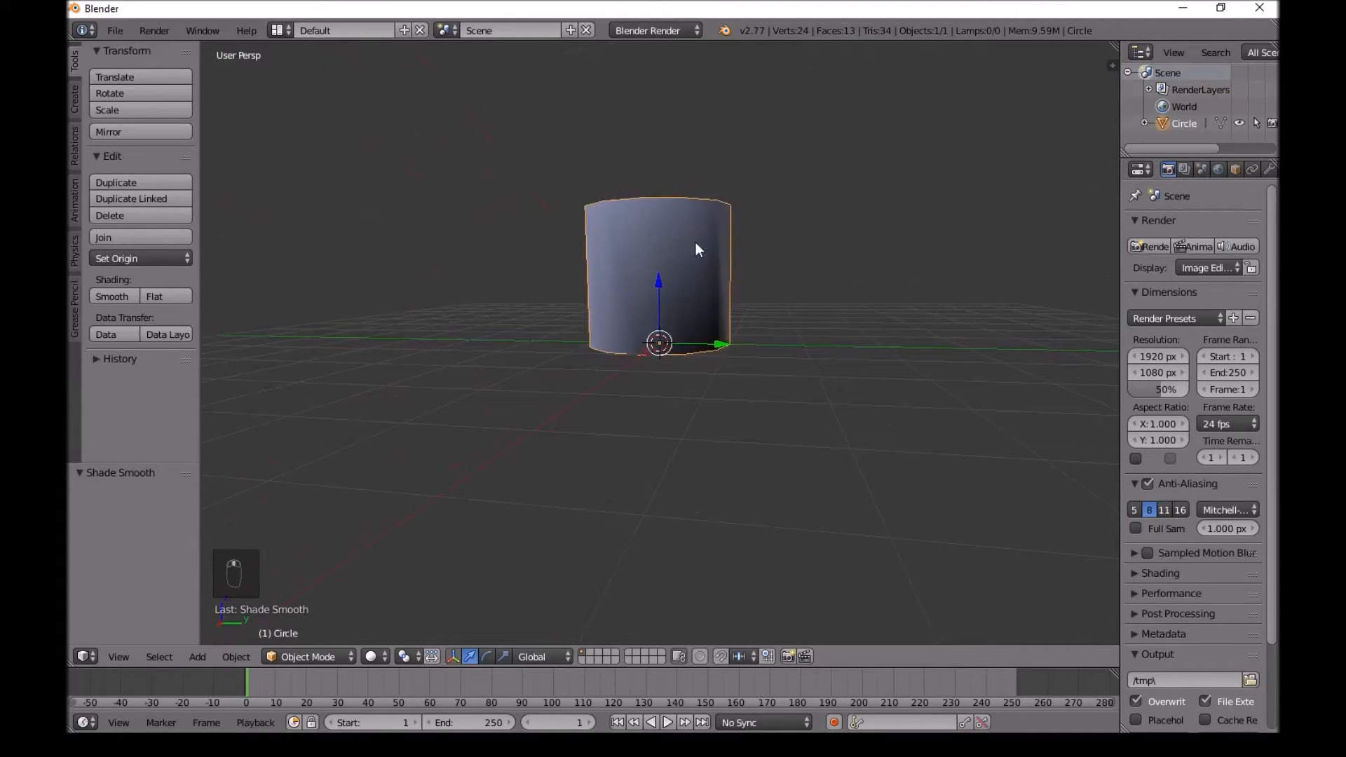
Add a torus with 10 major and 4 minor segments, smooth shaded and scaled into a small ring.
key(shift+a)
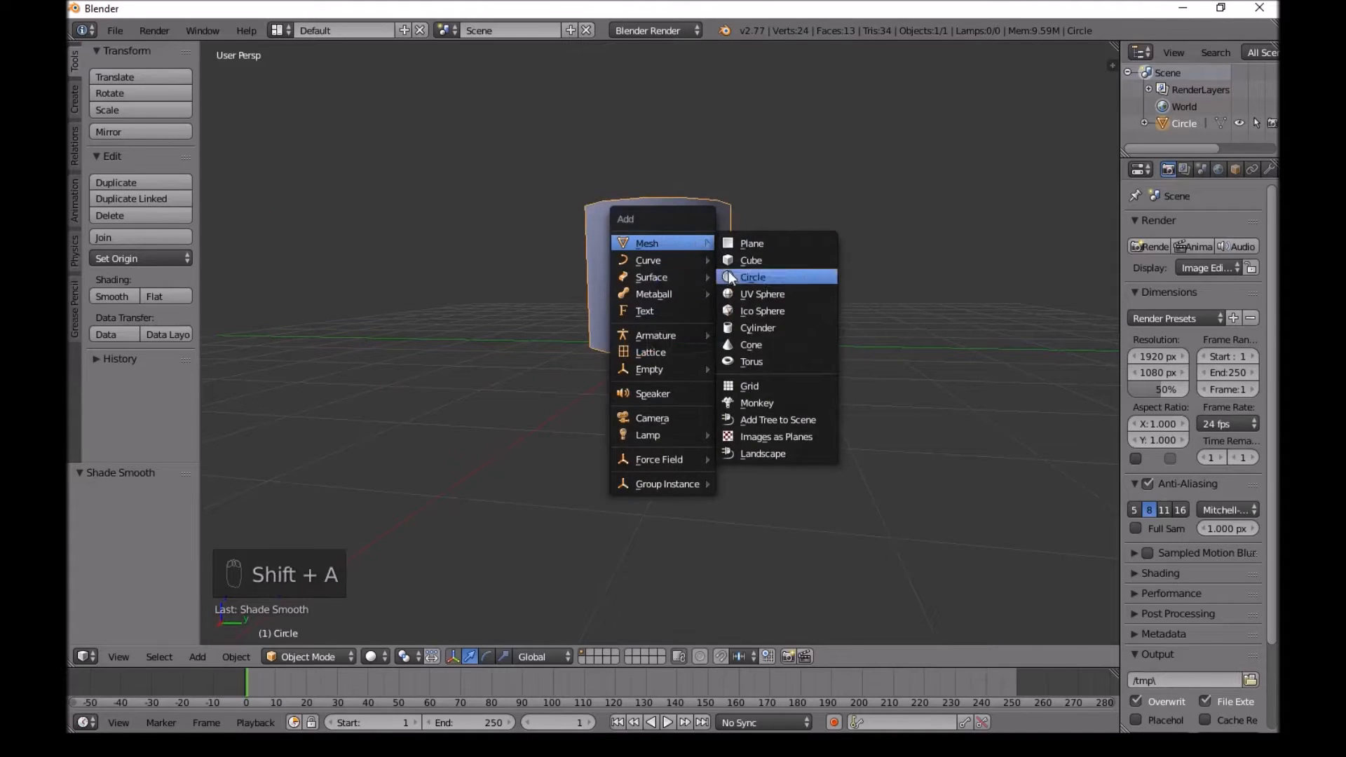
click(751, 362)
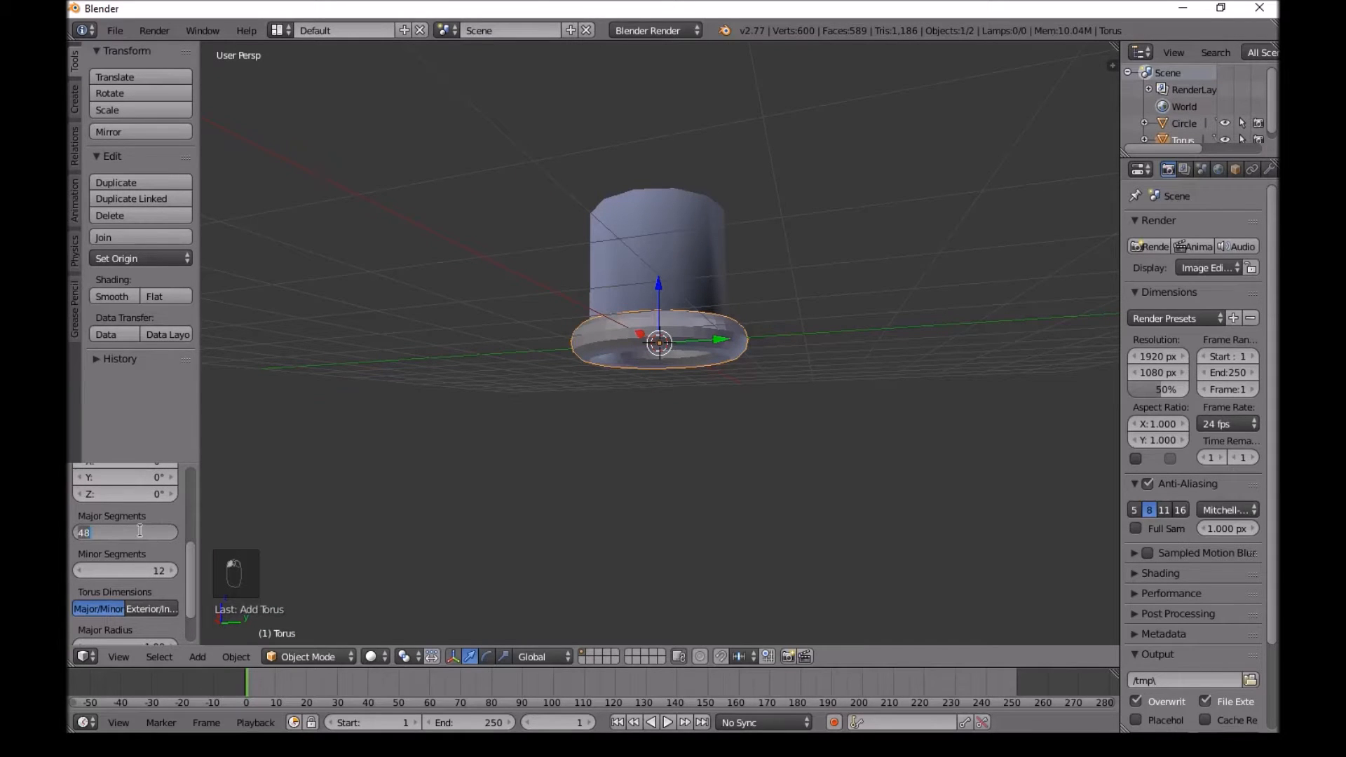
text(10)
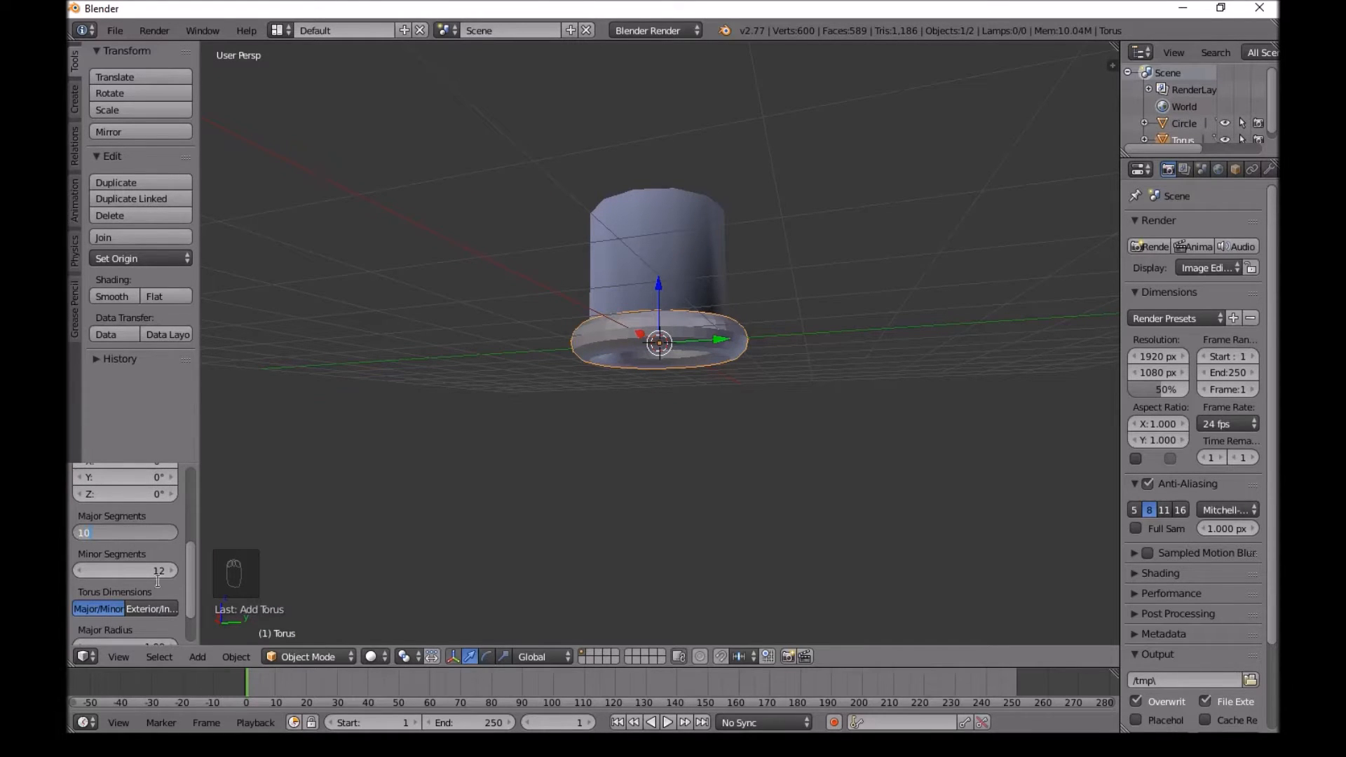
click(124, 571)
text(4)
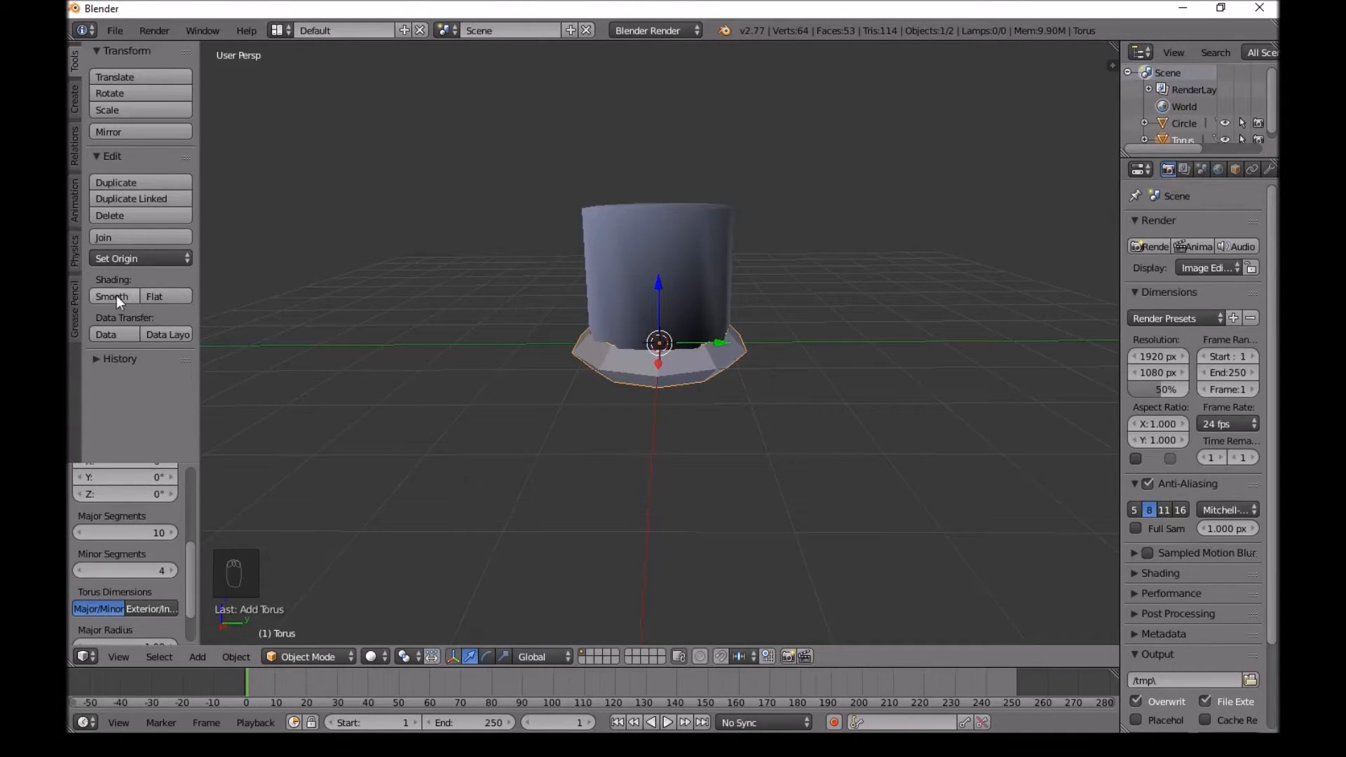
click(112, 296)
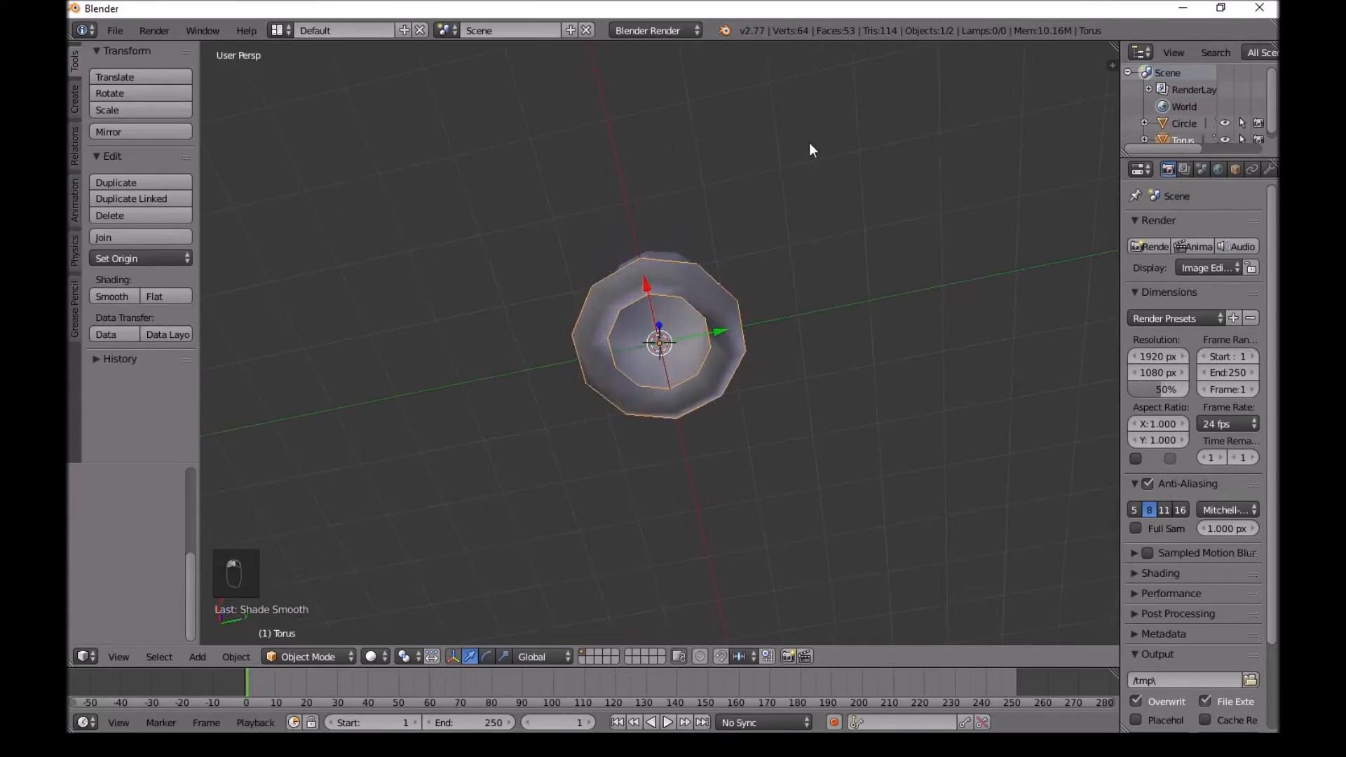
key(s)
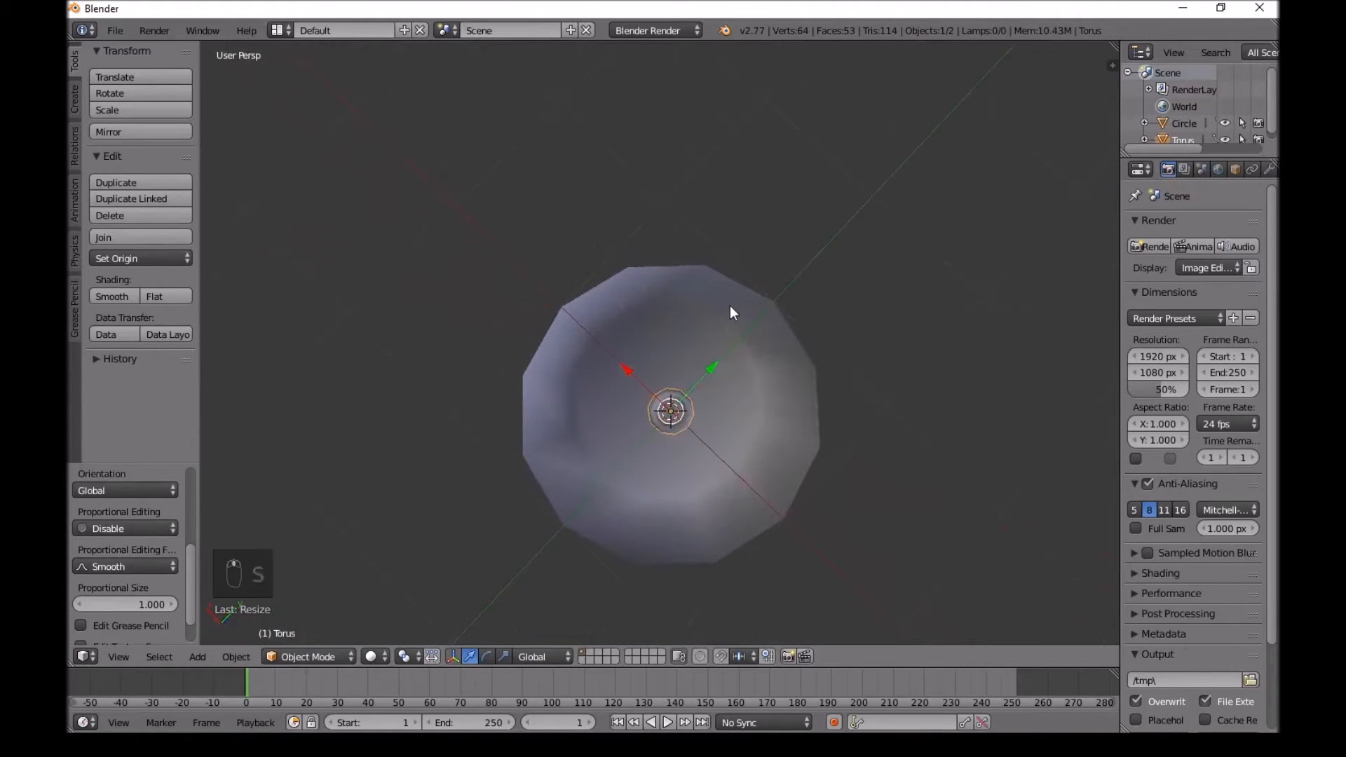
Select vertices on one side of the ring and extrude them outward toward the rim as a bar.
key(Tab)
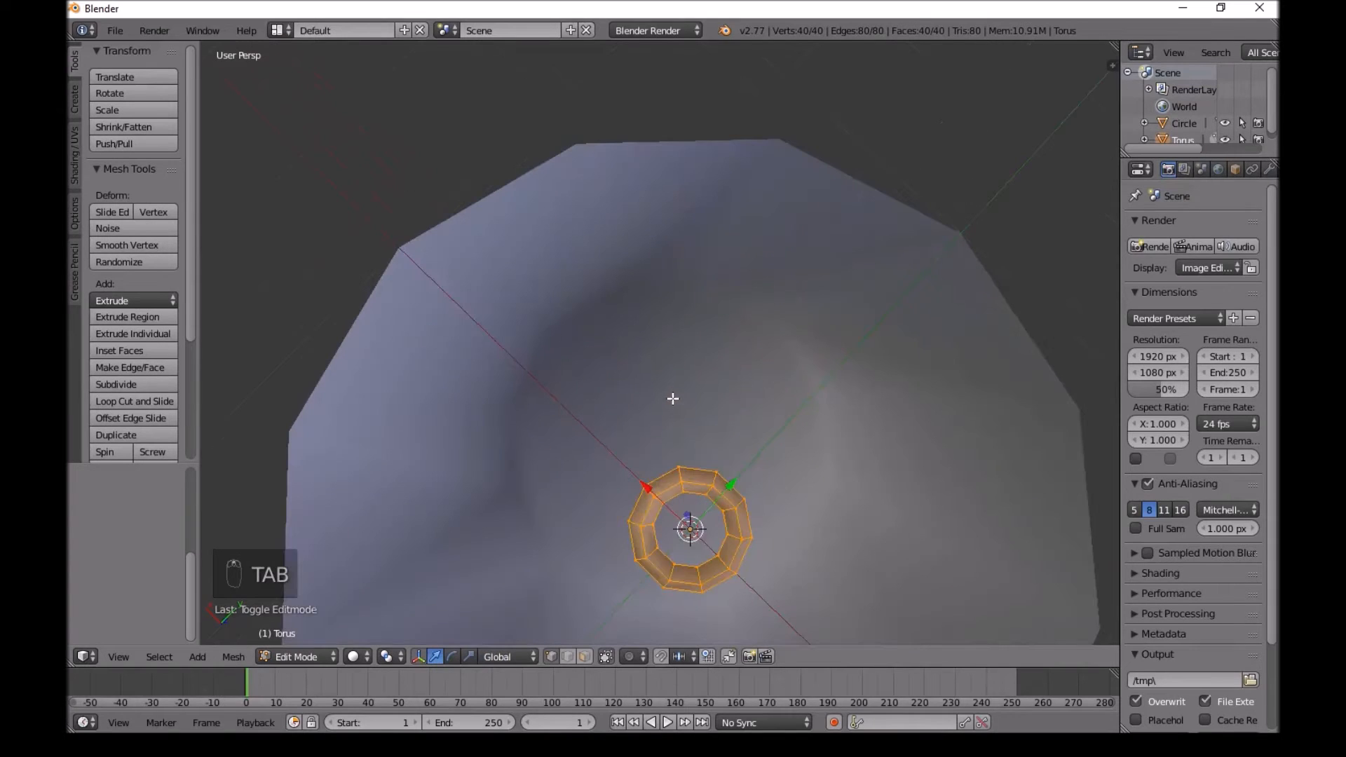
key(a)
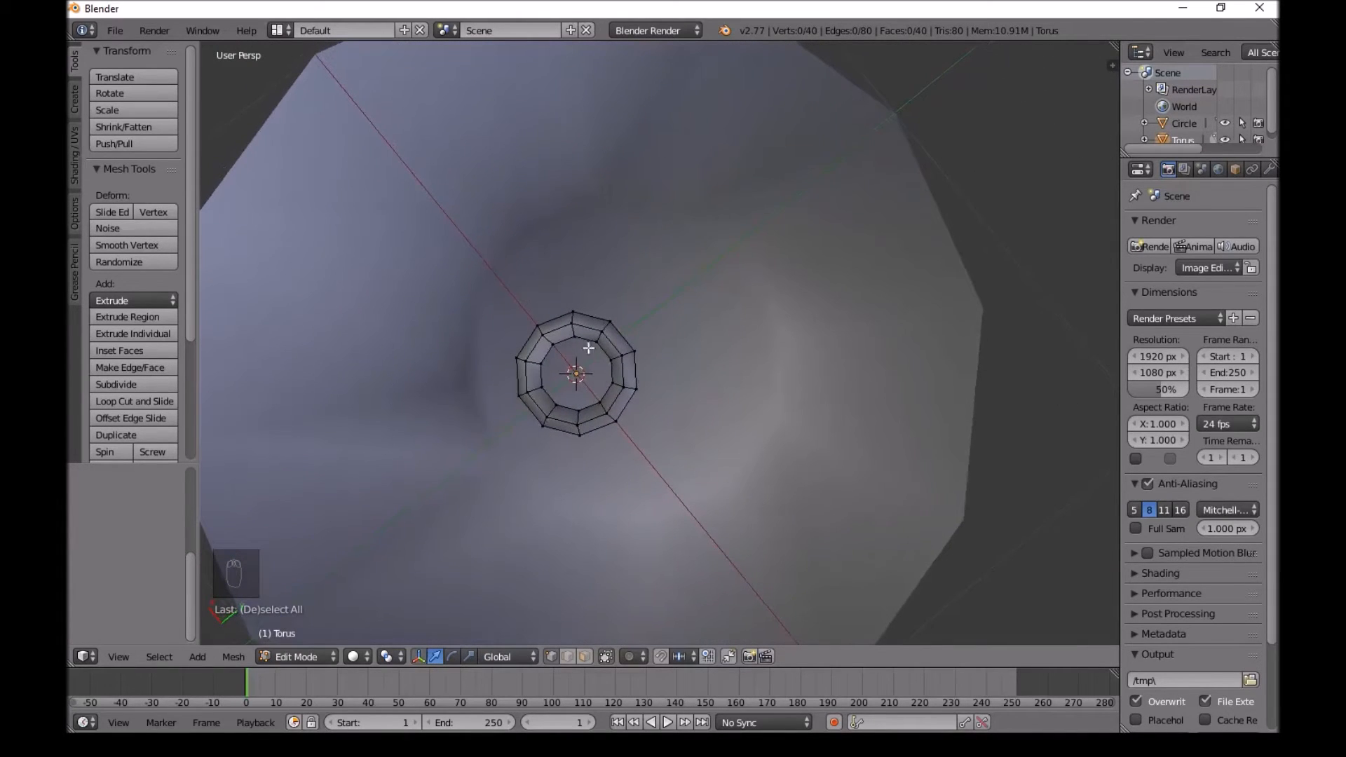
click(535, 326)
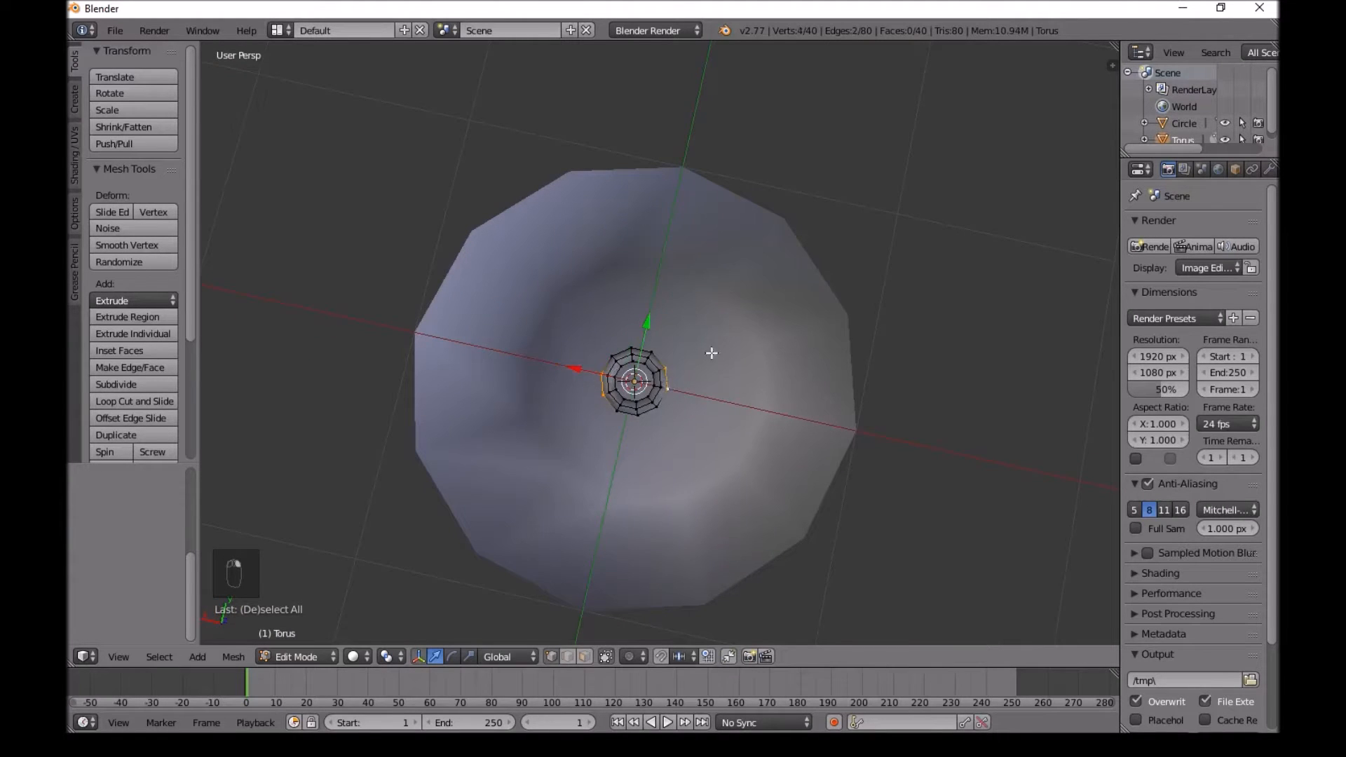
key(e)
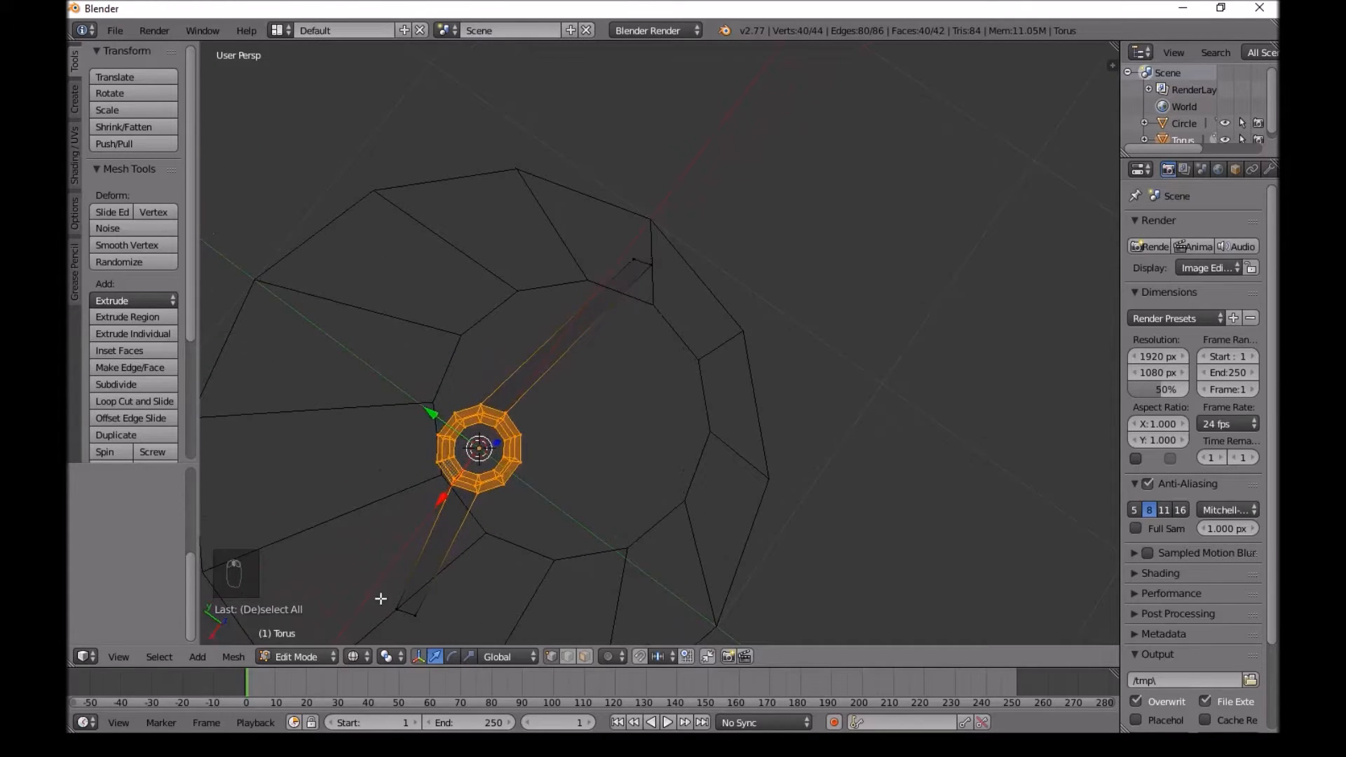
Separate the selected ring geometry into its own object, Torus.001, undoing an accidental join.
key(p)
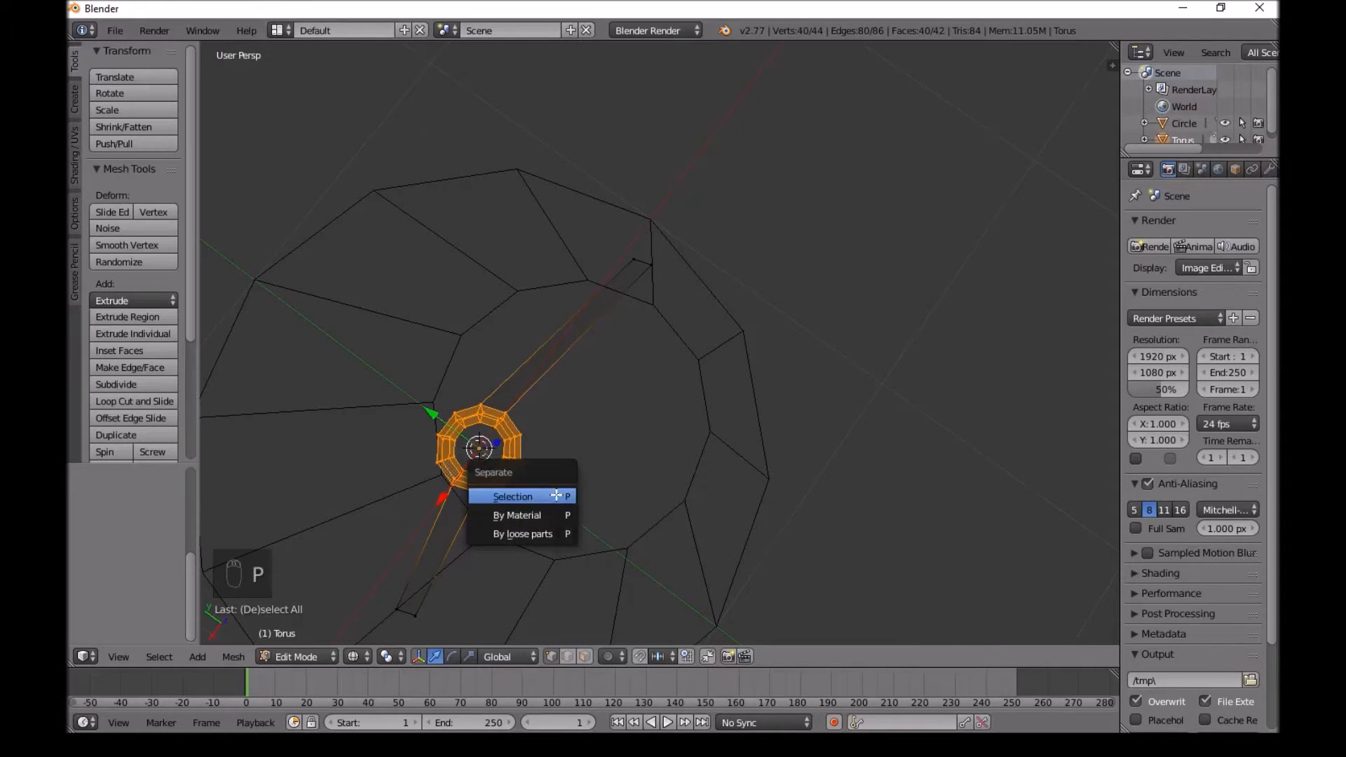
click(513, 496)
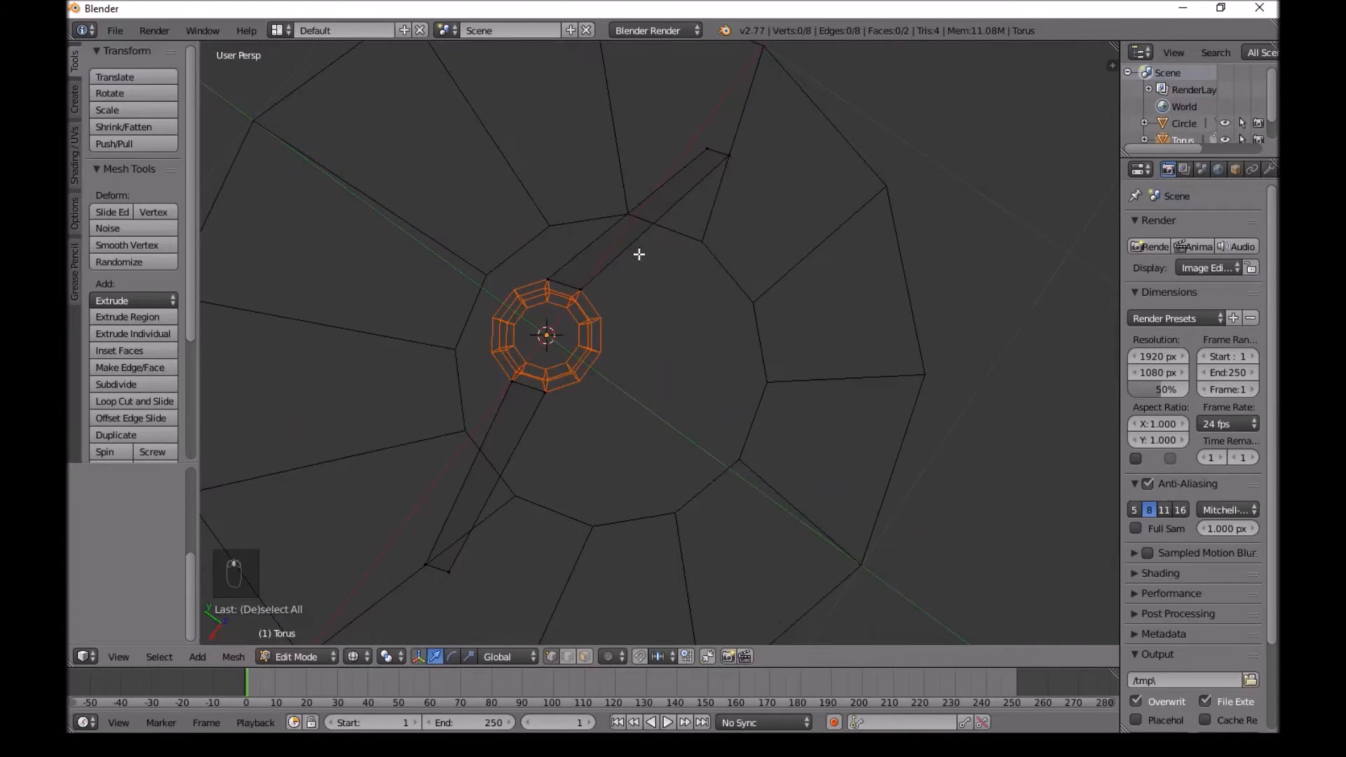
key(Tab)
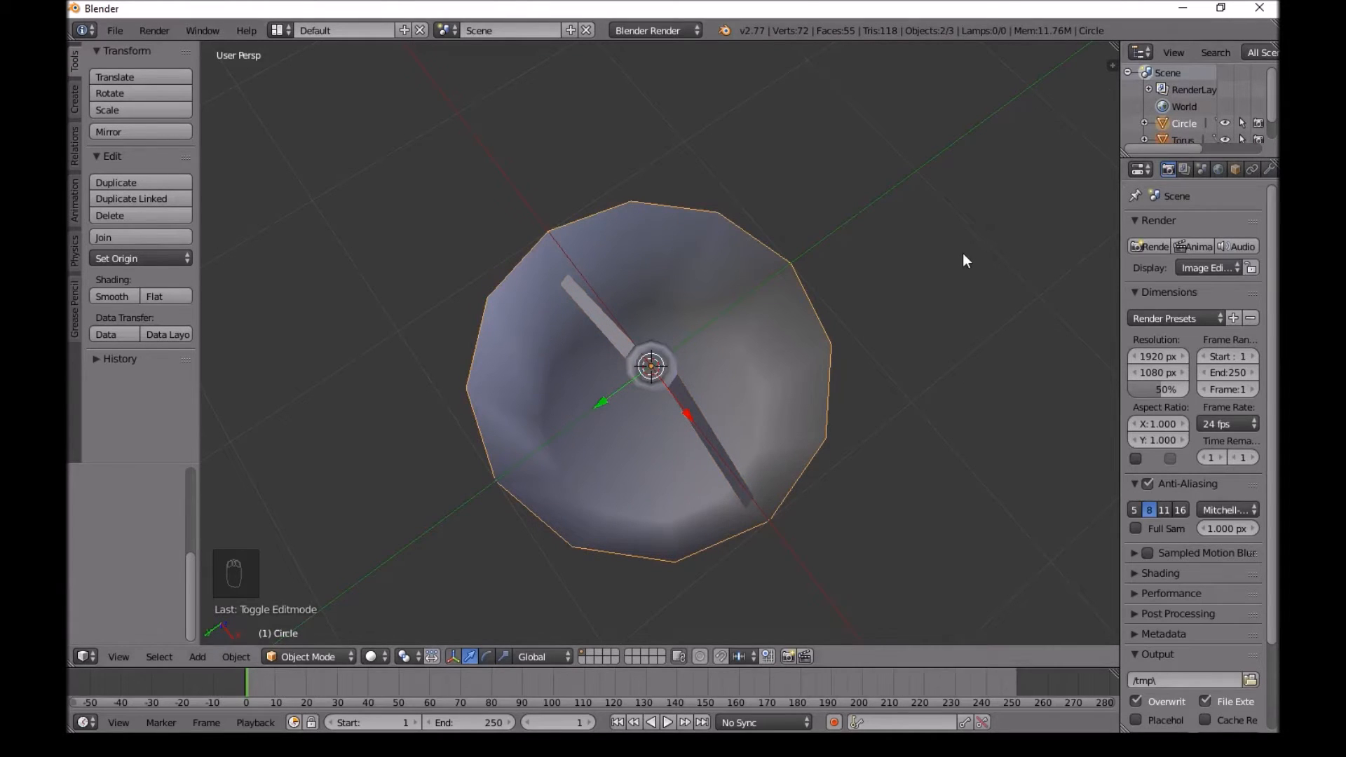
key(ctrl+j)
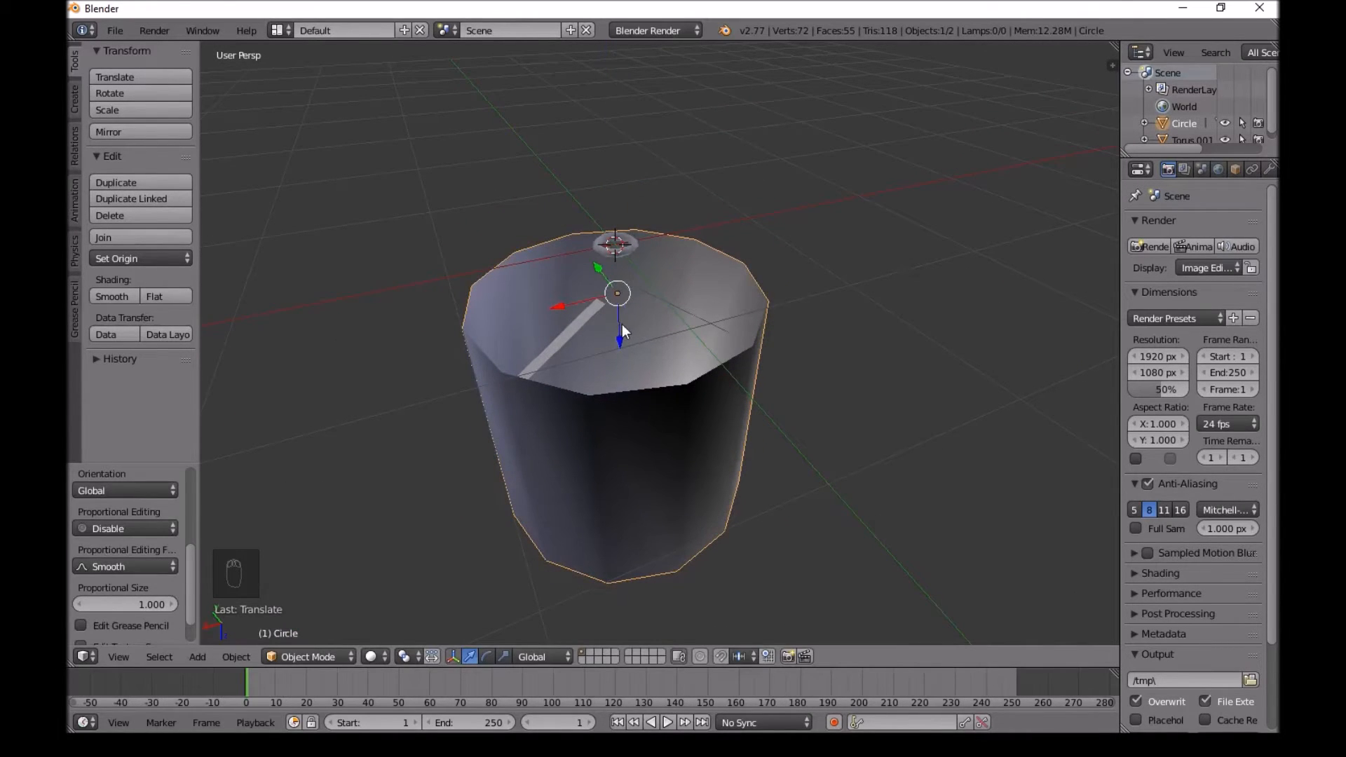
key(ctrl+z)
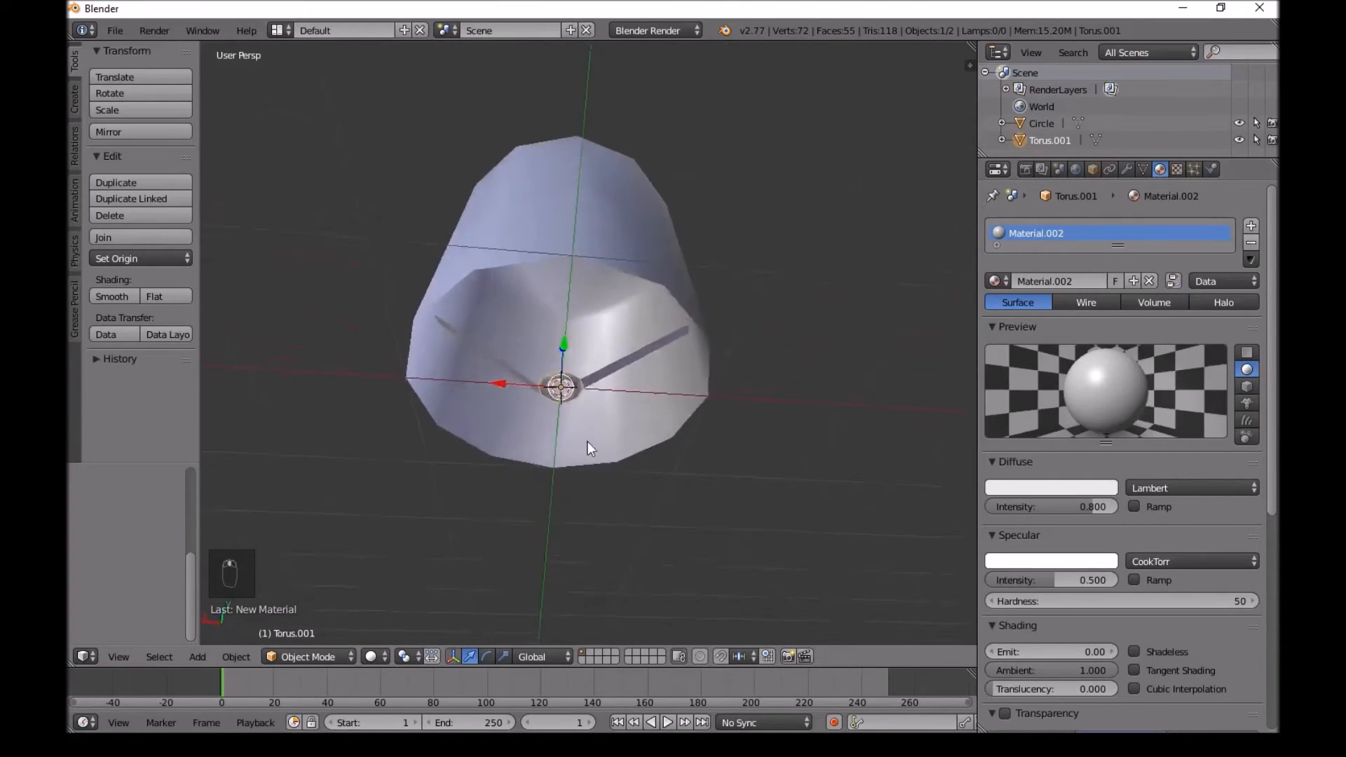
Select only the Circle lantern body mesh and start an FBX export from the File menu.
key(a)
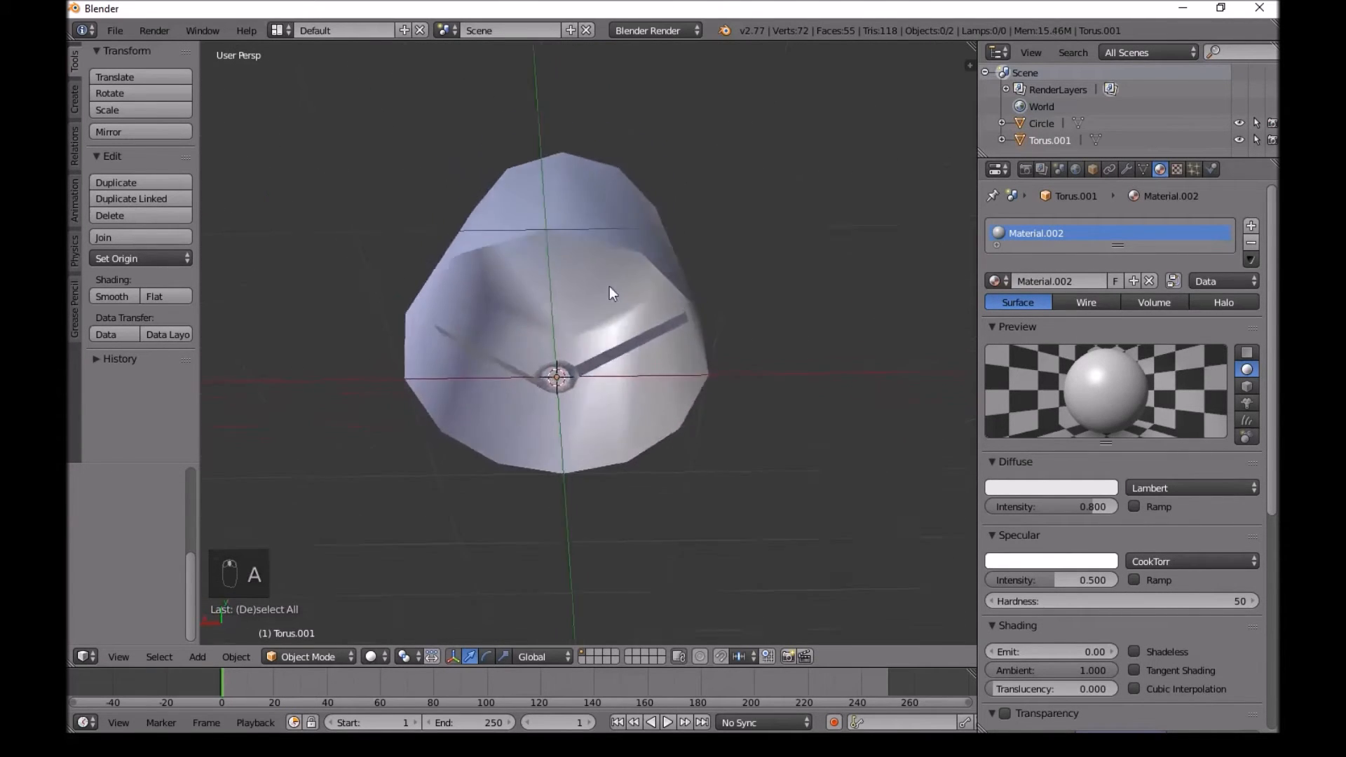
click(579, 304)
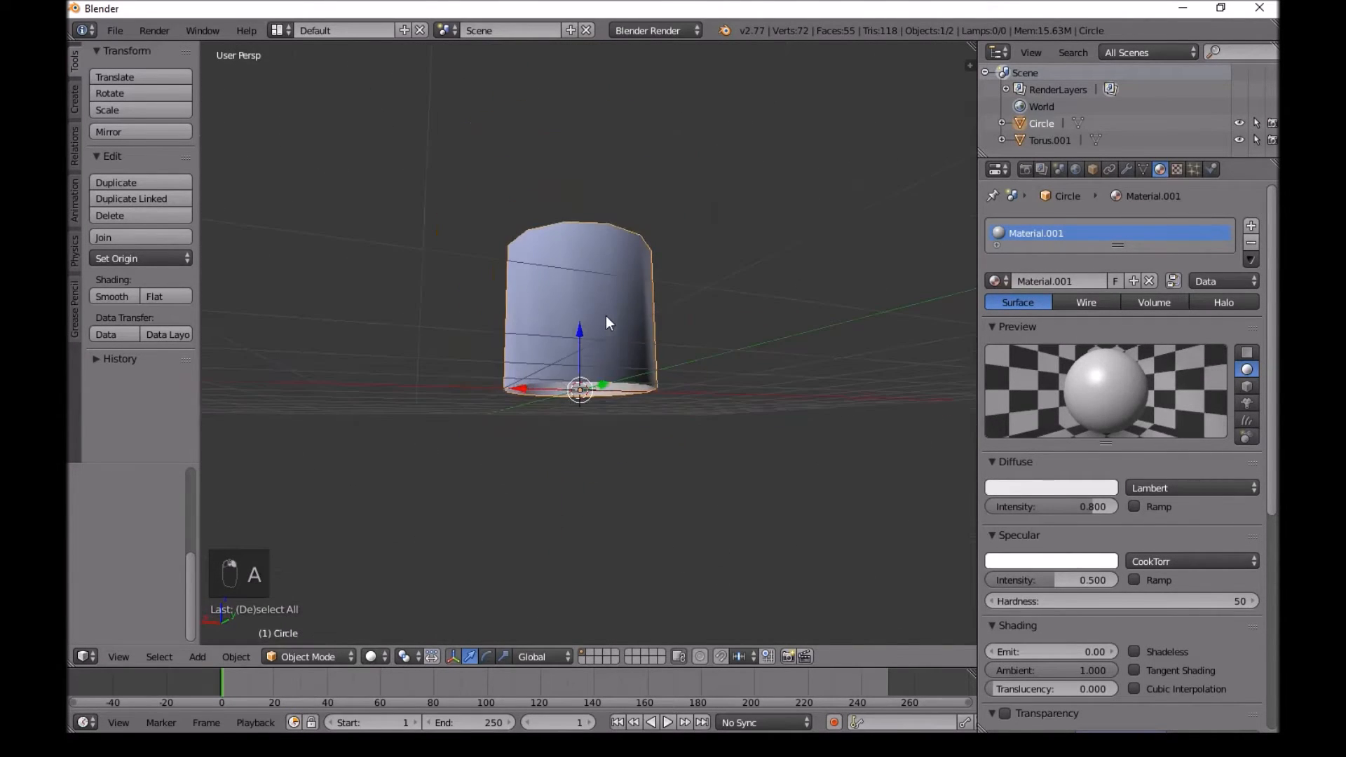
click(113, 29)
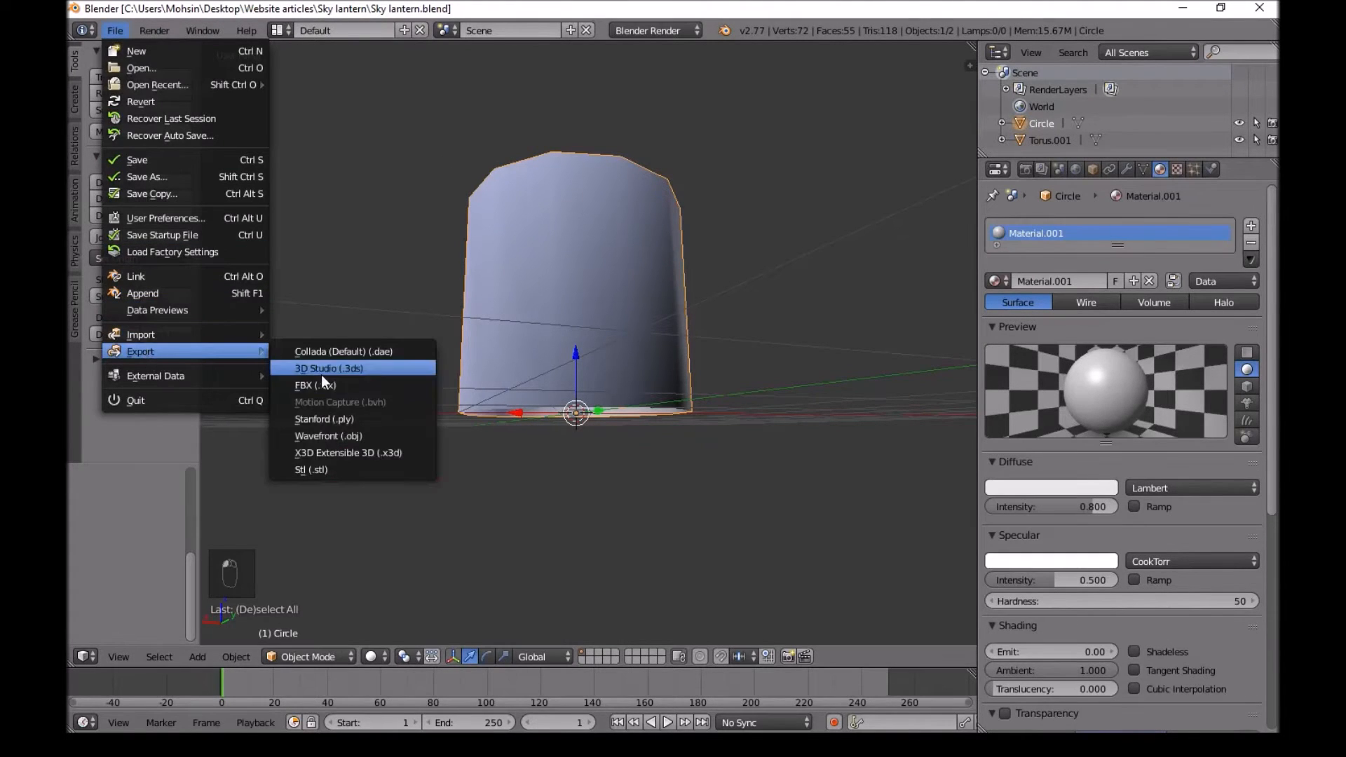
click(327, 138)
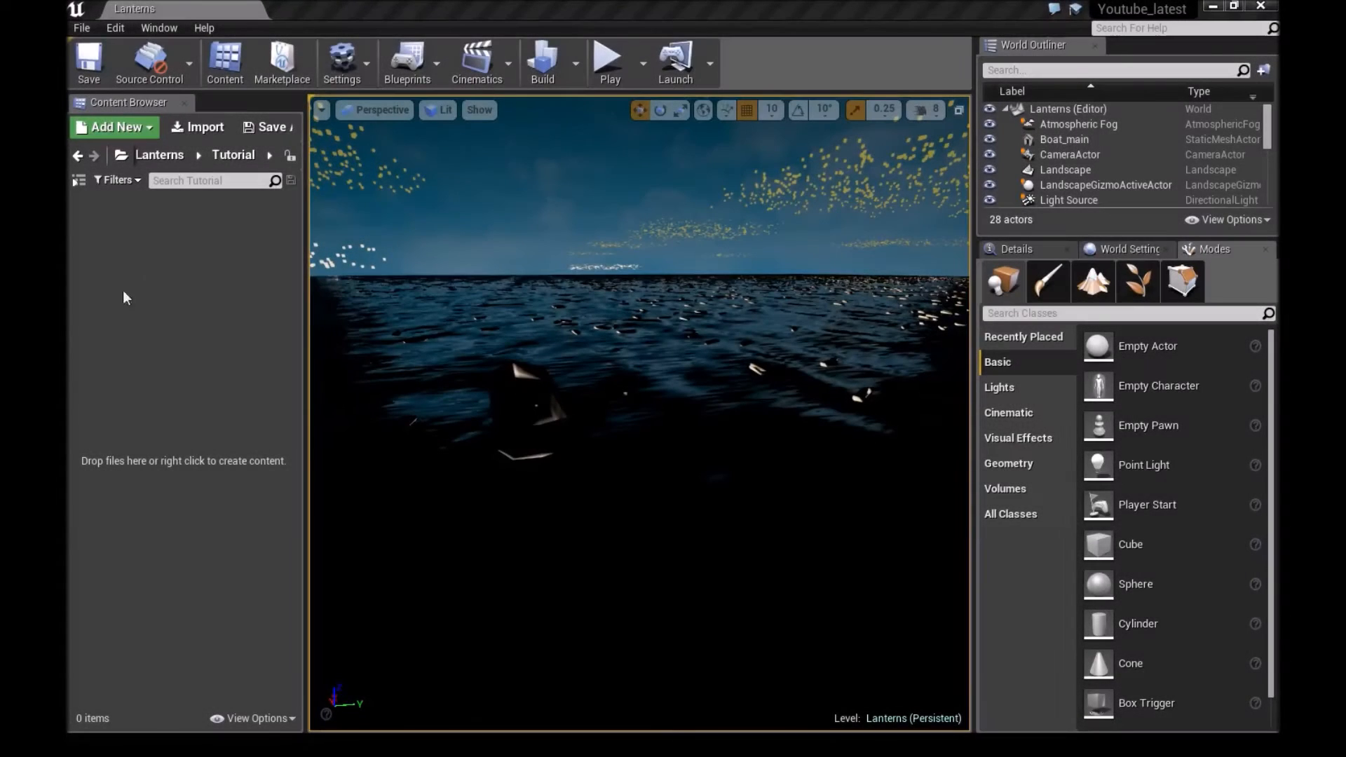
Create a Lanterns folder with a new M_lanternfire material inside and open it in the material editor.
right_click(125, 298)
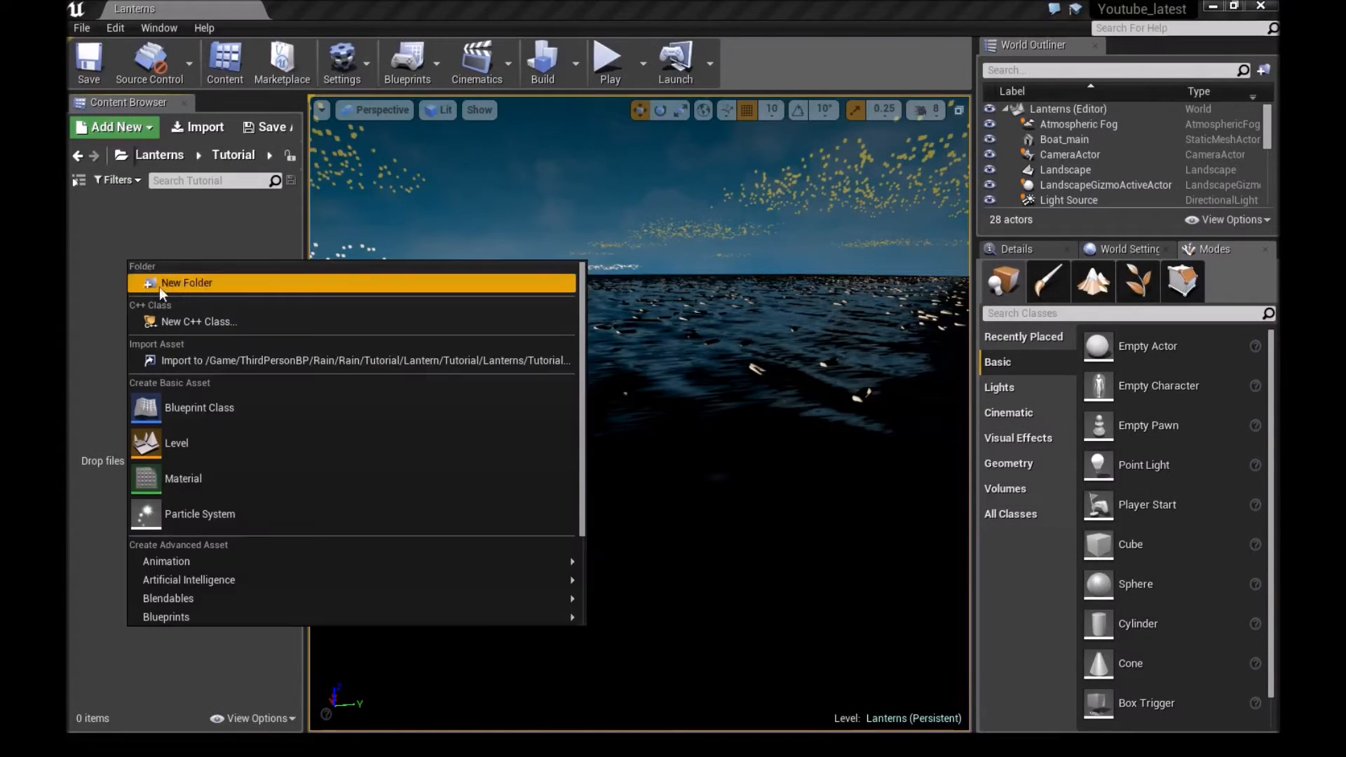
click(187, 281)
text(Lantern)
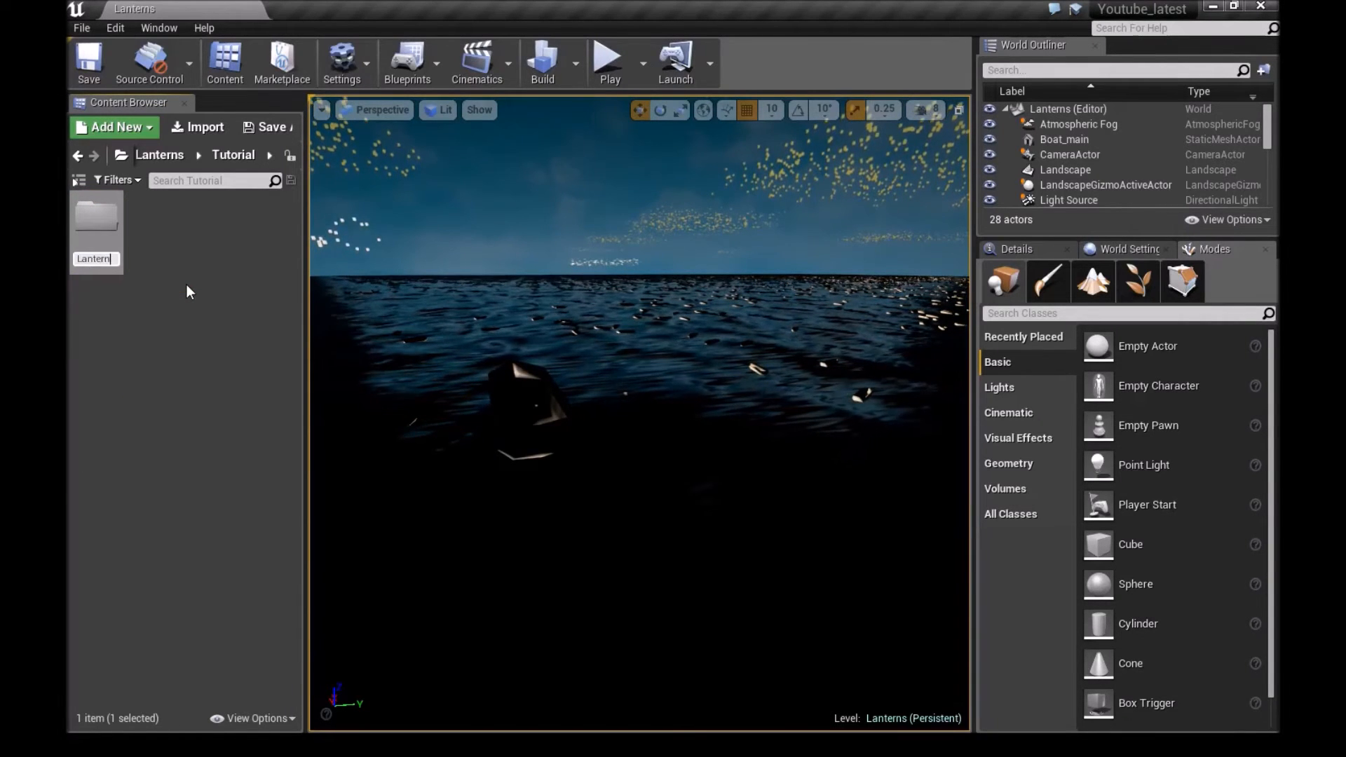
mouse_move(95, 215)
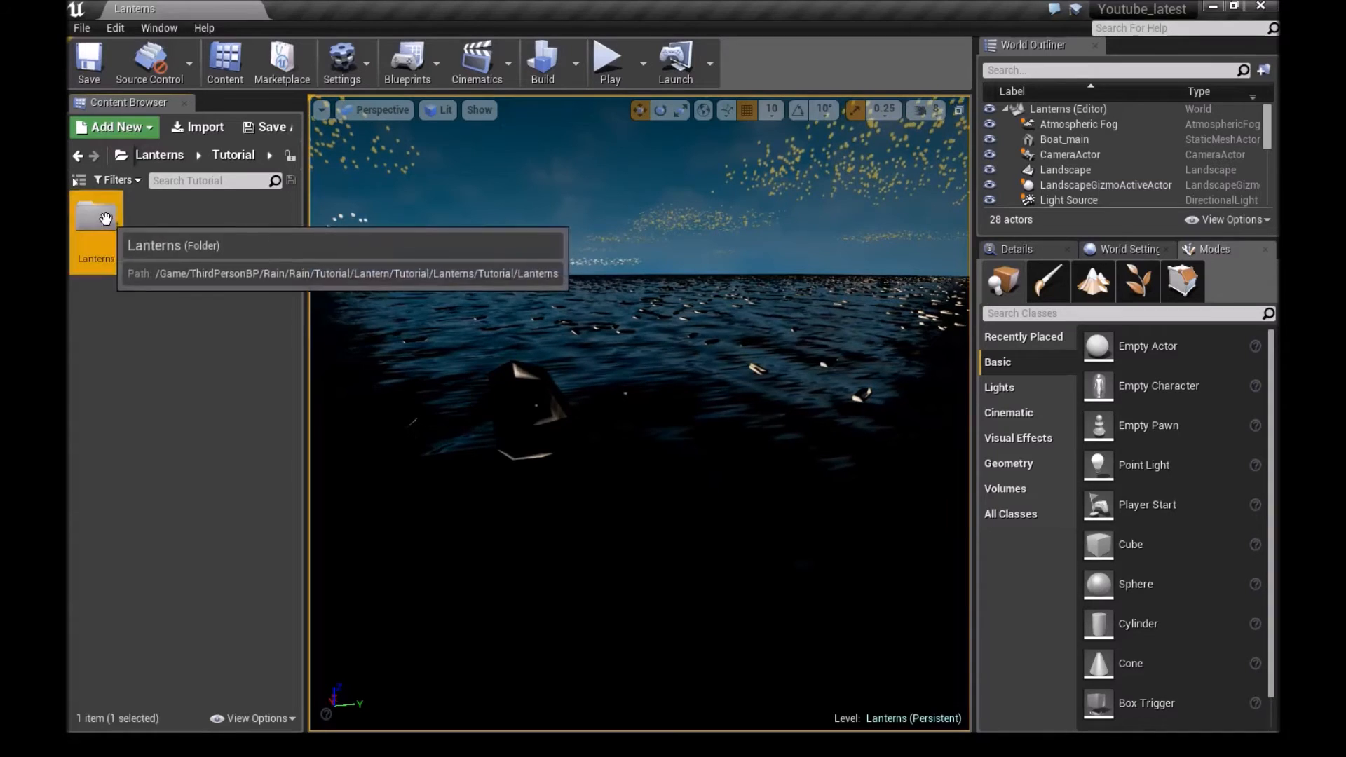
click(114, 128)
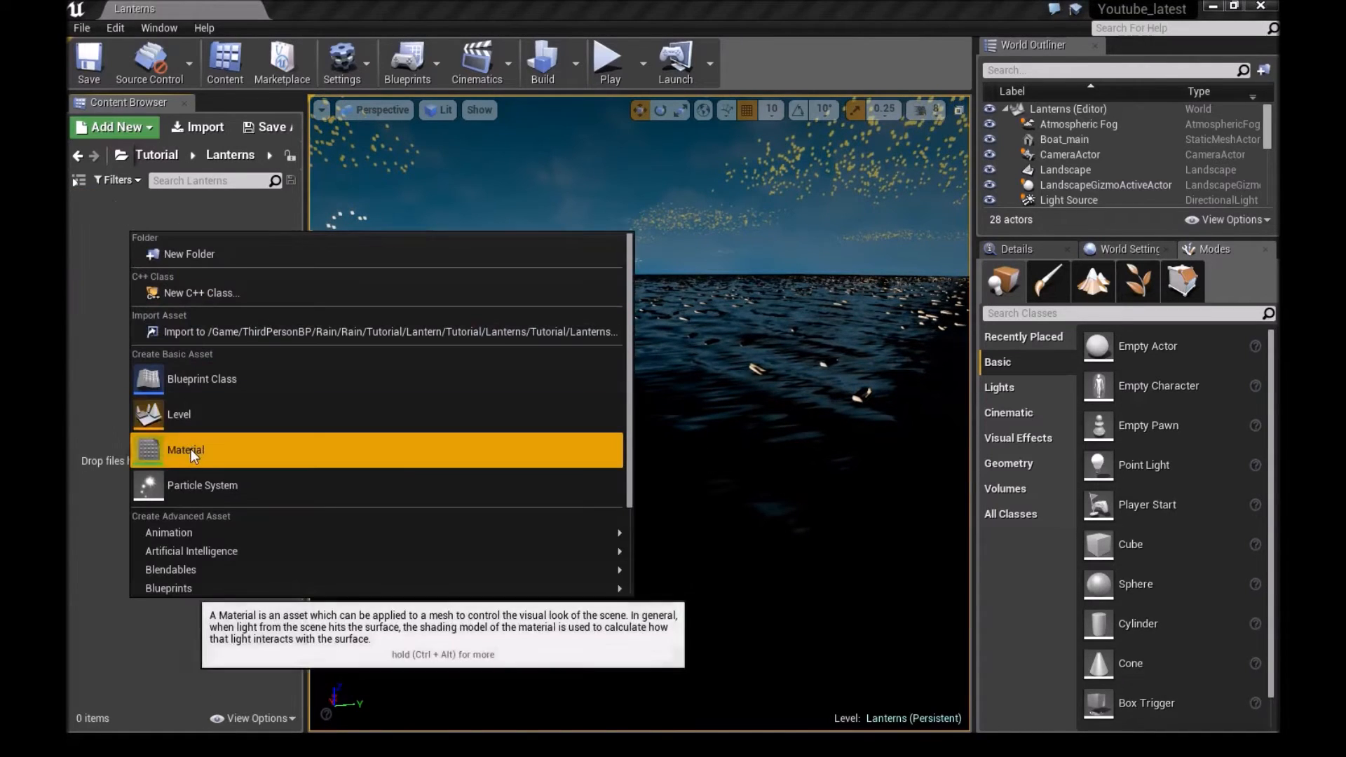
click(185, 450)
text(M_lanternfire)
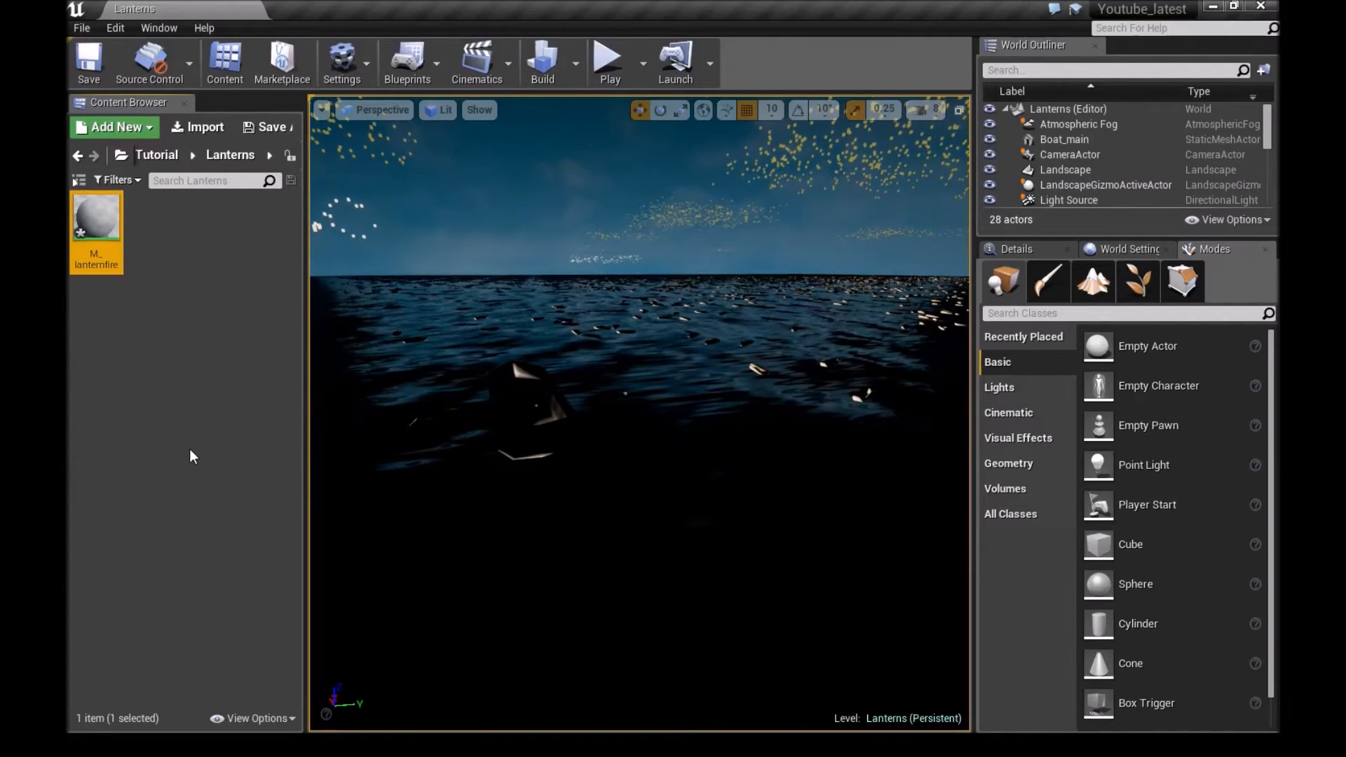
double_click(96, 214)
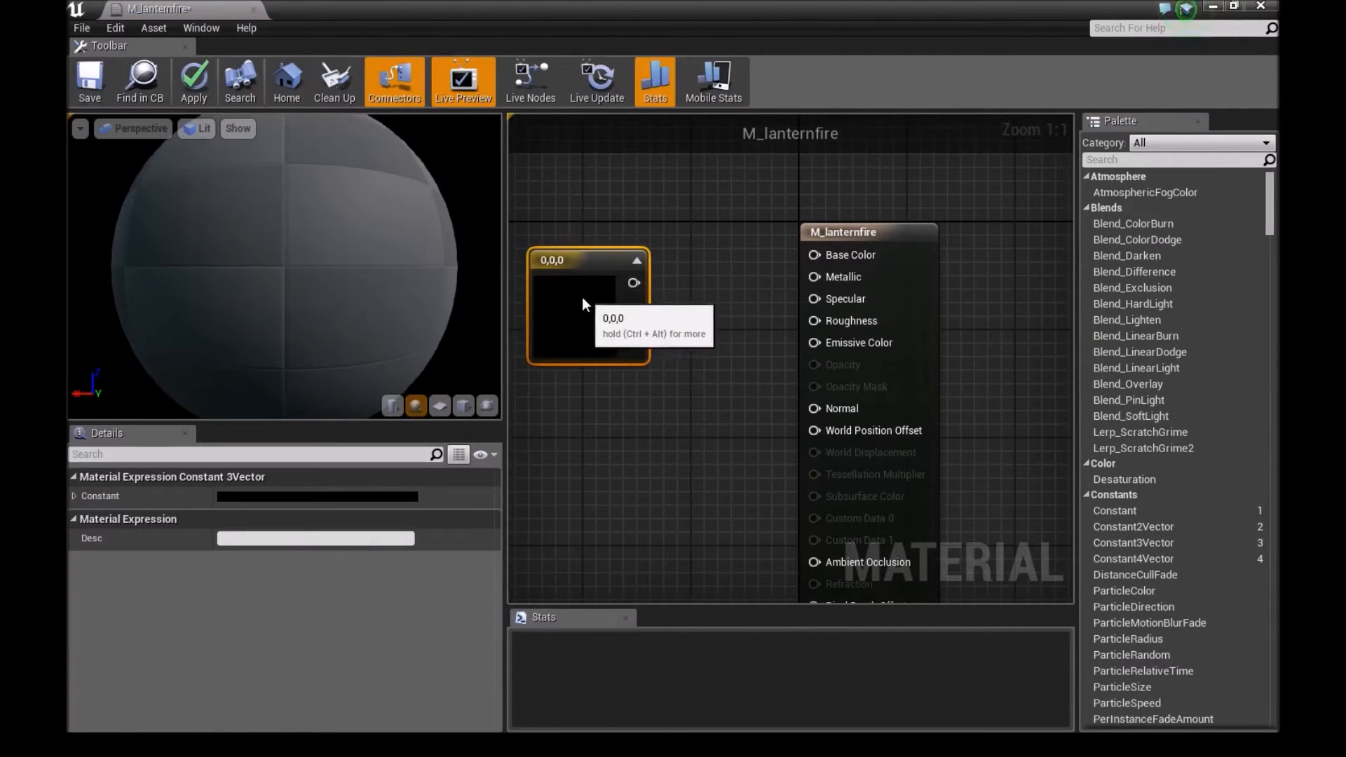
Feed a 60,6,0 yellow-orange constant colour into Emissive Color.
drag(634, 284, 812, 342)
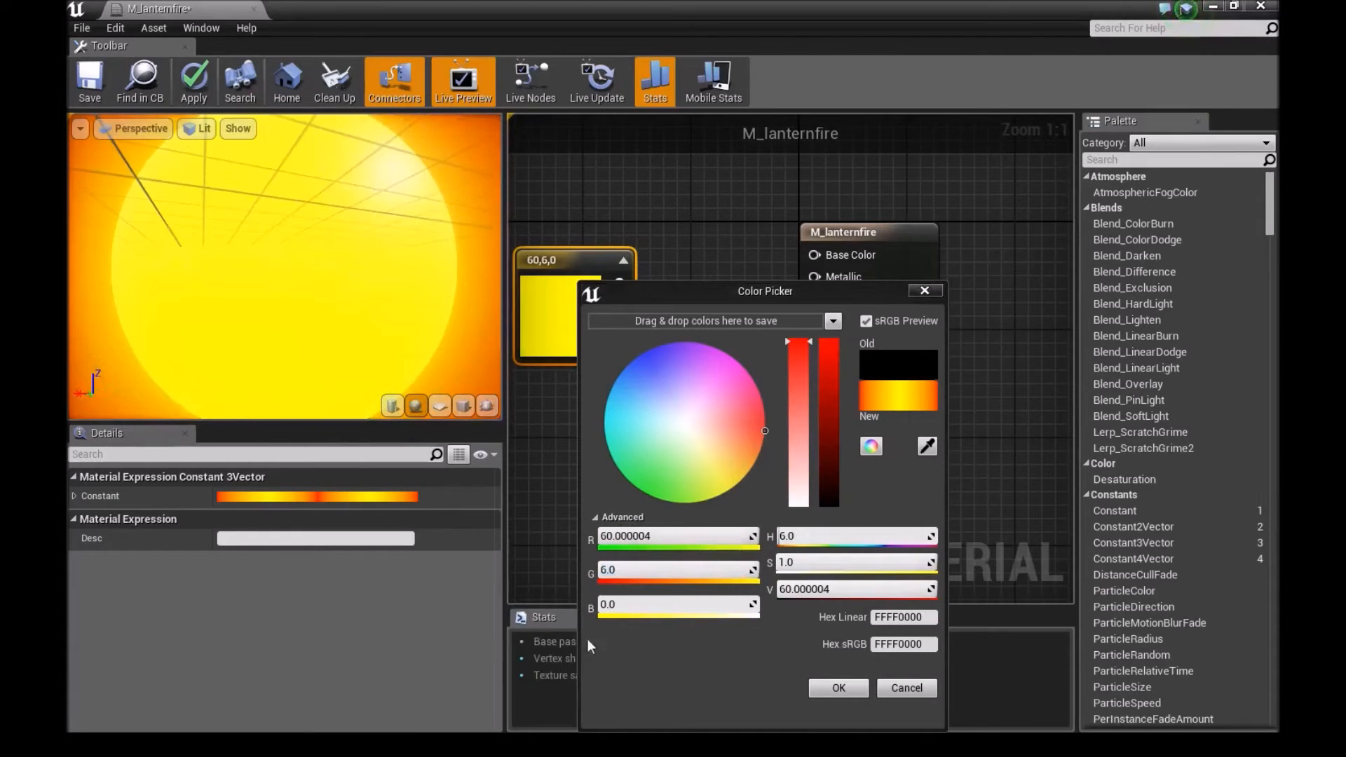
click(837, 687)
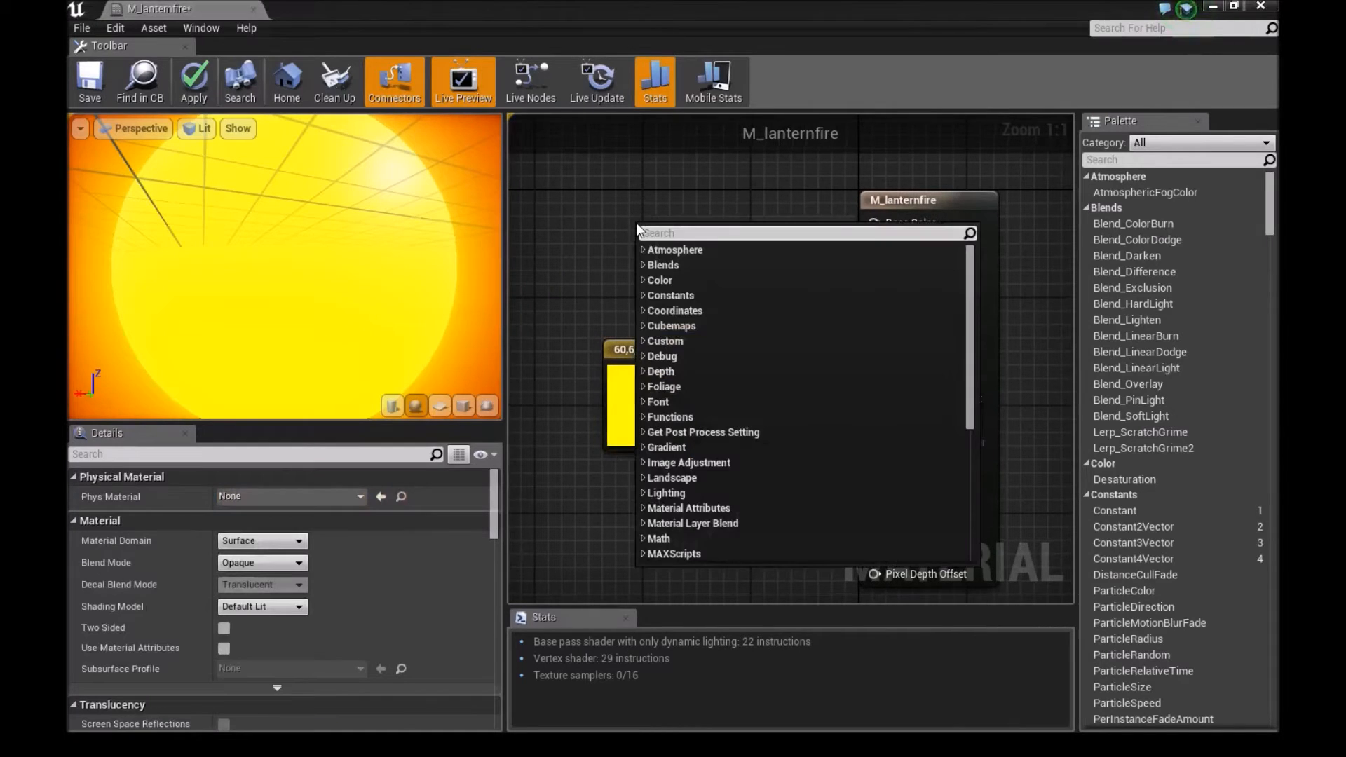
Add a Sine node driven by Time into Base Color and apply the fire material changes.
text(sinbe)
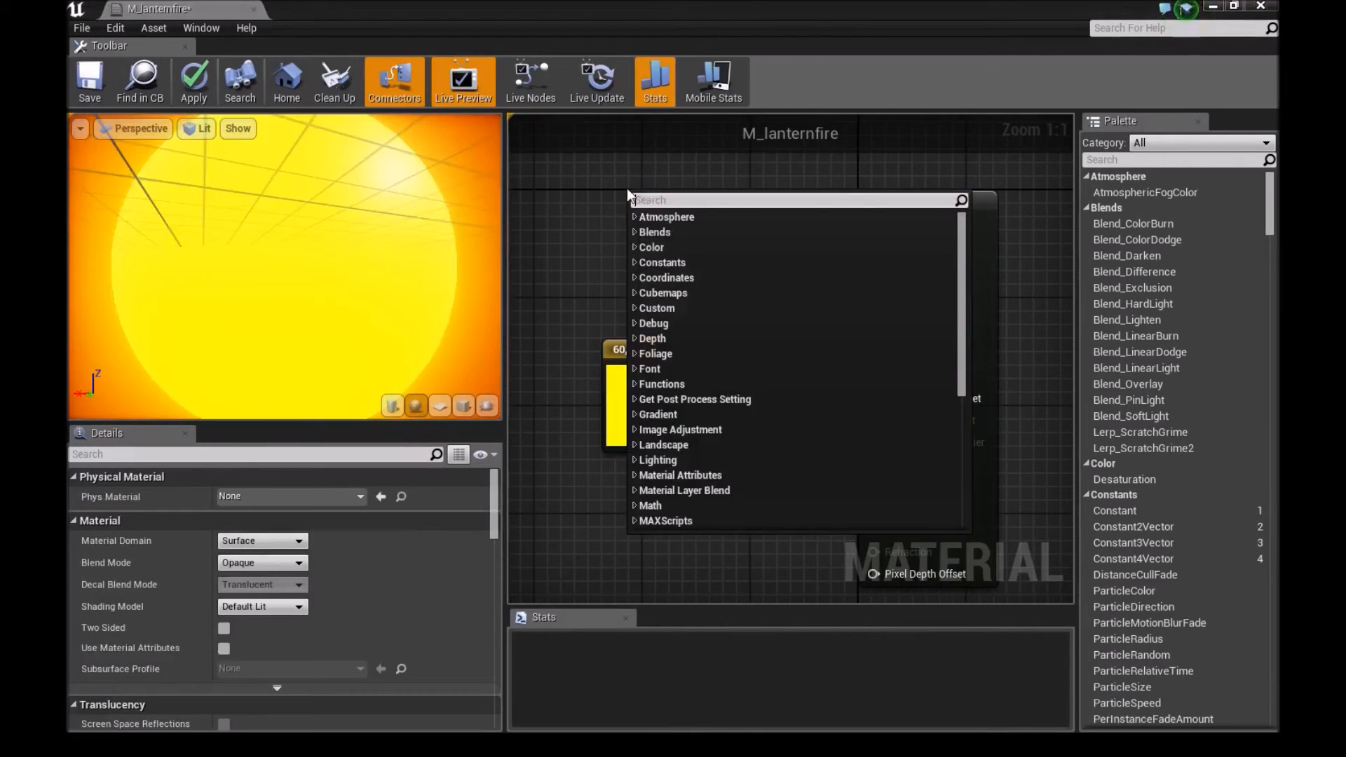
text(sine)
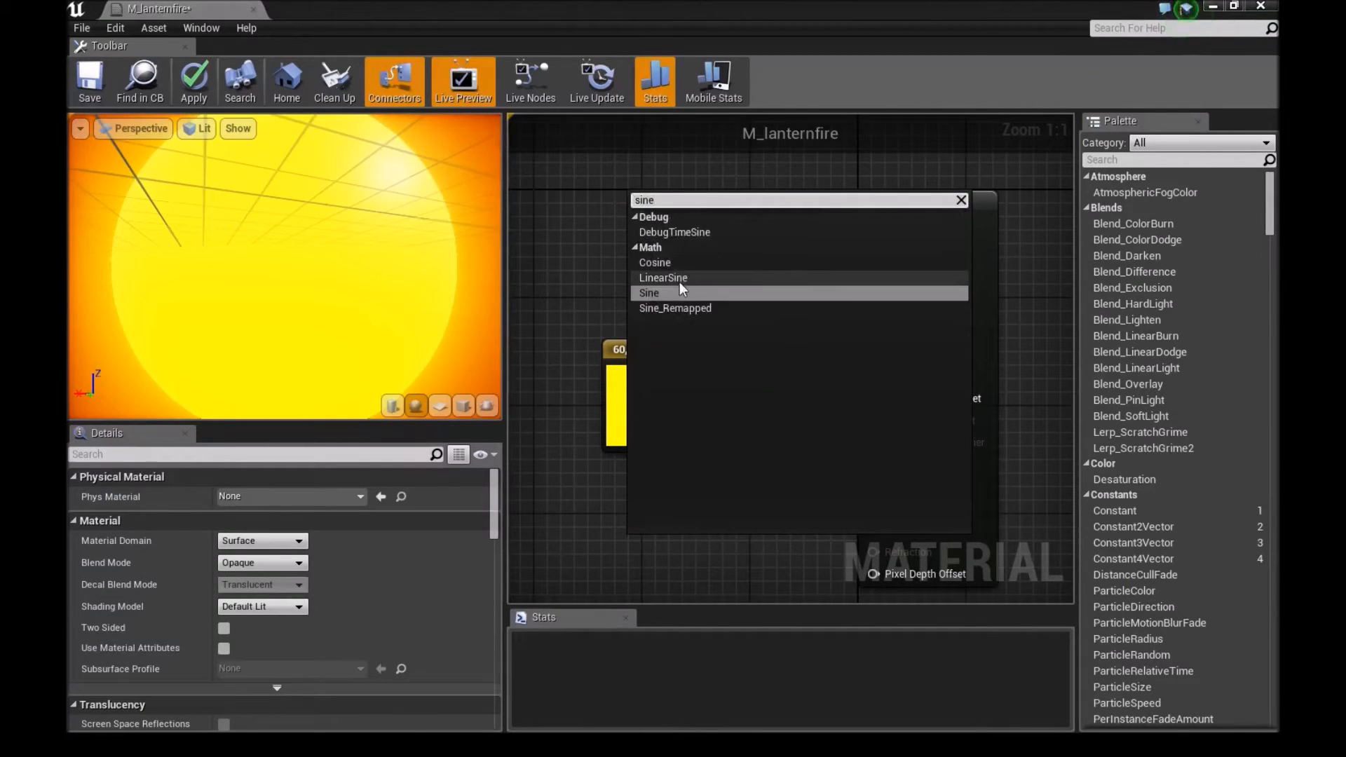
click(650, 293)
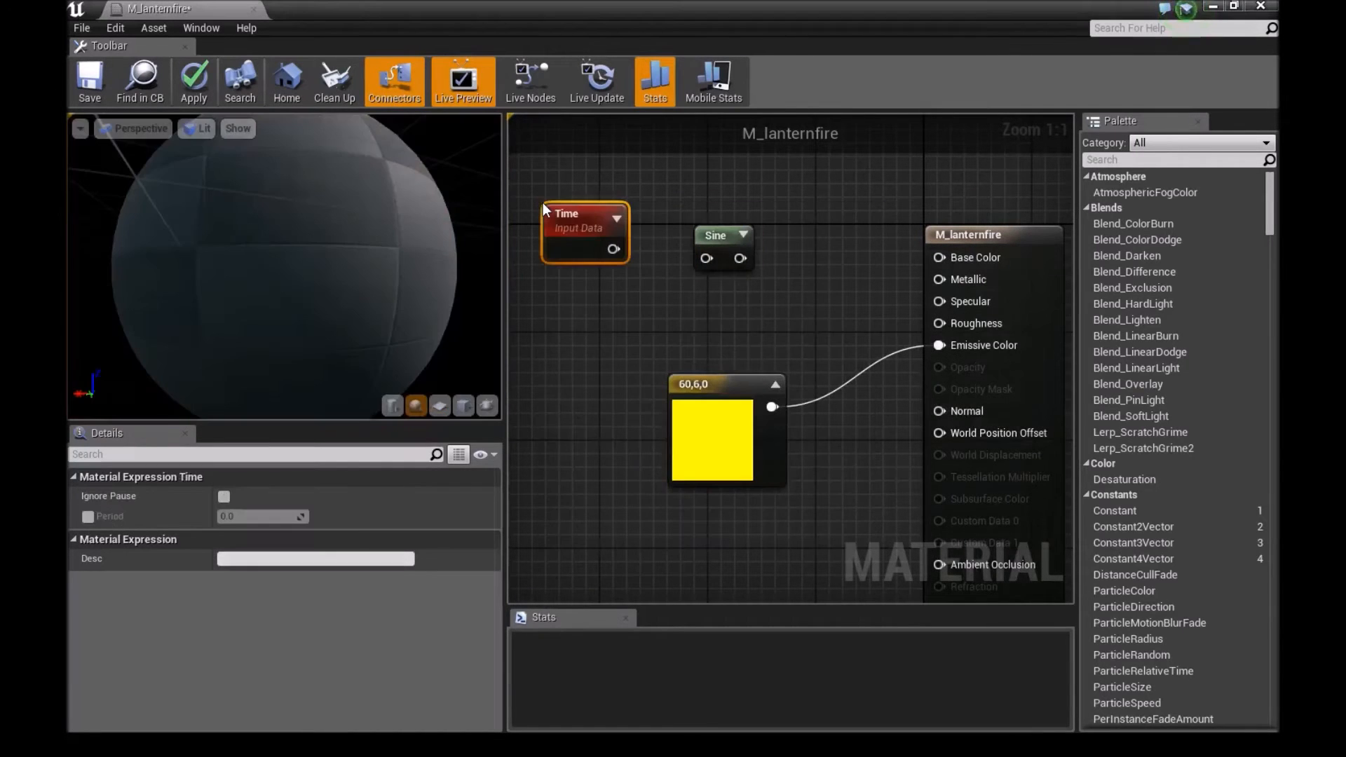
drag(613, 250, 705, 258)
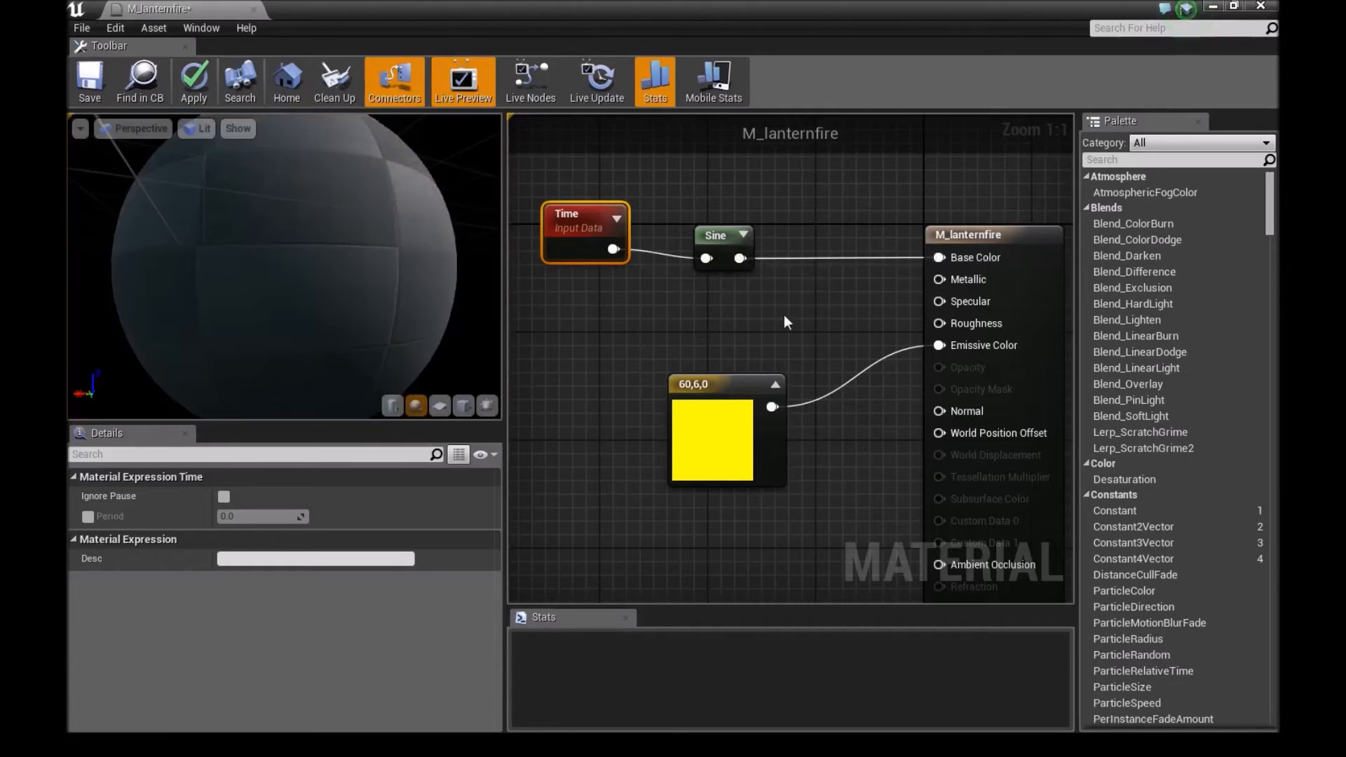
click(193, 80)
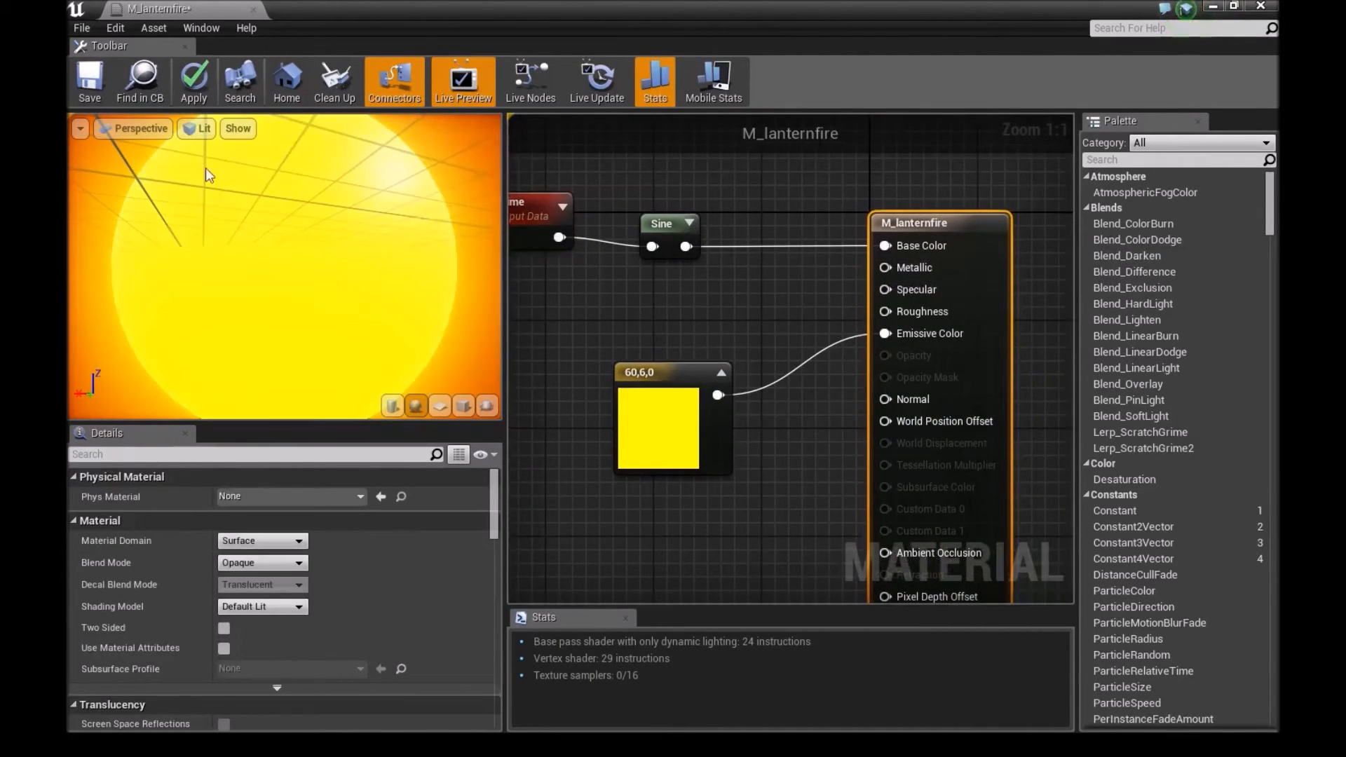
click(90, 77)
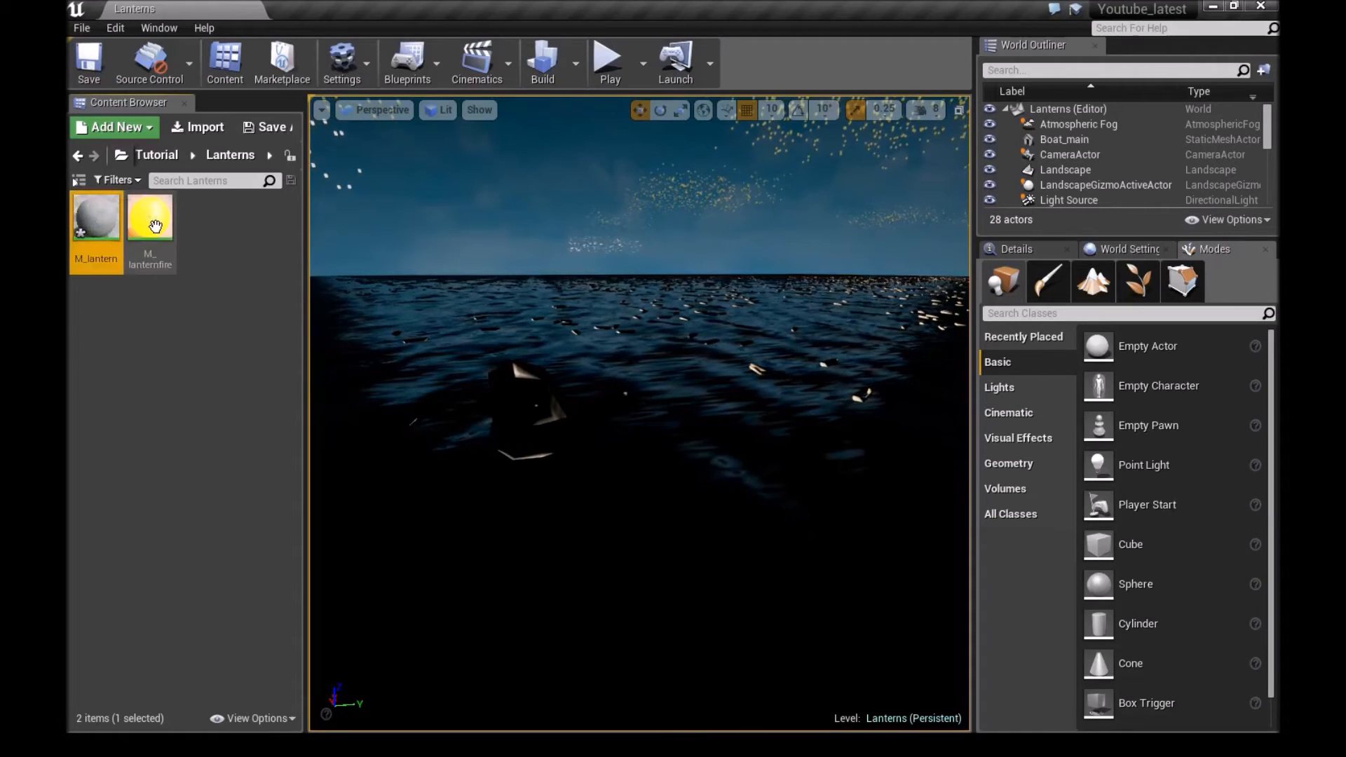
Open M_lantern and set its Constant3Vector base colour to peach 0.78, 0.479, 0.246.
double_click(95, 216)
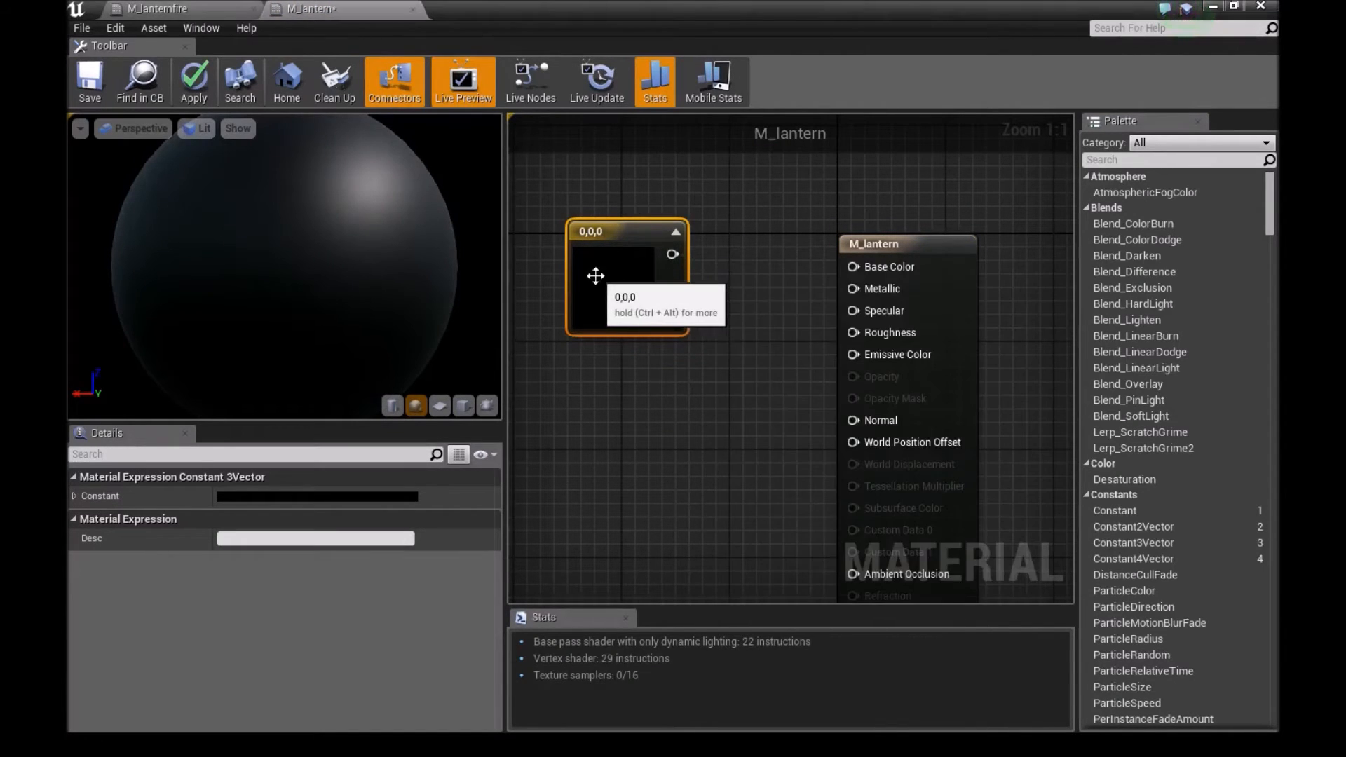
double_click(615, 283)
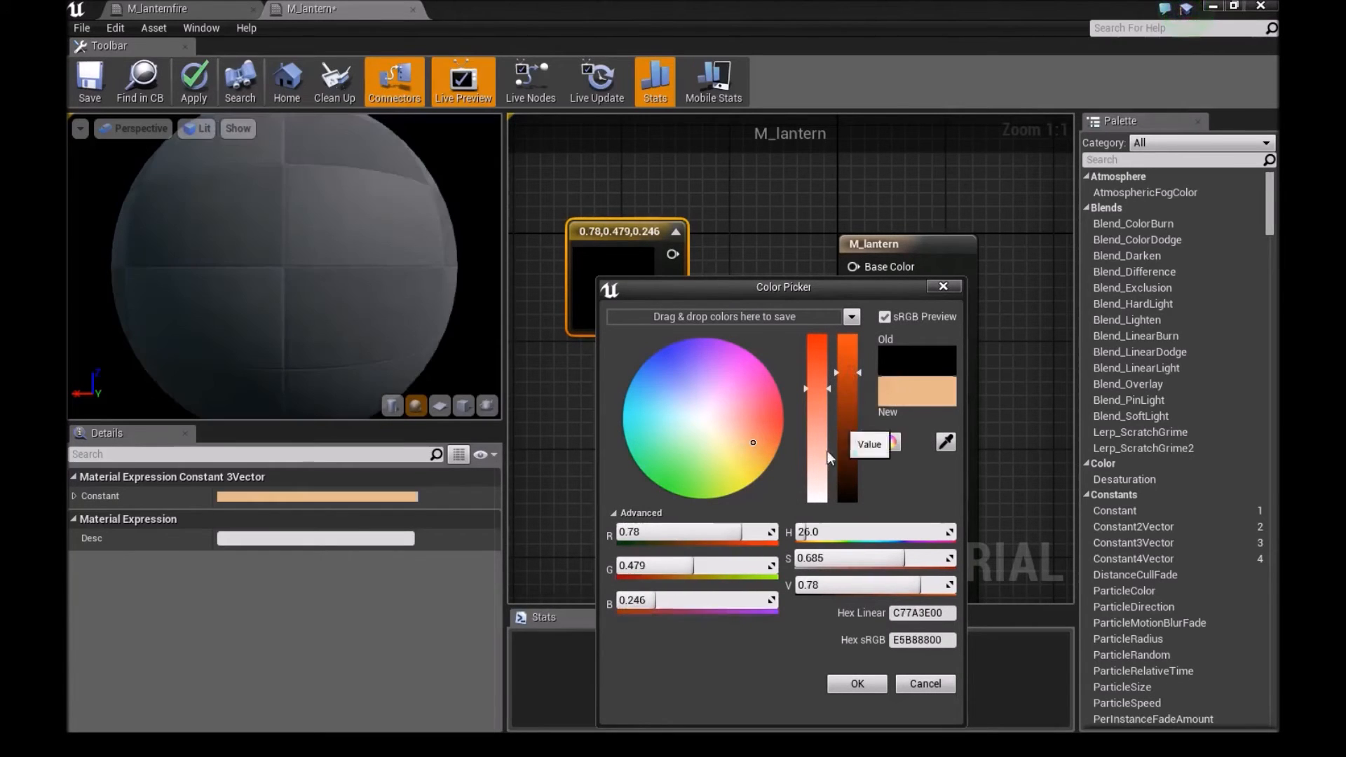
click(855, 683)
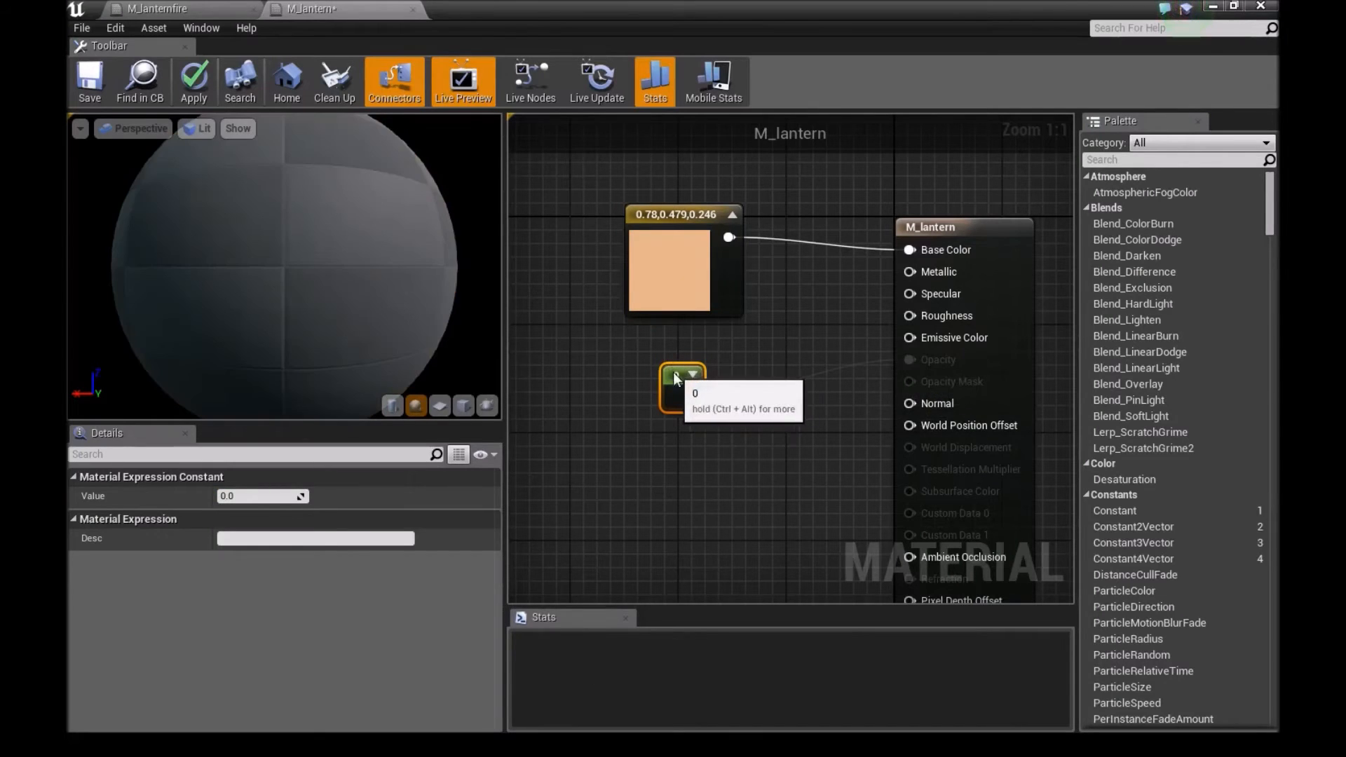
Set opacity 0.99, Blend Mode Translucent, Shading Model Subsurface, Two Sided, and save M_lantern.
click(262, 496)
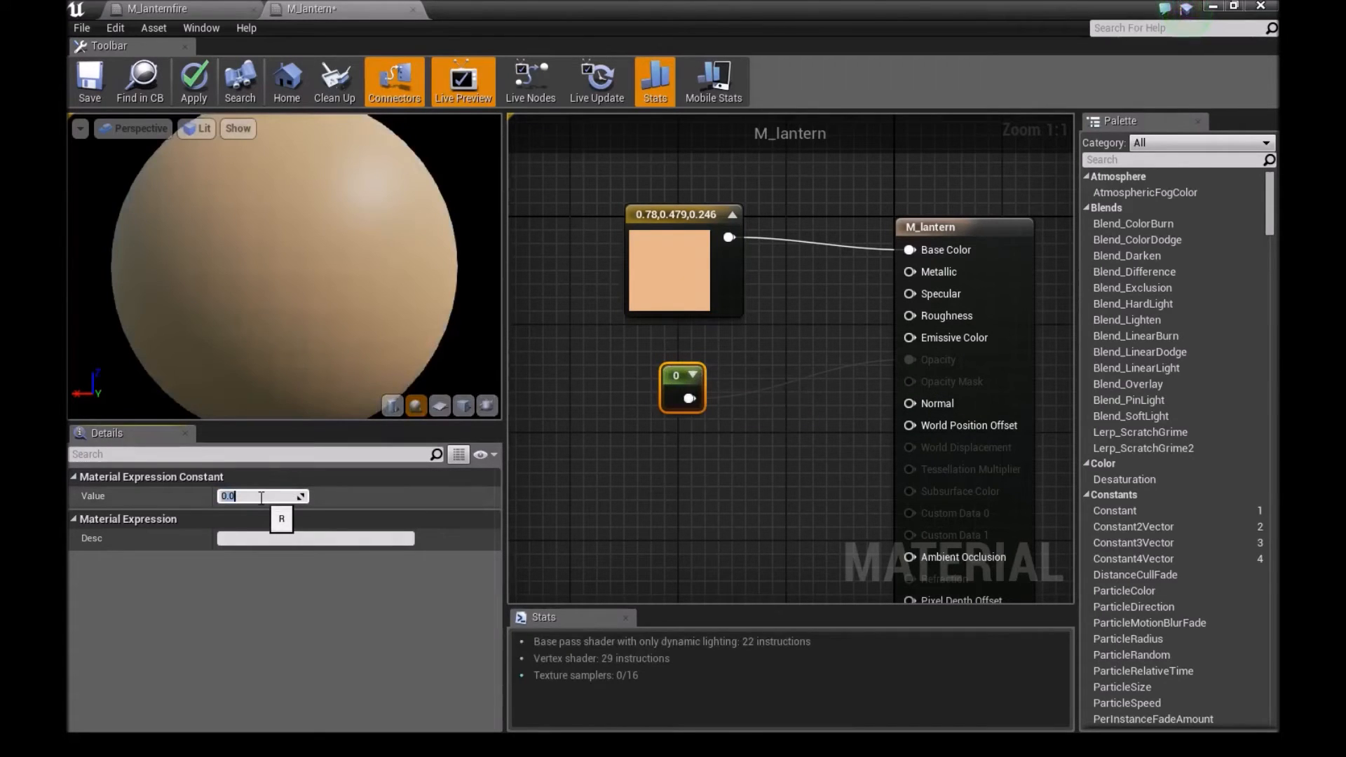
text(0.99)
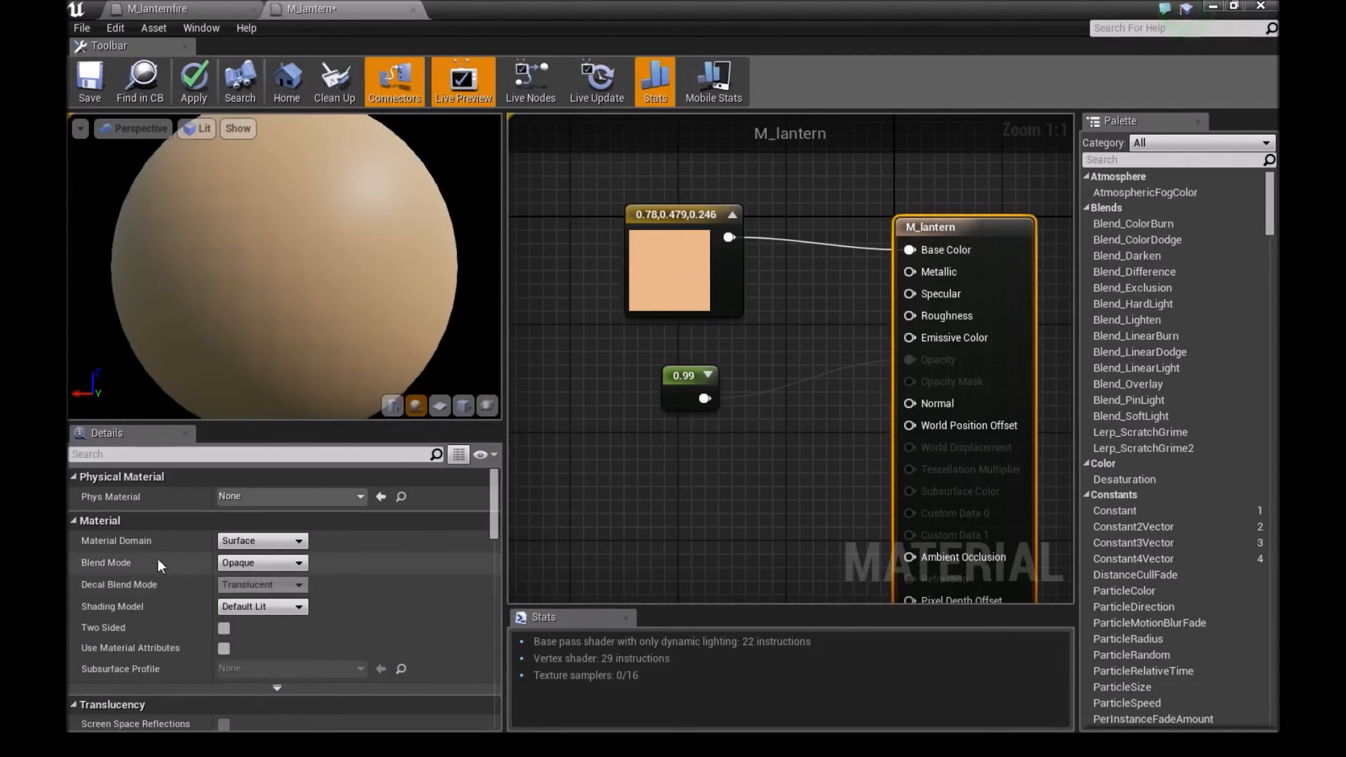
click(299, 562)
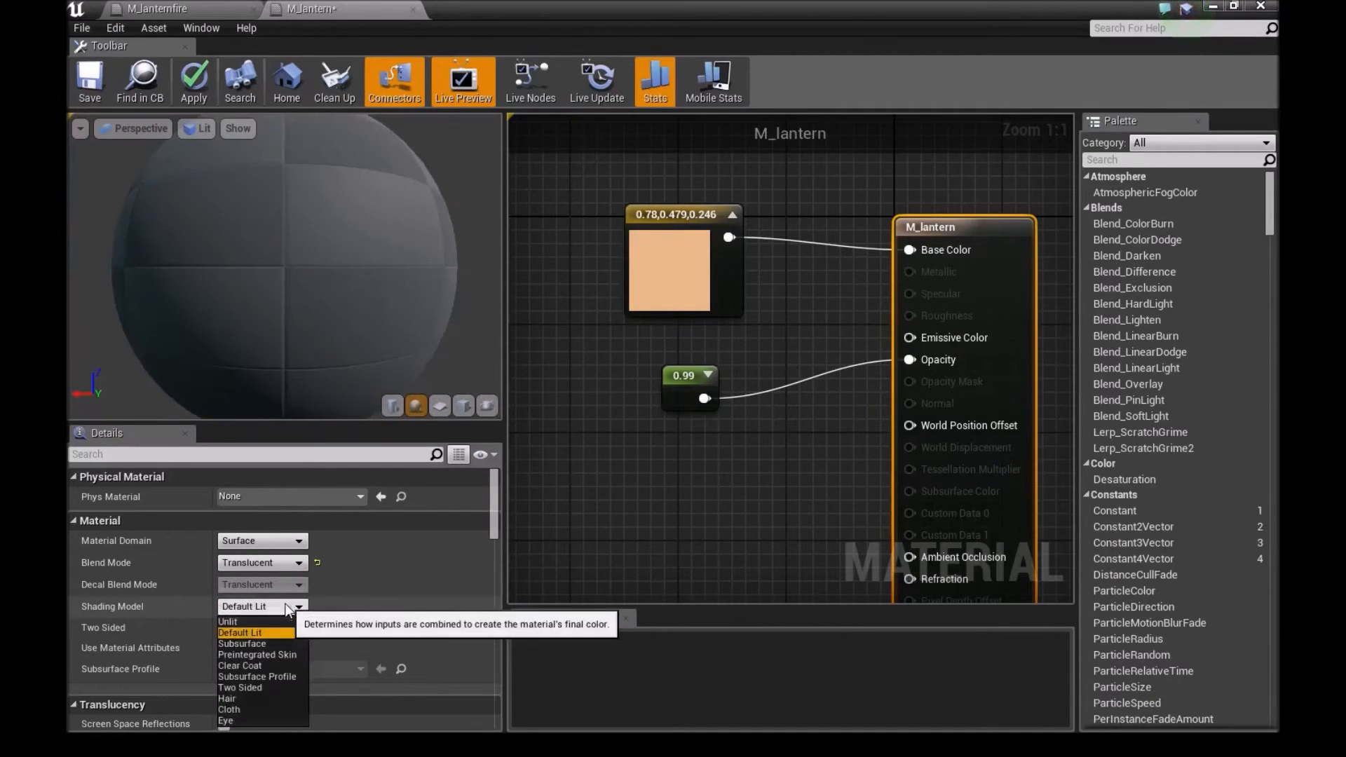
click(243, 643)
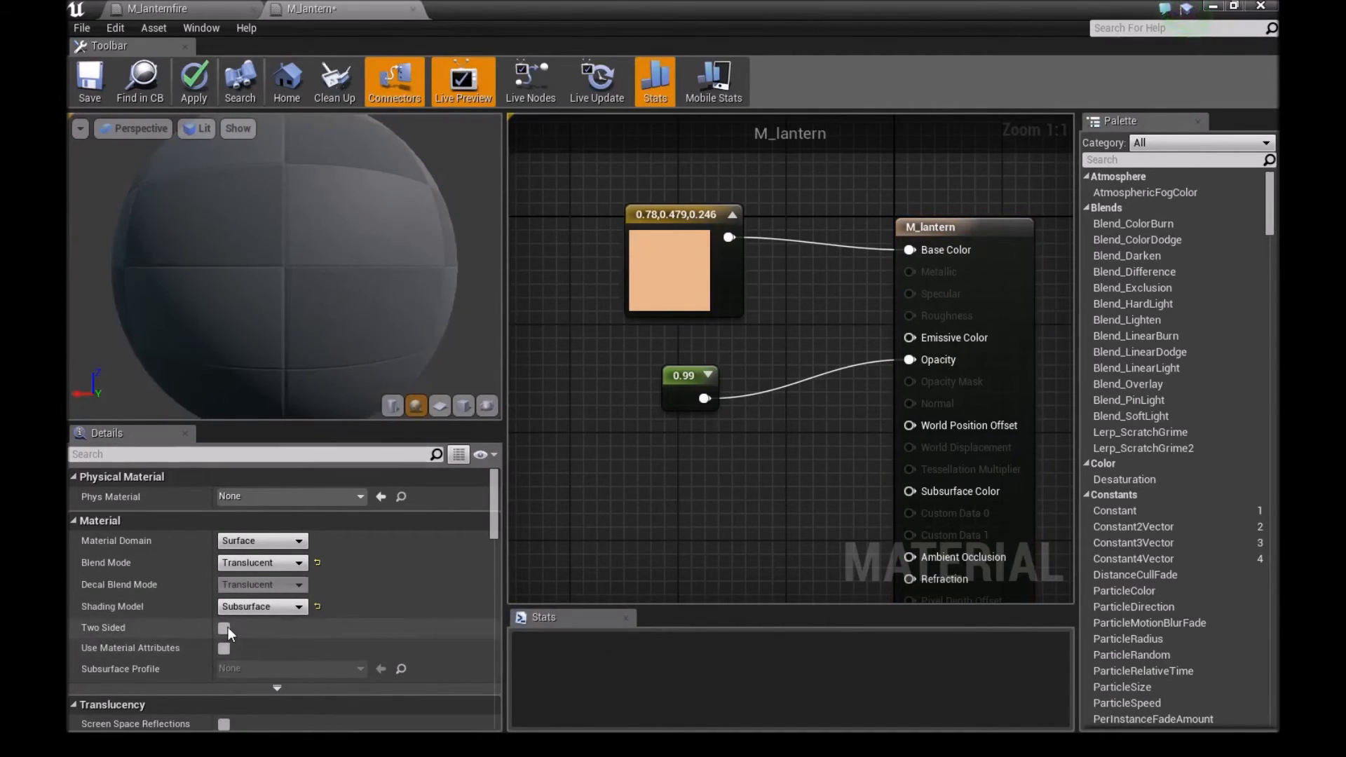
click(224, 628)
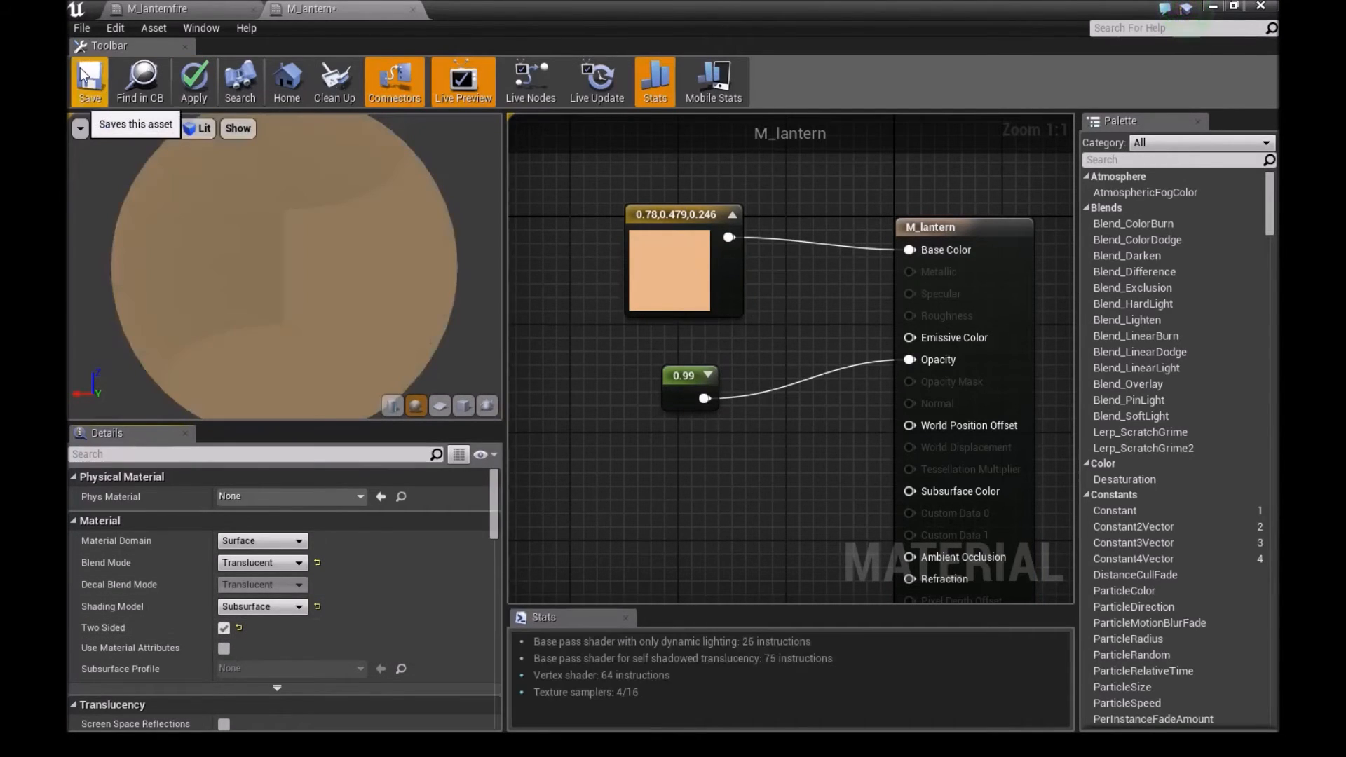
click(88, 80)
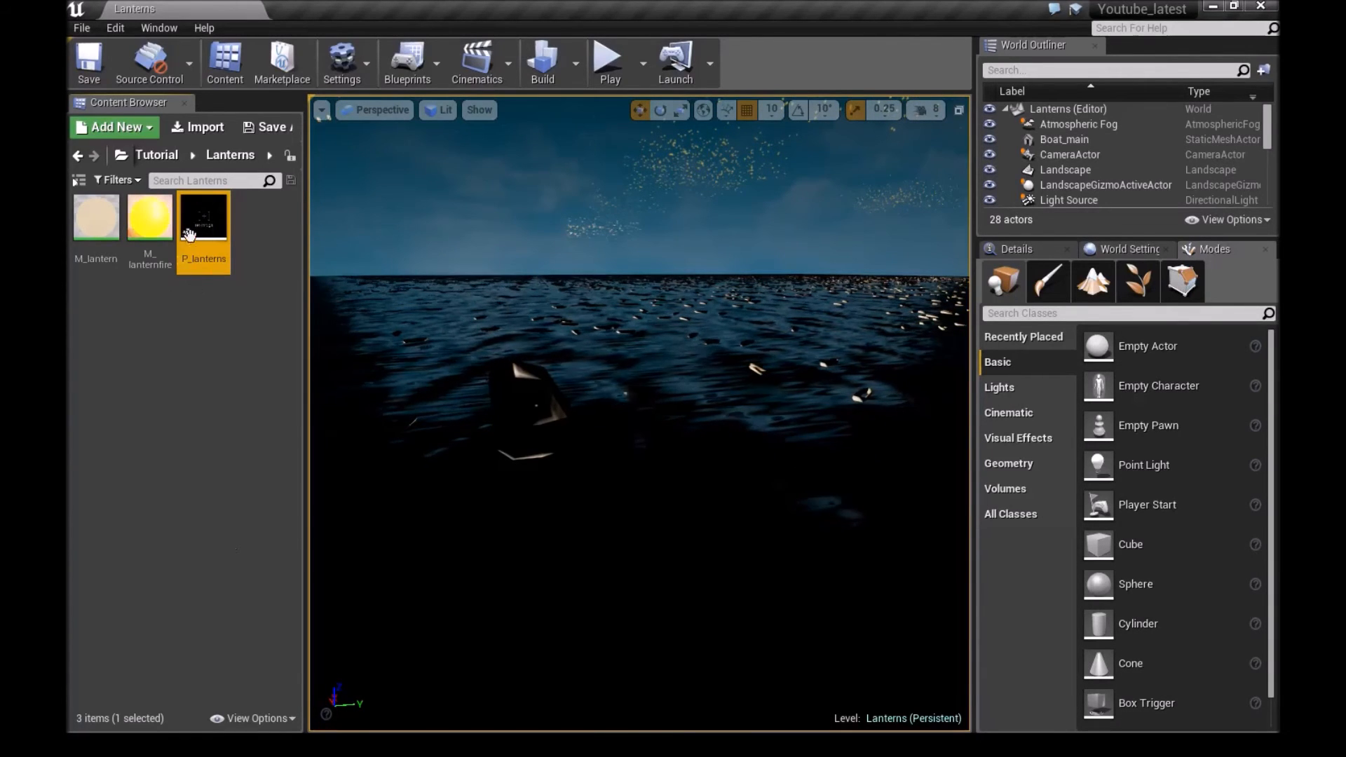
Add a New Mesh Data type module to the P_lanterns particle emitter.
double_click(203, 215)
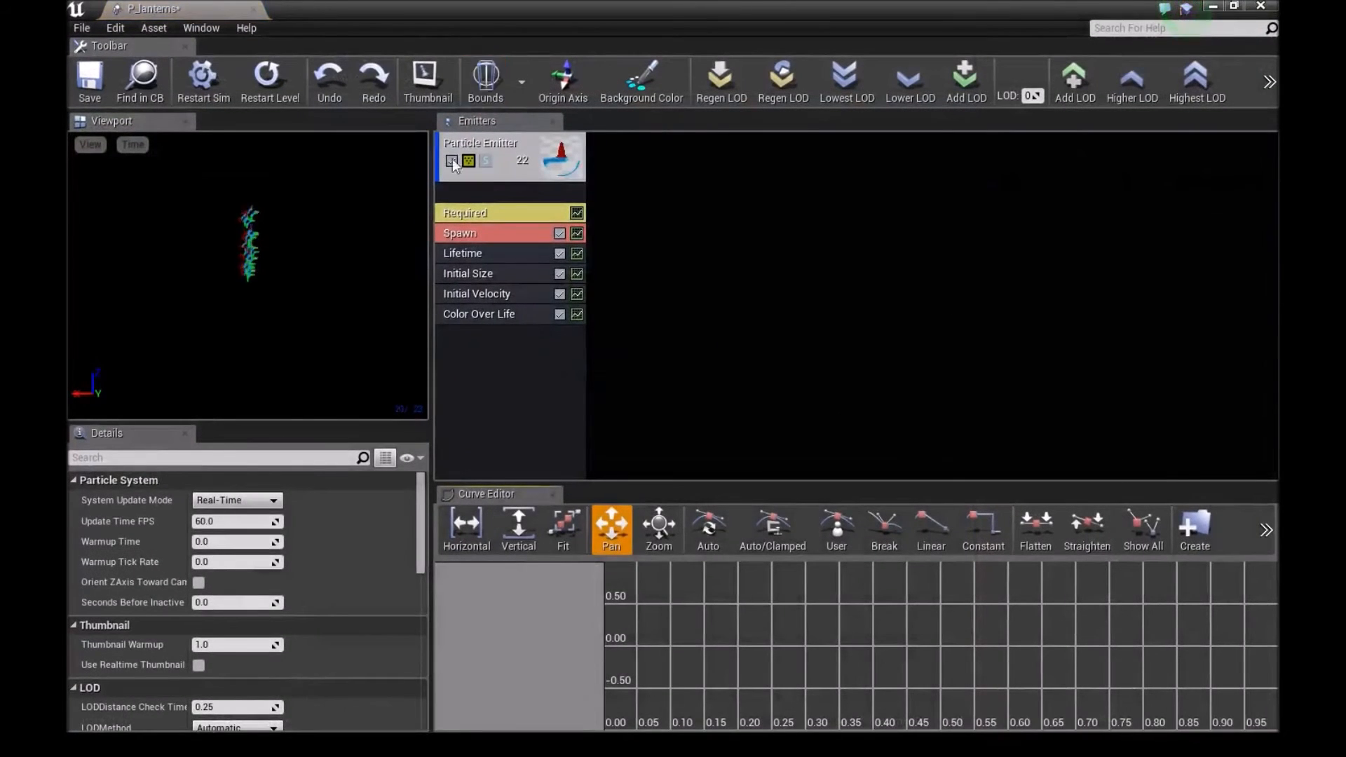
right_click(510, 158)
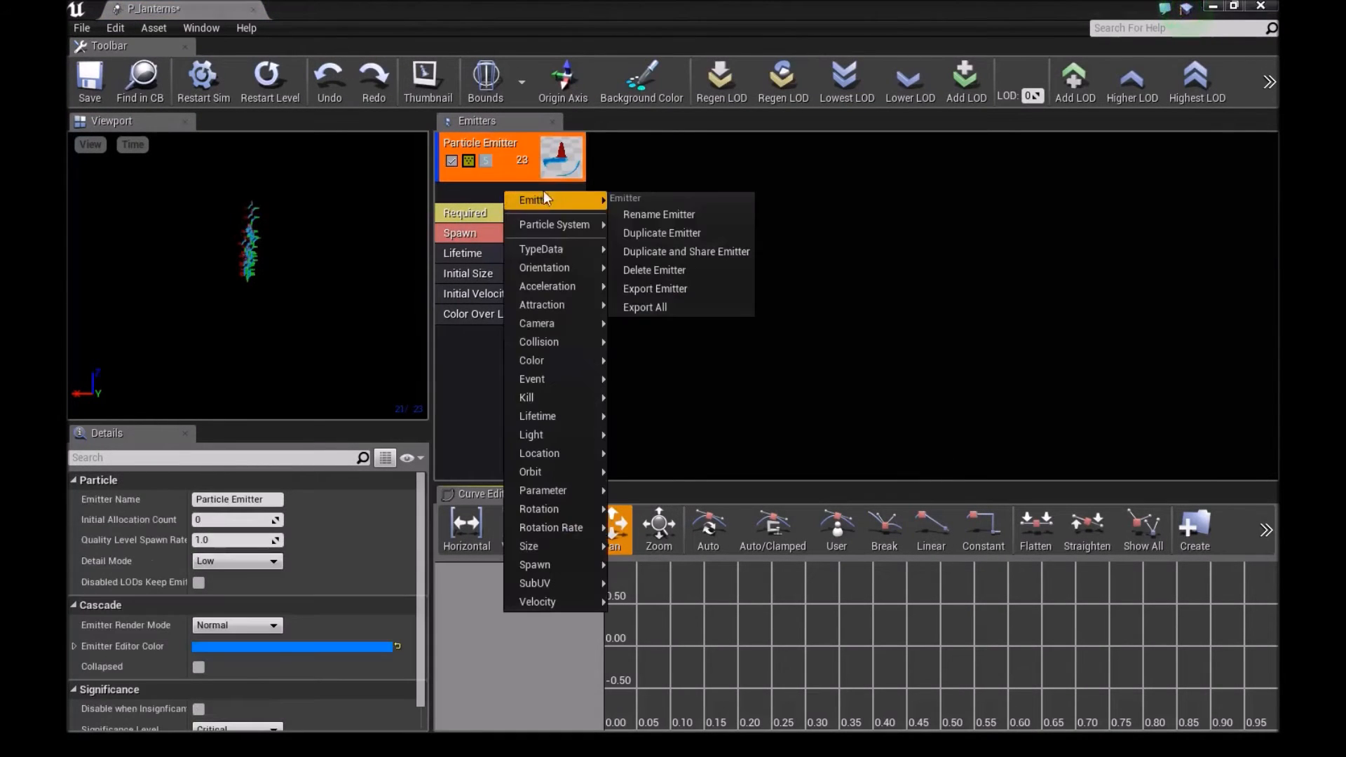
mouse_move(541, 249)
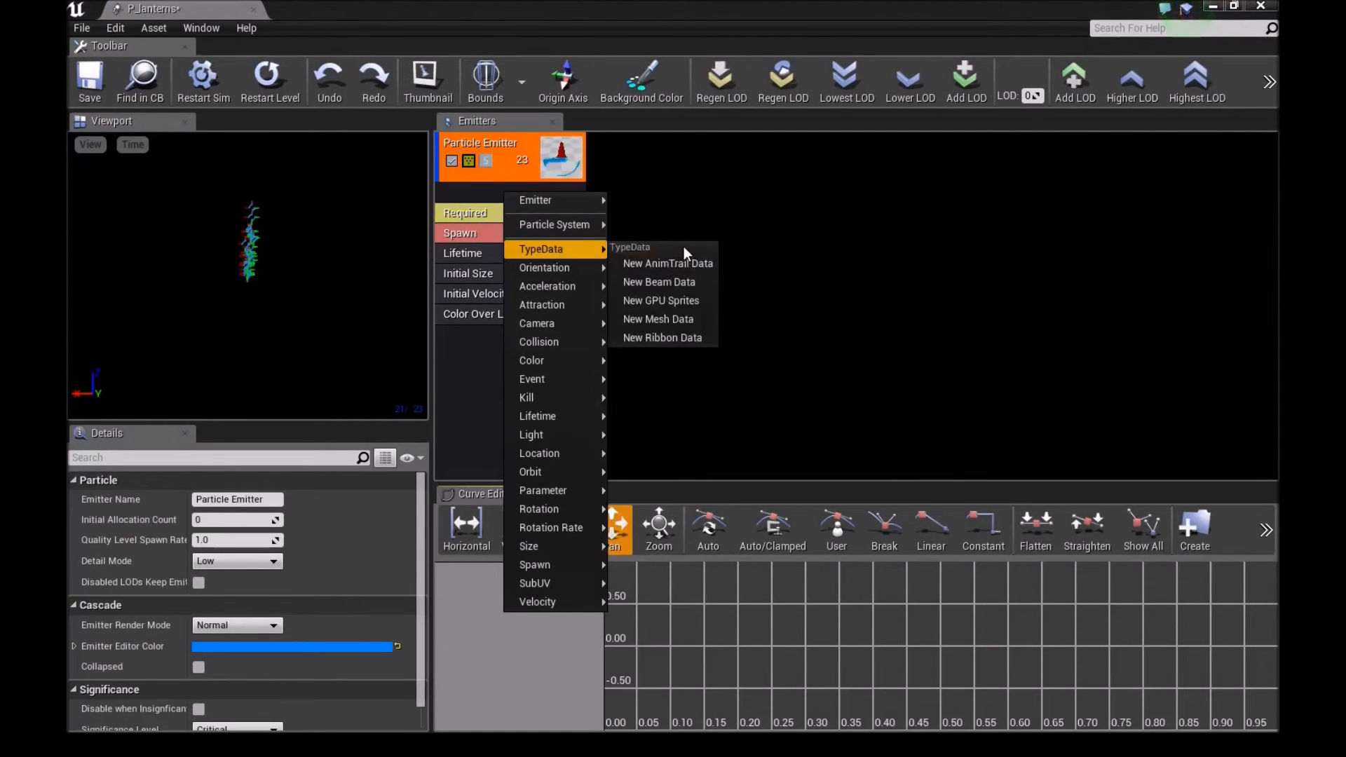
click(658, 319)
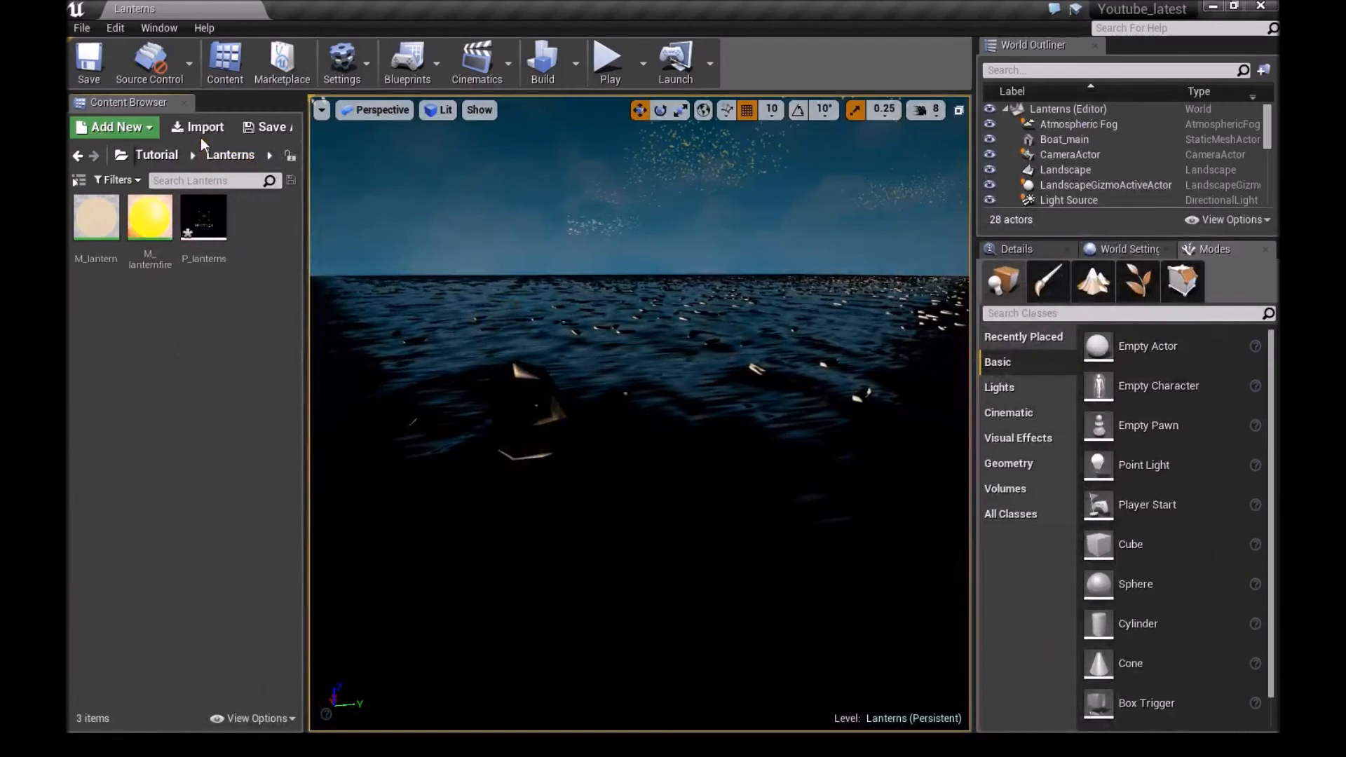
Import the lantern FBX as the SKy_lantern static mesh and open it.
click(197, 127)
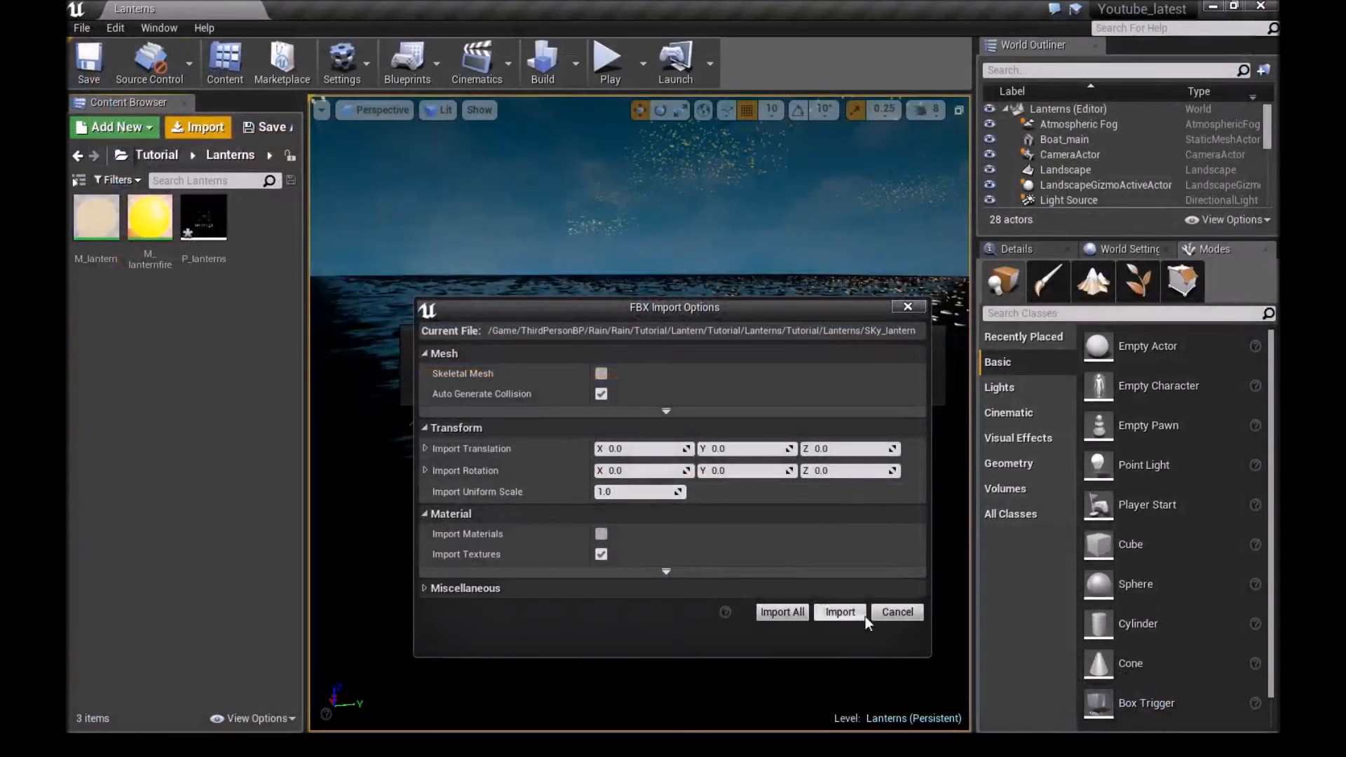
click(838, 611)
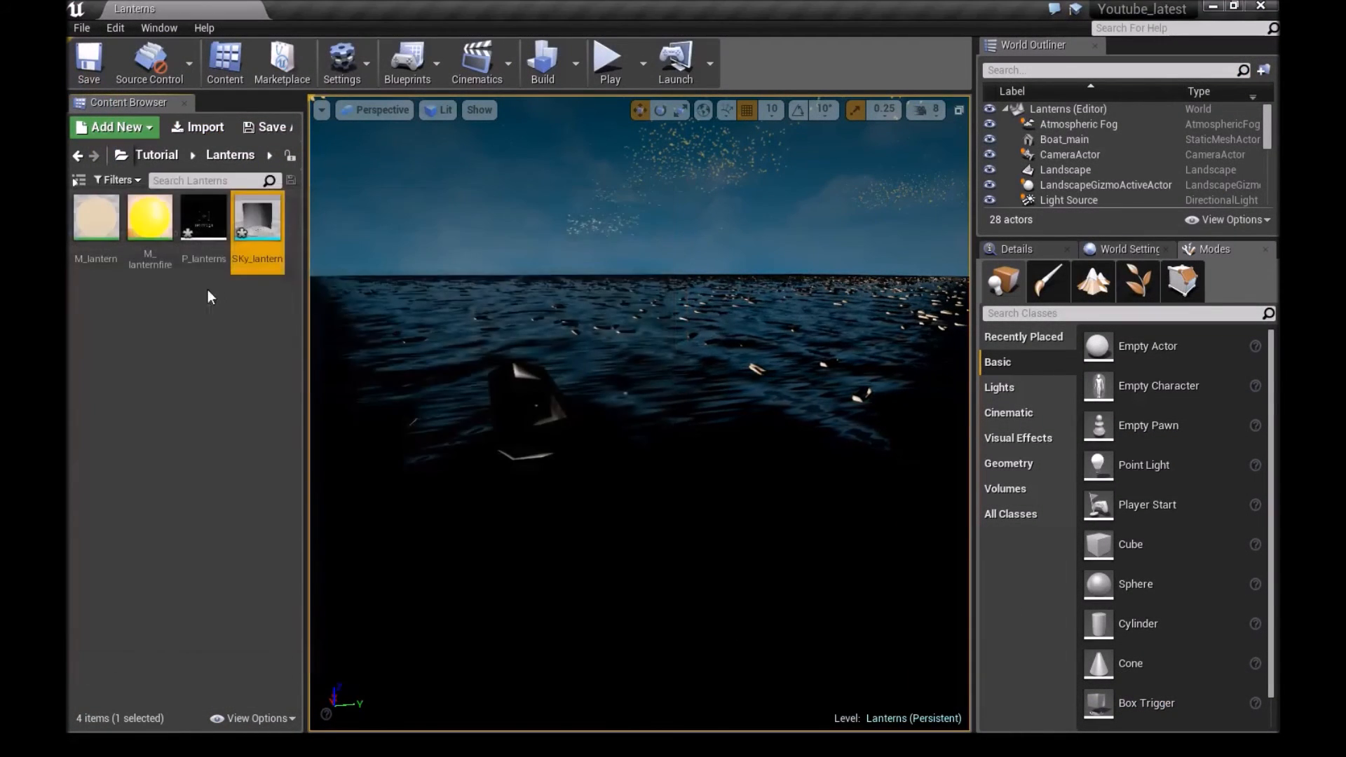
double_click(204, 216)
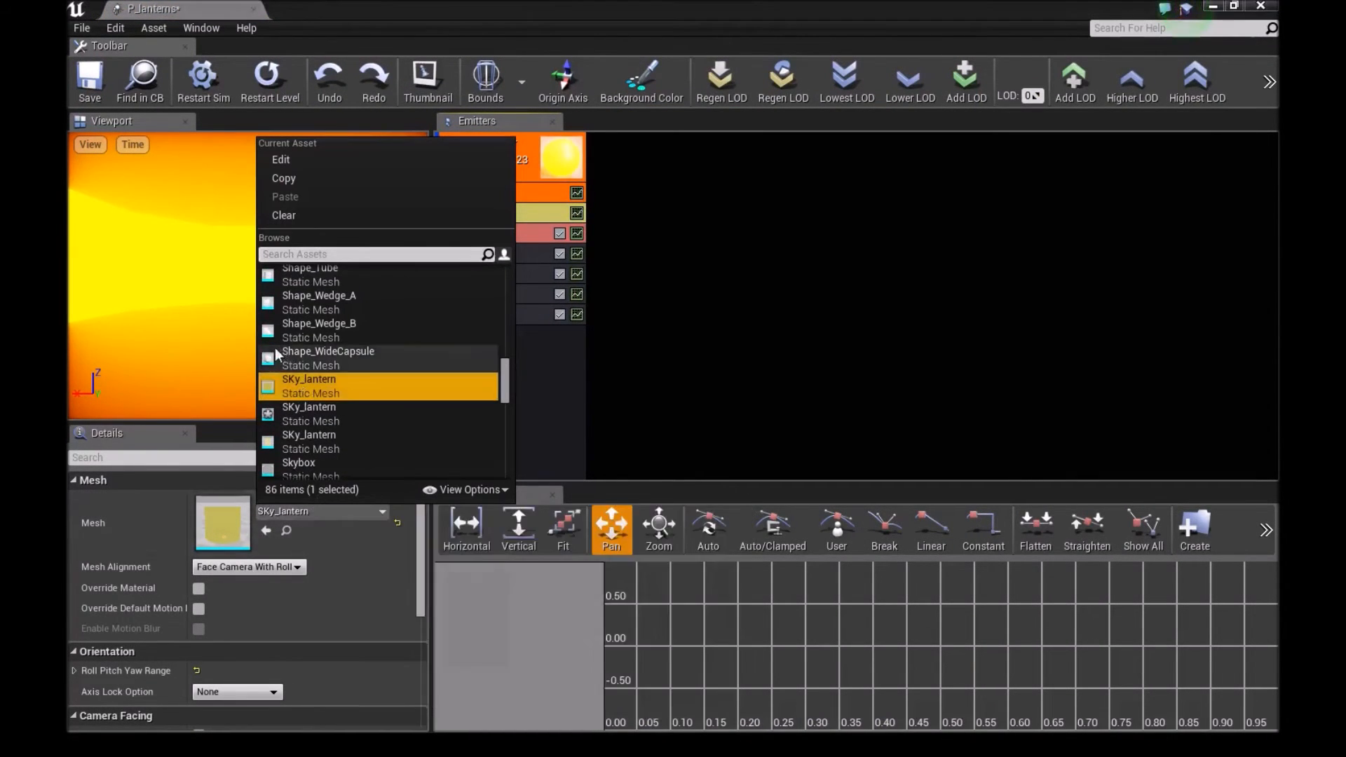
Set the Mesh Data module's mesh to SKy_lantern.
click(308, 386)
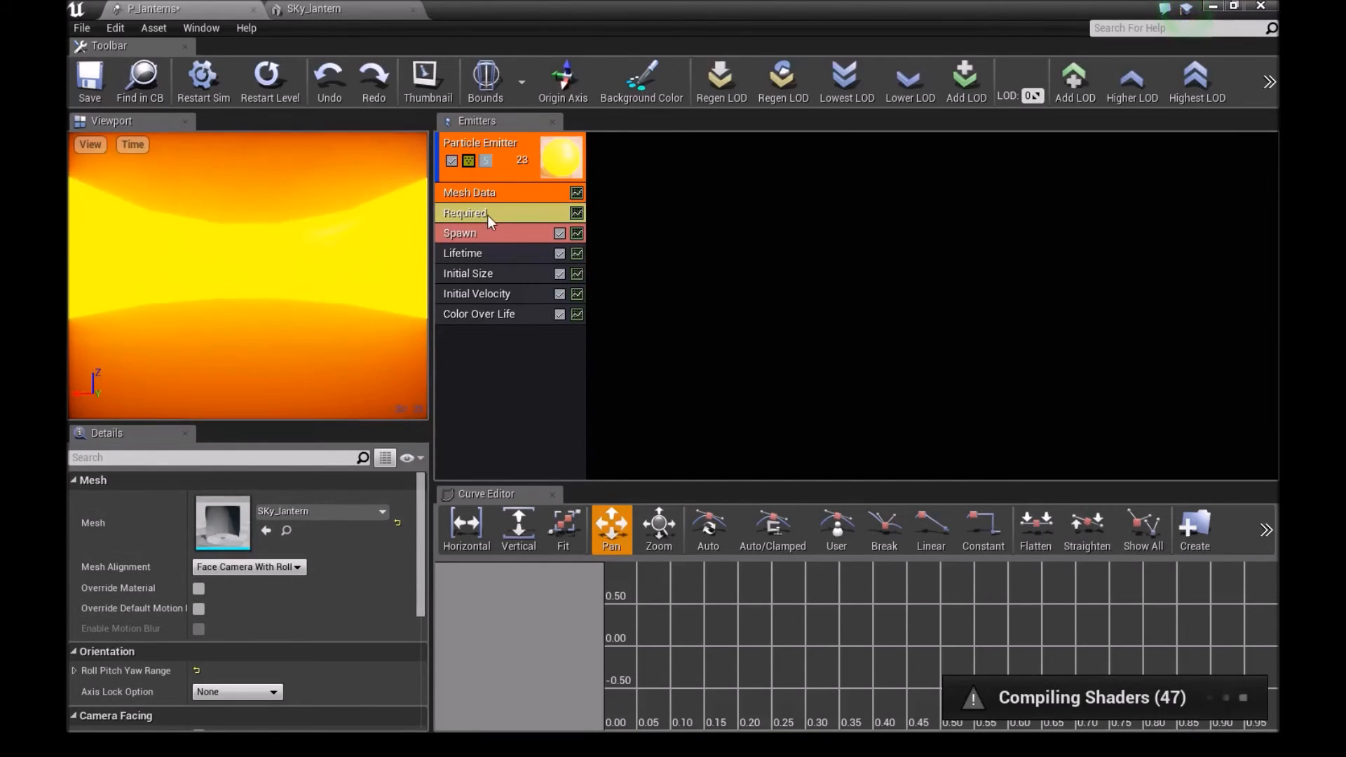
Set Spawn Rate to 500 and particle Lifetime to 500 seconds.
click(460, 233)
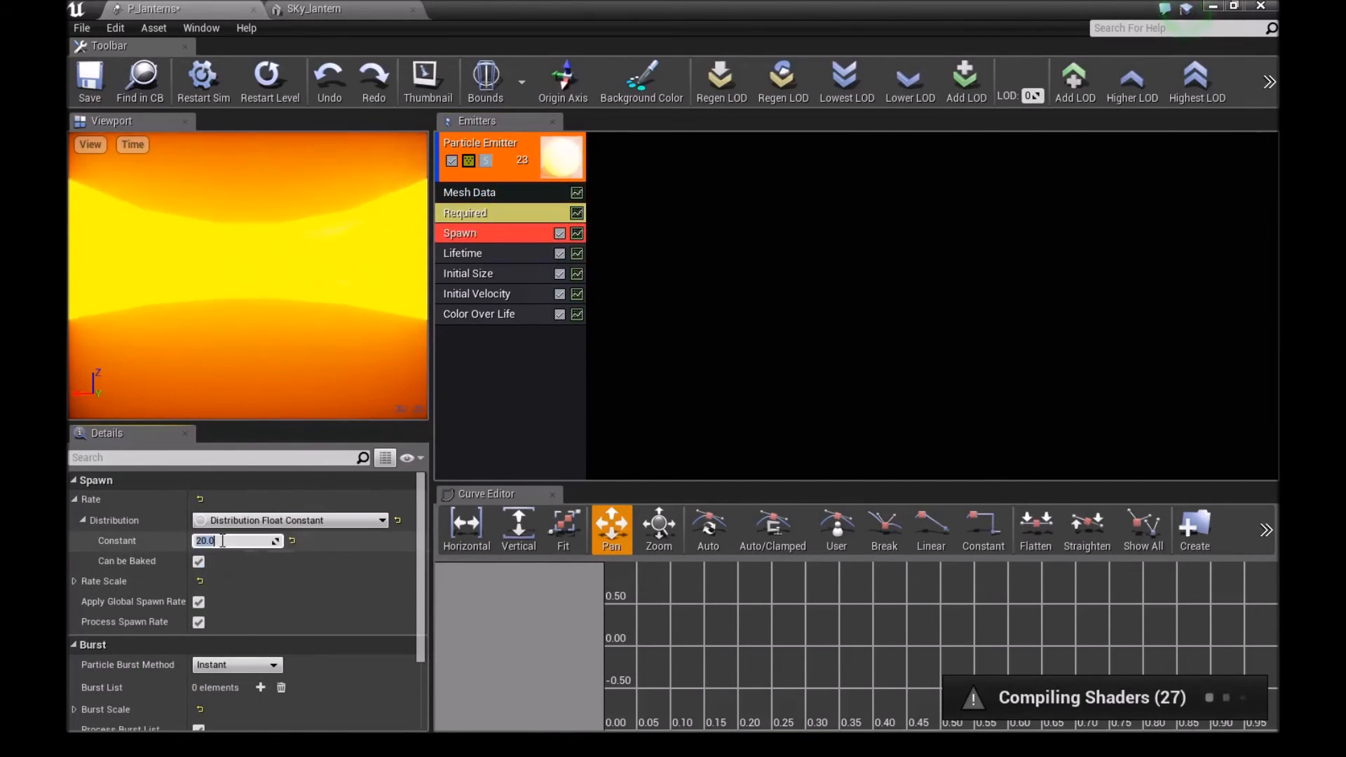
text(500)
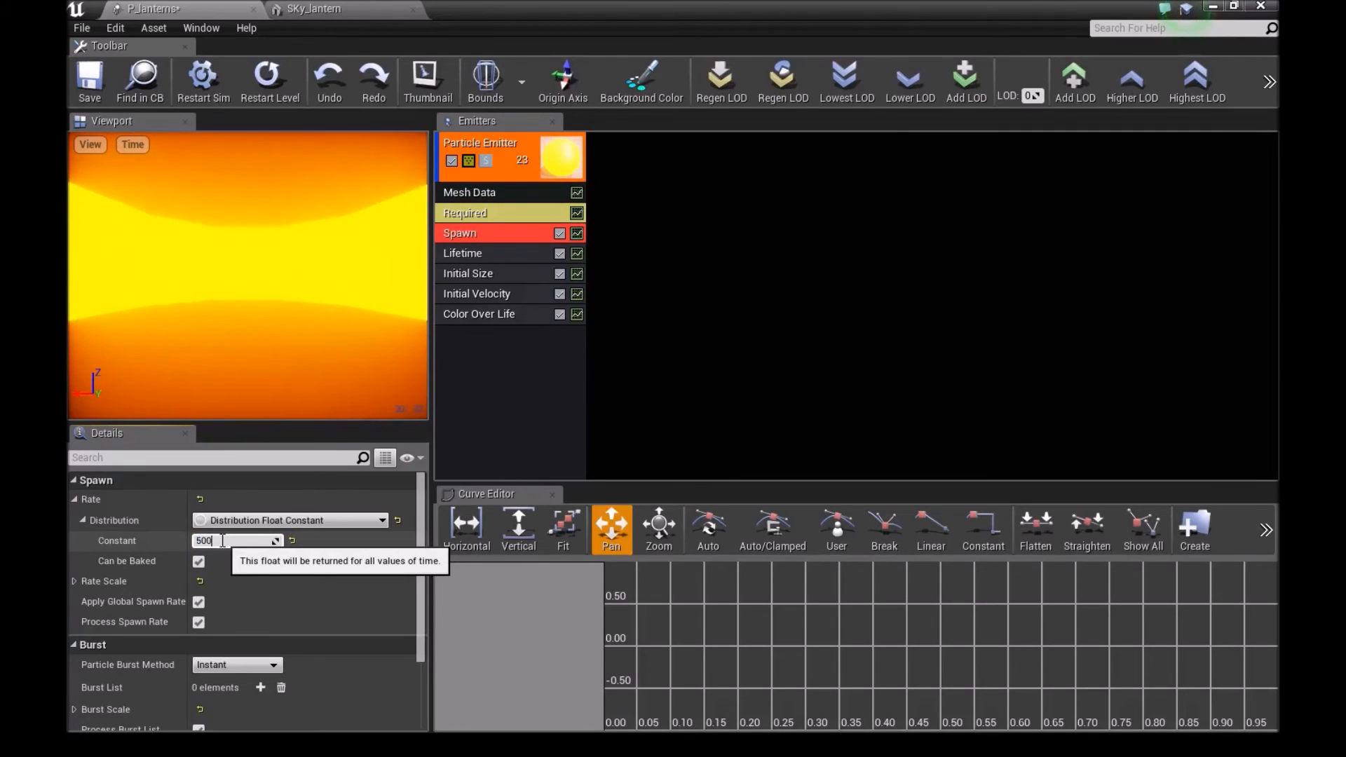
click(461, 252)
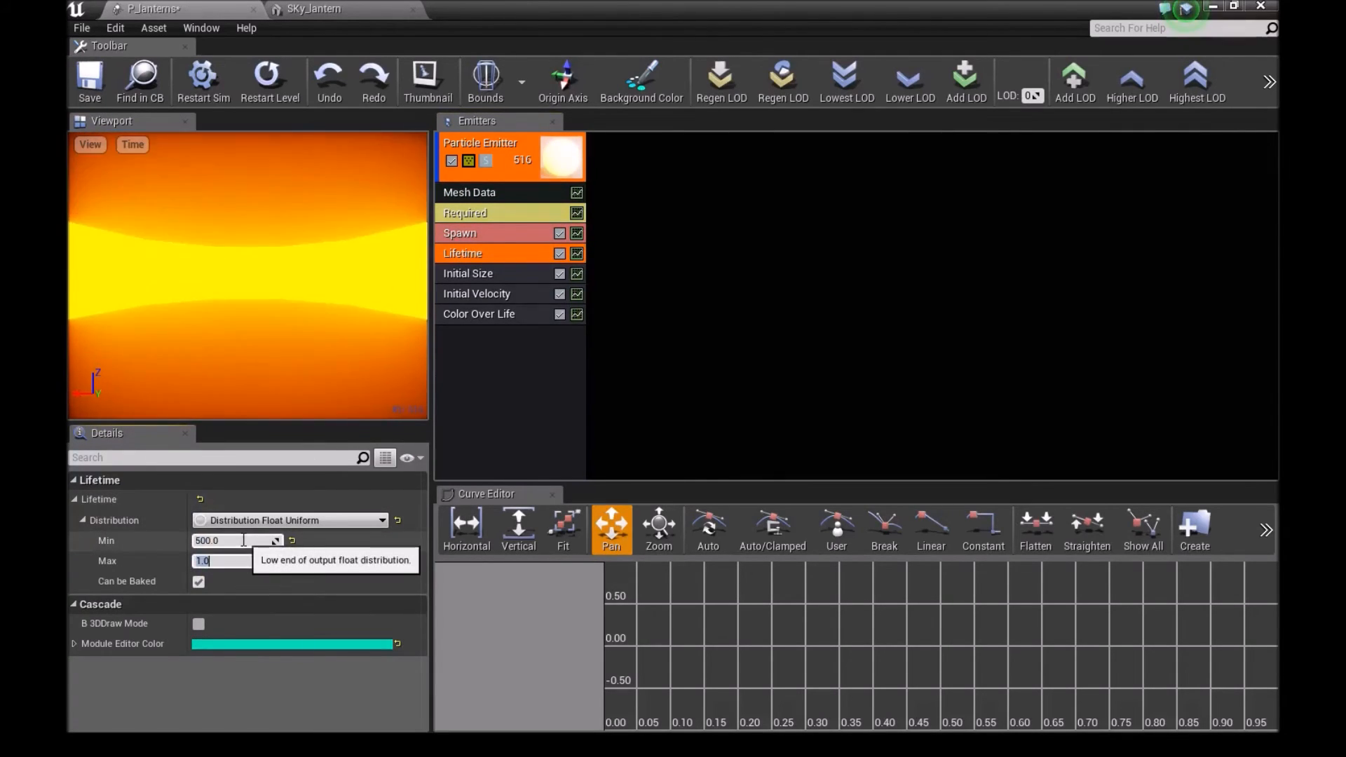
text(500.0)
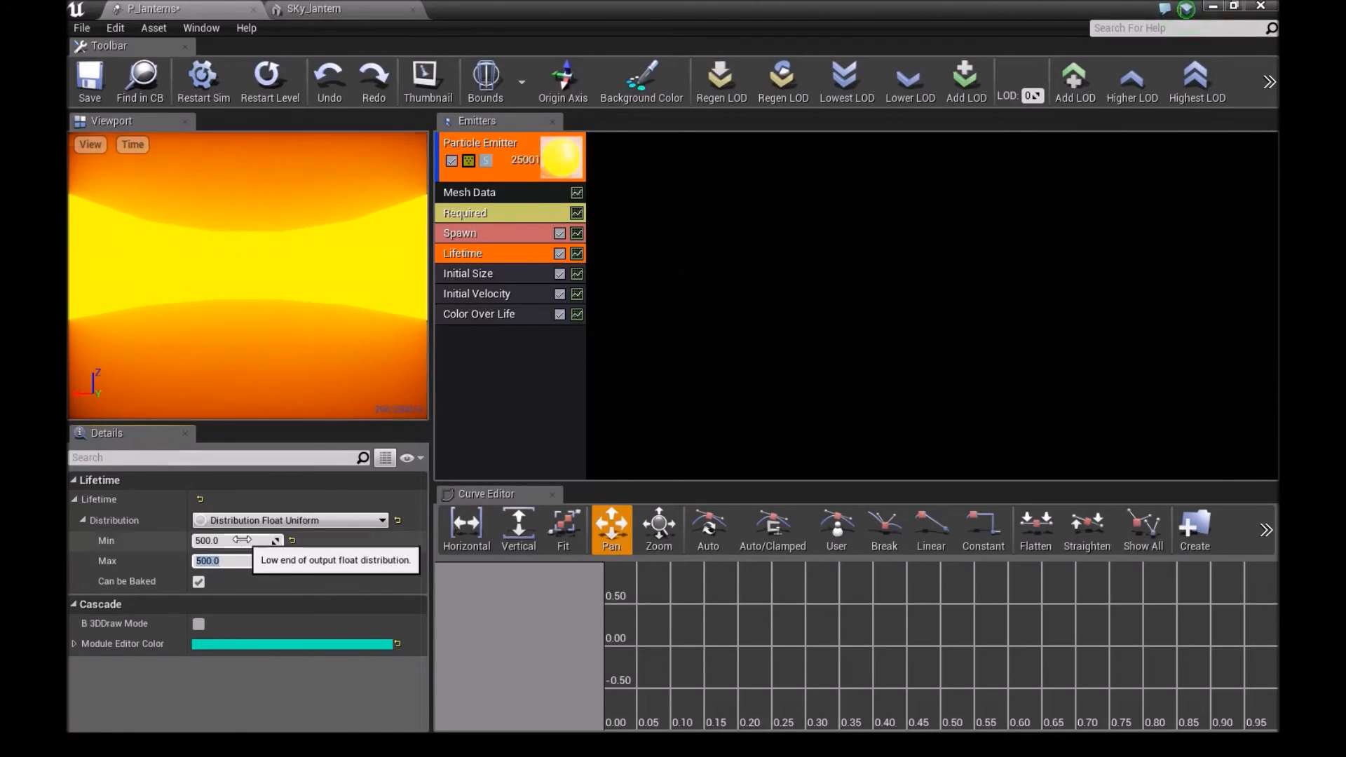
Set Initial Velocity Max to (2,2,150) and Min to (-2,-2,100) for slow upward drift.
click(468, 273)
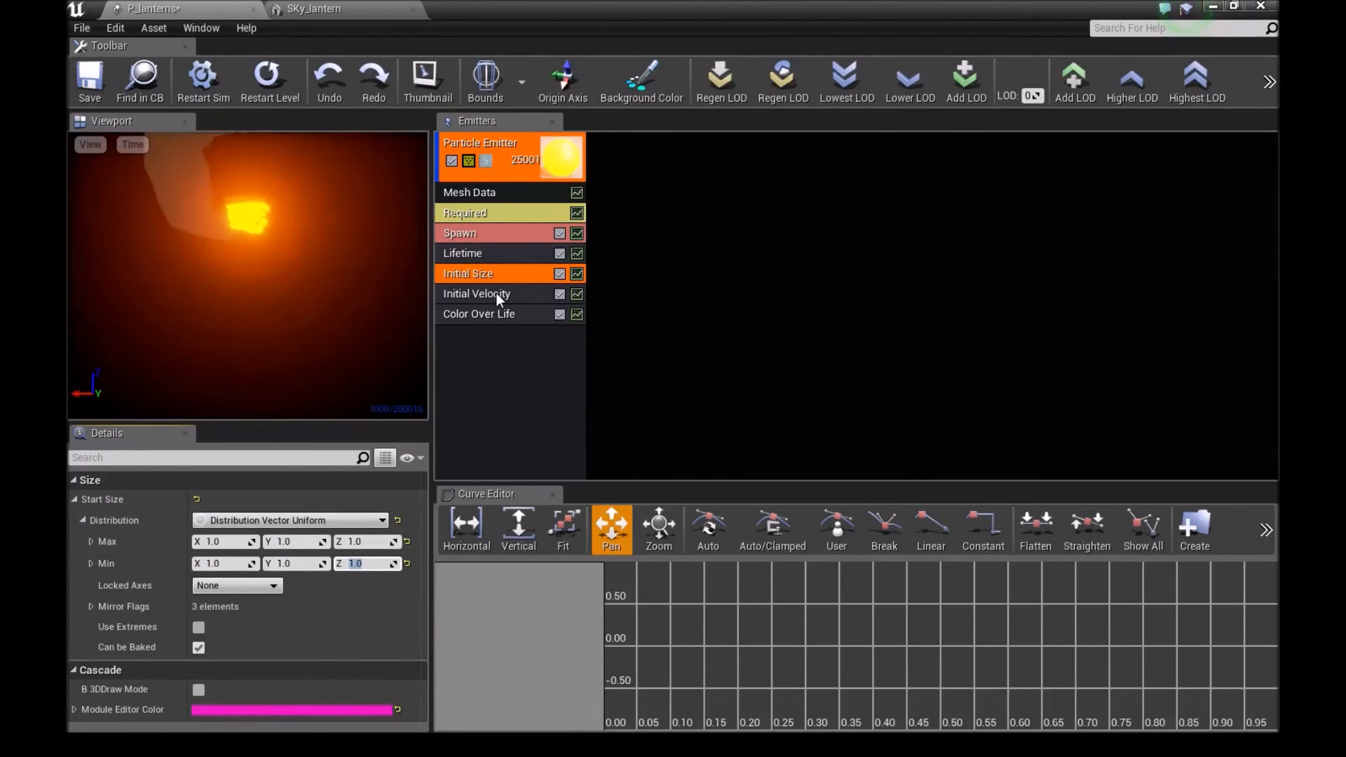
click(476, 293)
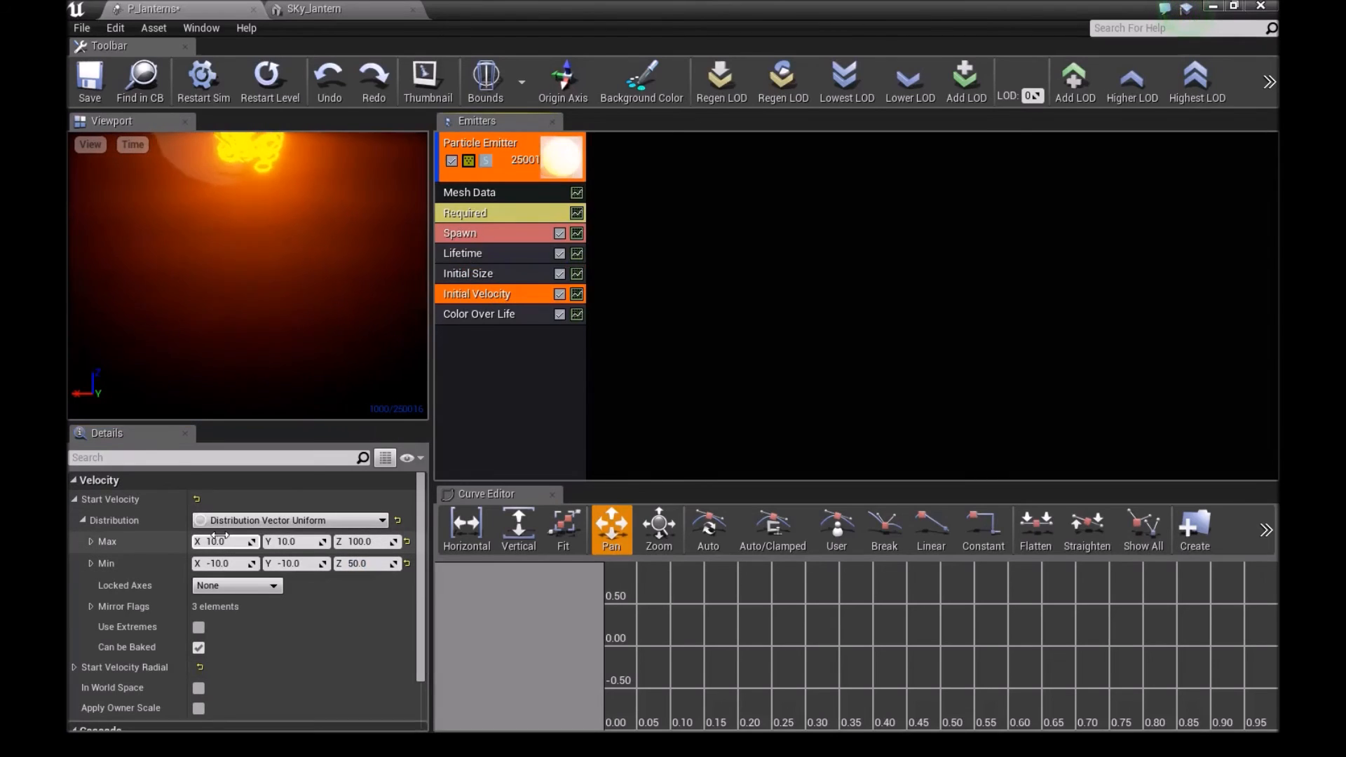
text(2)
click(366, 541)
text(150)
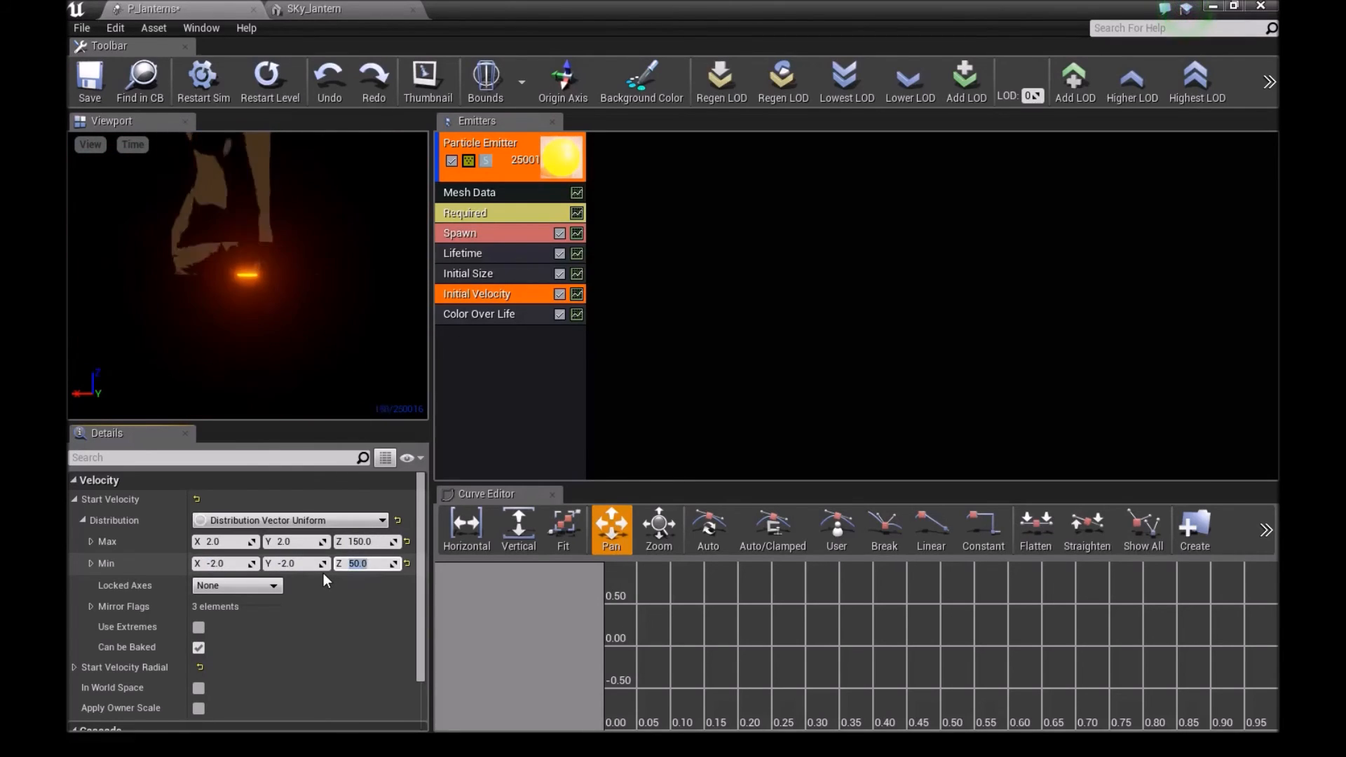
text(100.0)
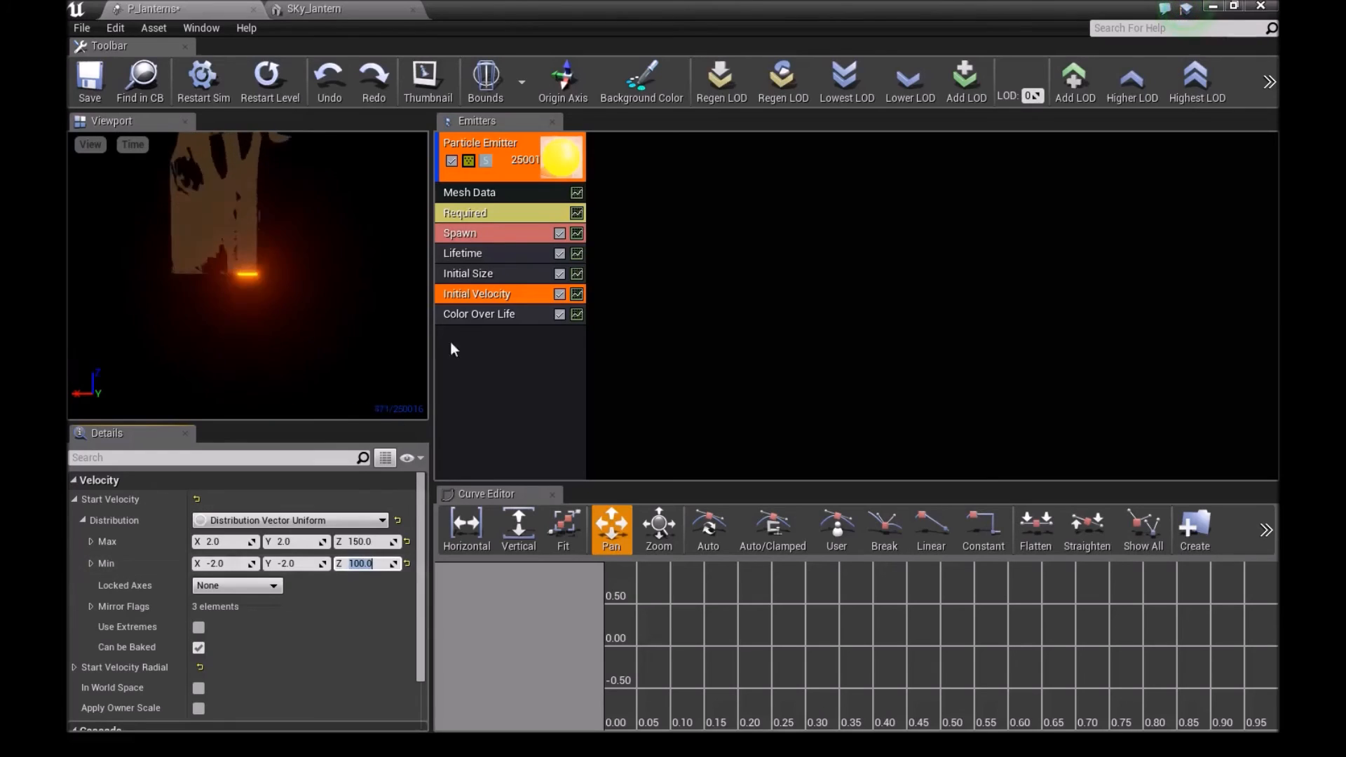
Delete the Color Over Life module and add an Initial Location (Seed) module.
right_click(478, 312)
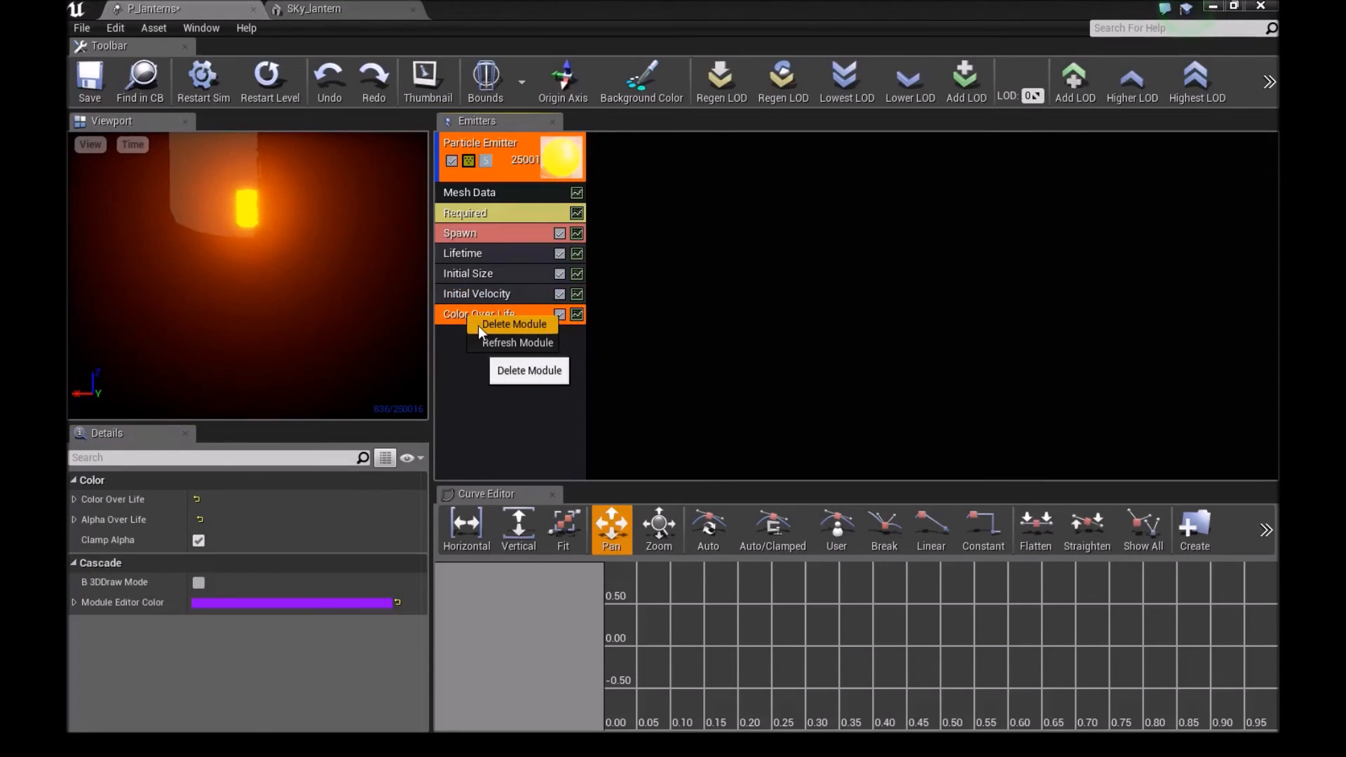
click(513, 324)
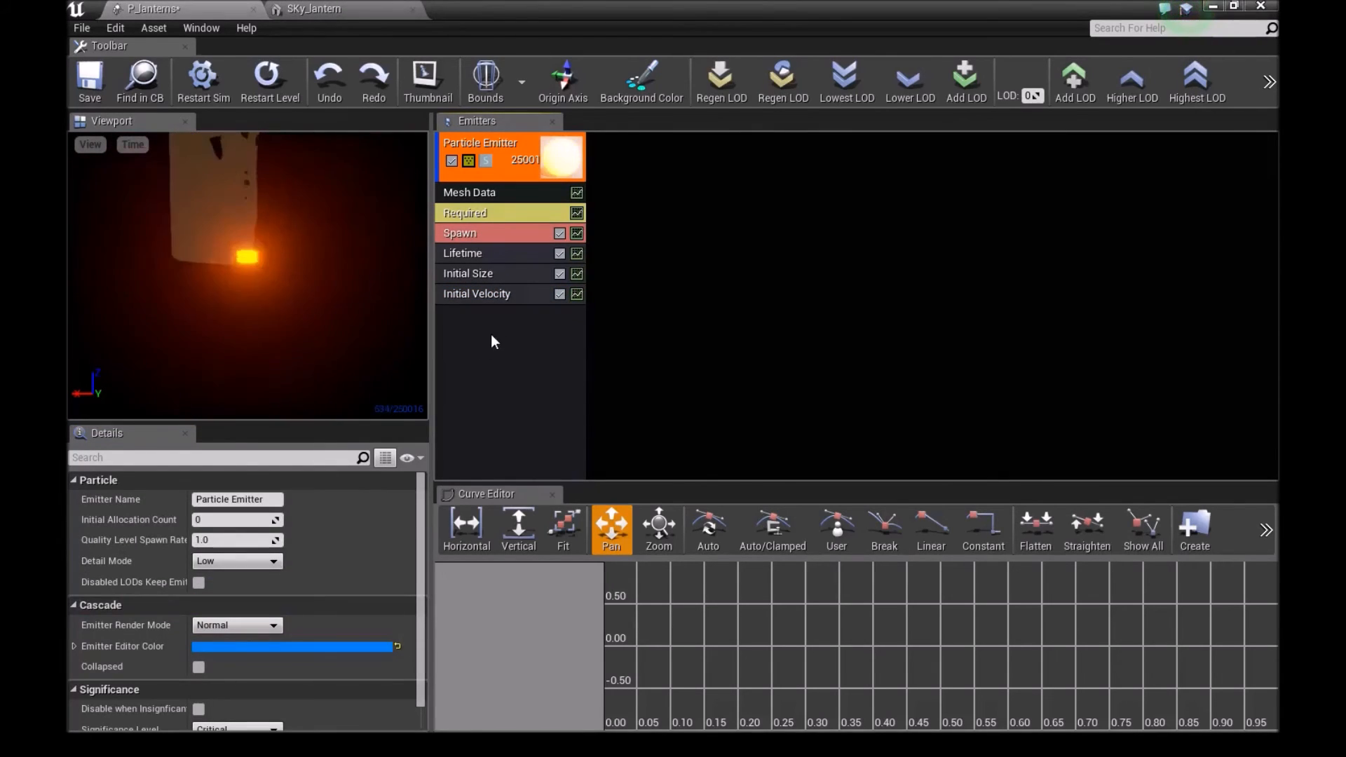
right_click(494, 341)
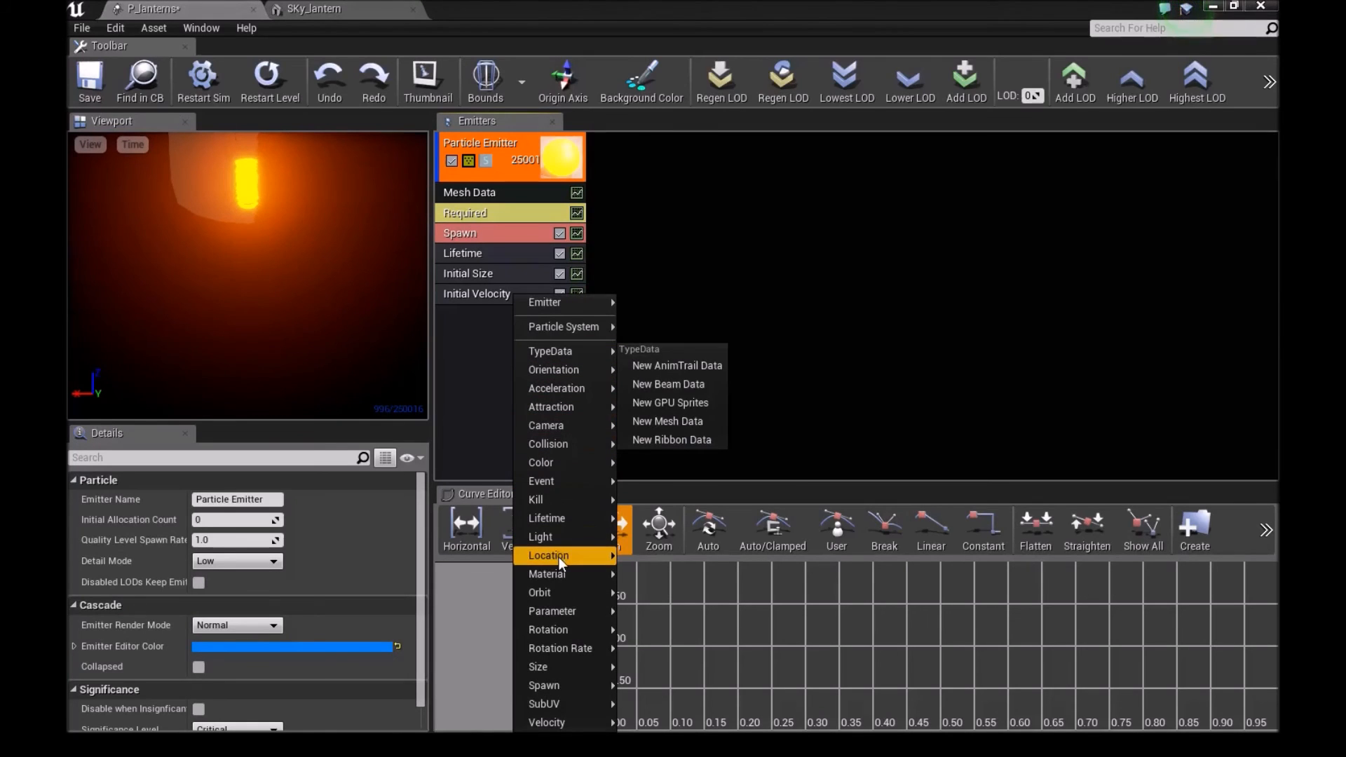
mouse_move(548, 555)
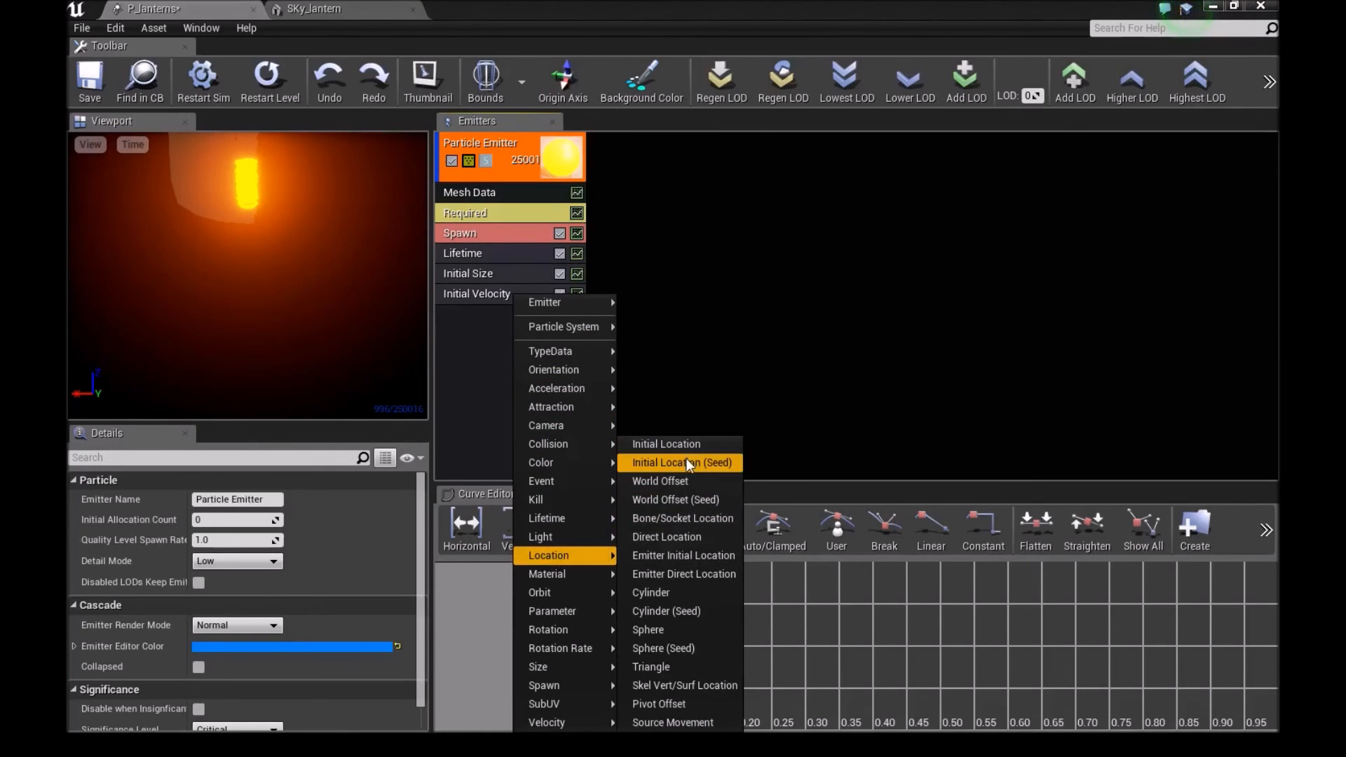
click(680, 463)
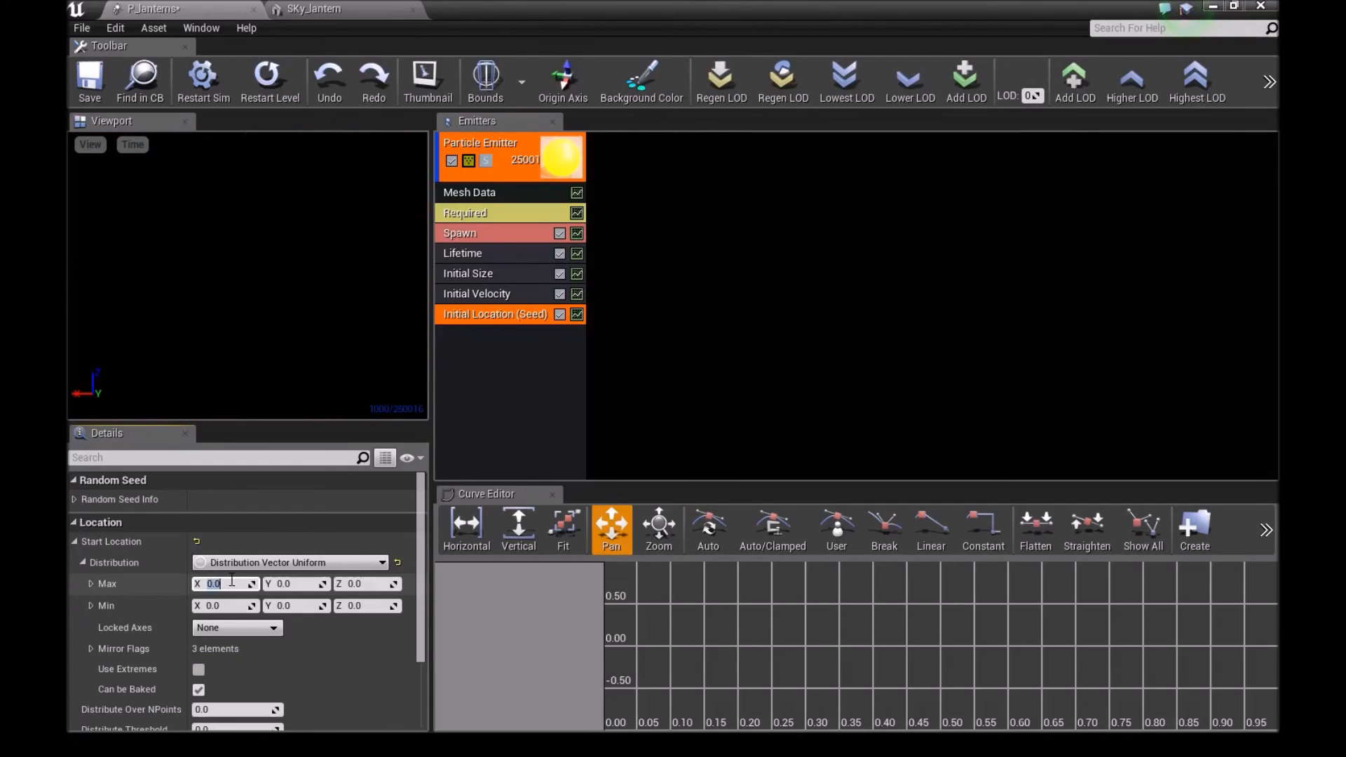
Spread the initial location over 25000 by 25000 and show the system bounds.
text(250000)
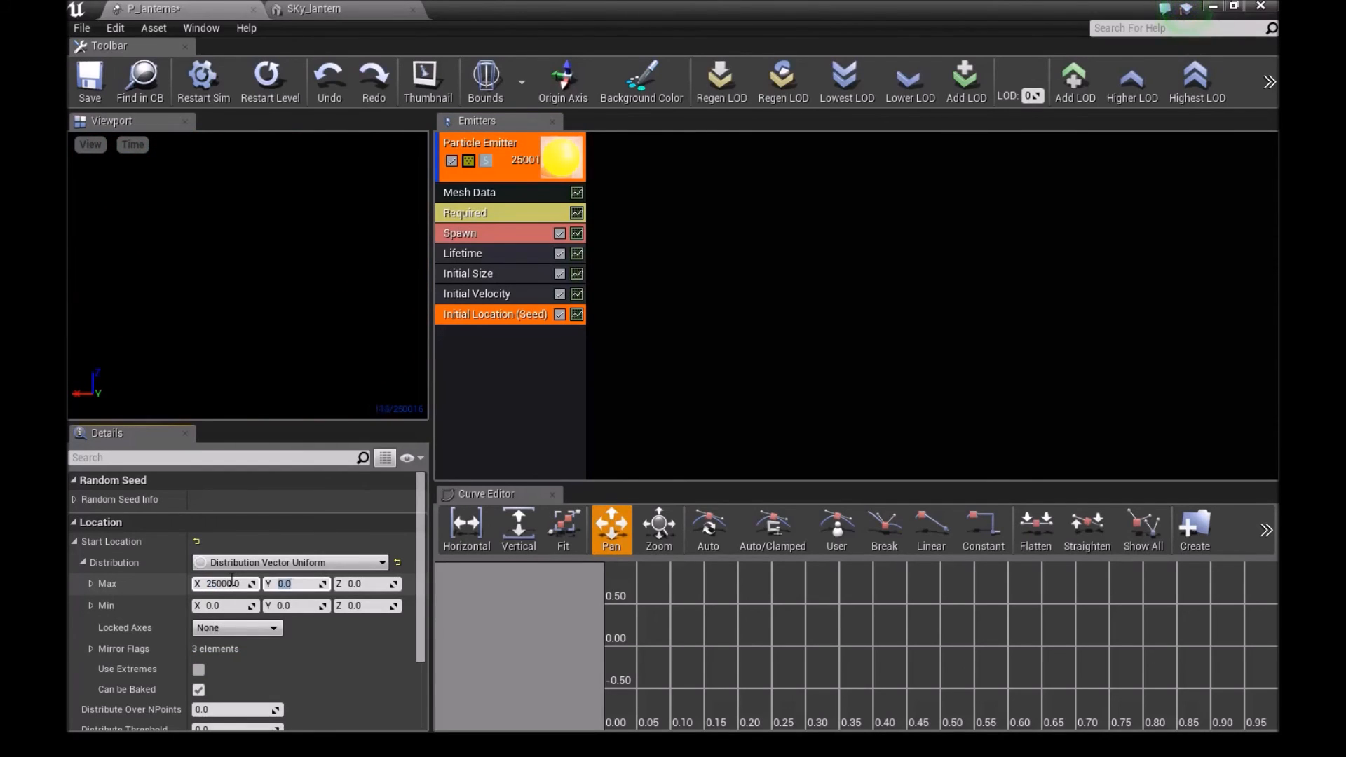
text(25000.0)
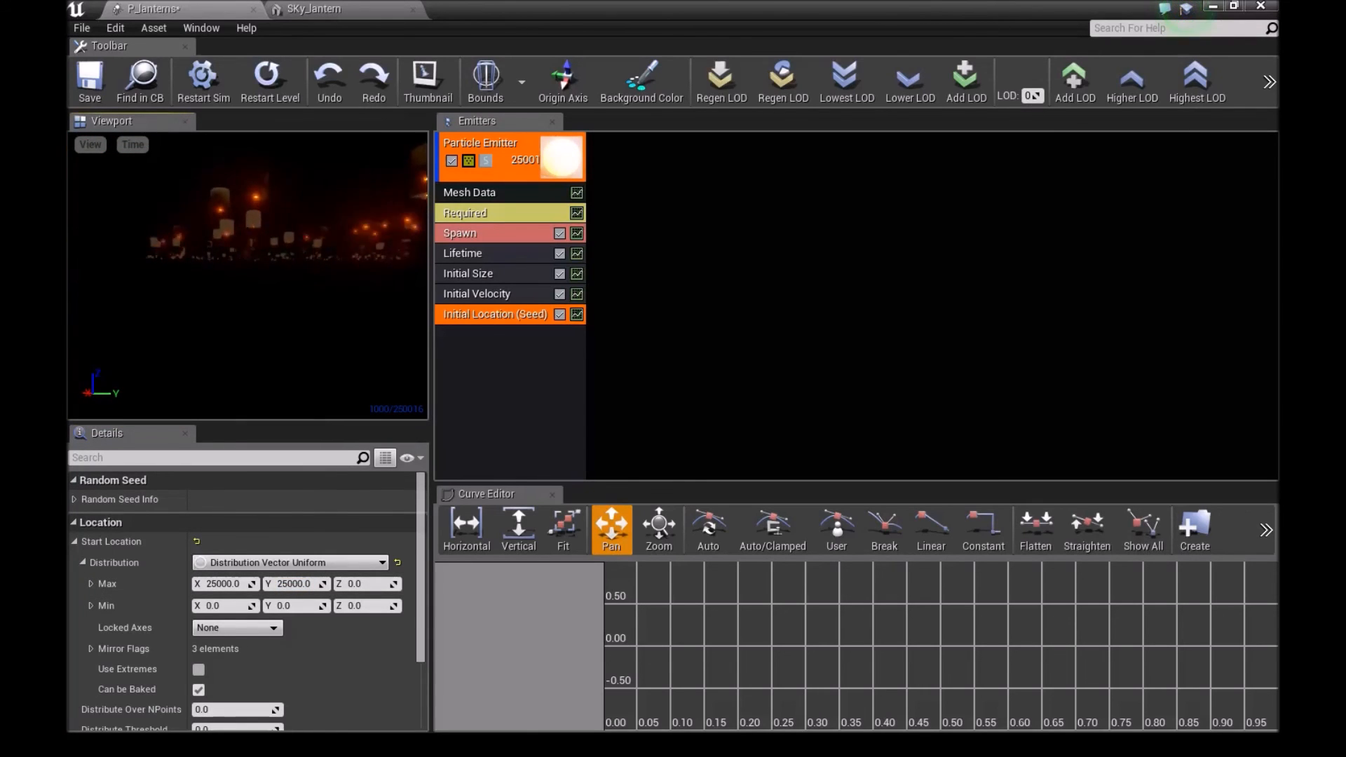
mouse_move(485, 79)
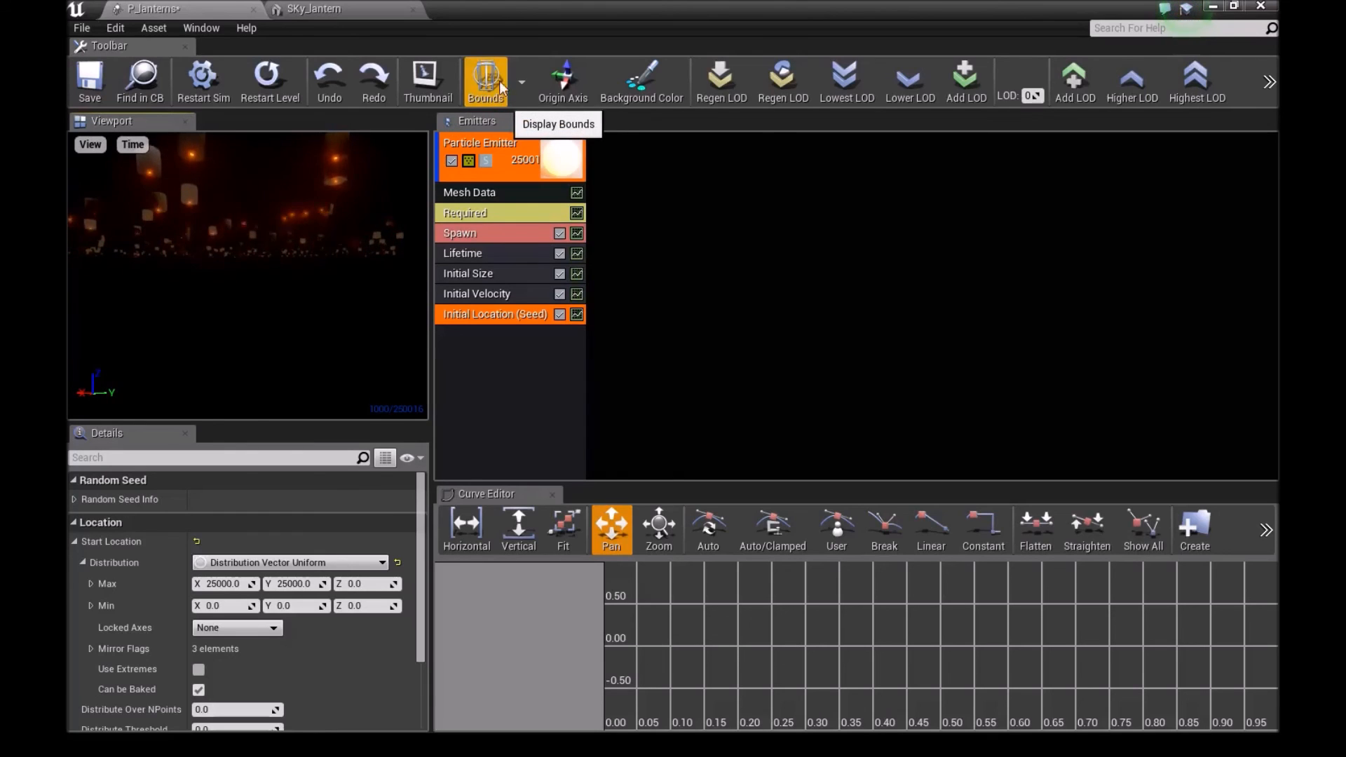
click(485, 78)
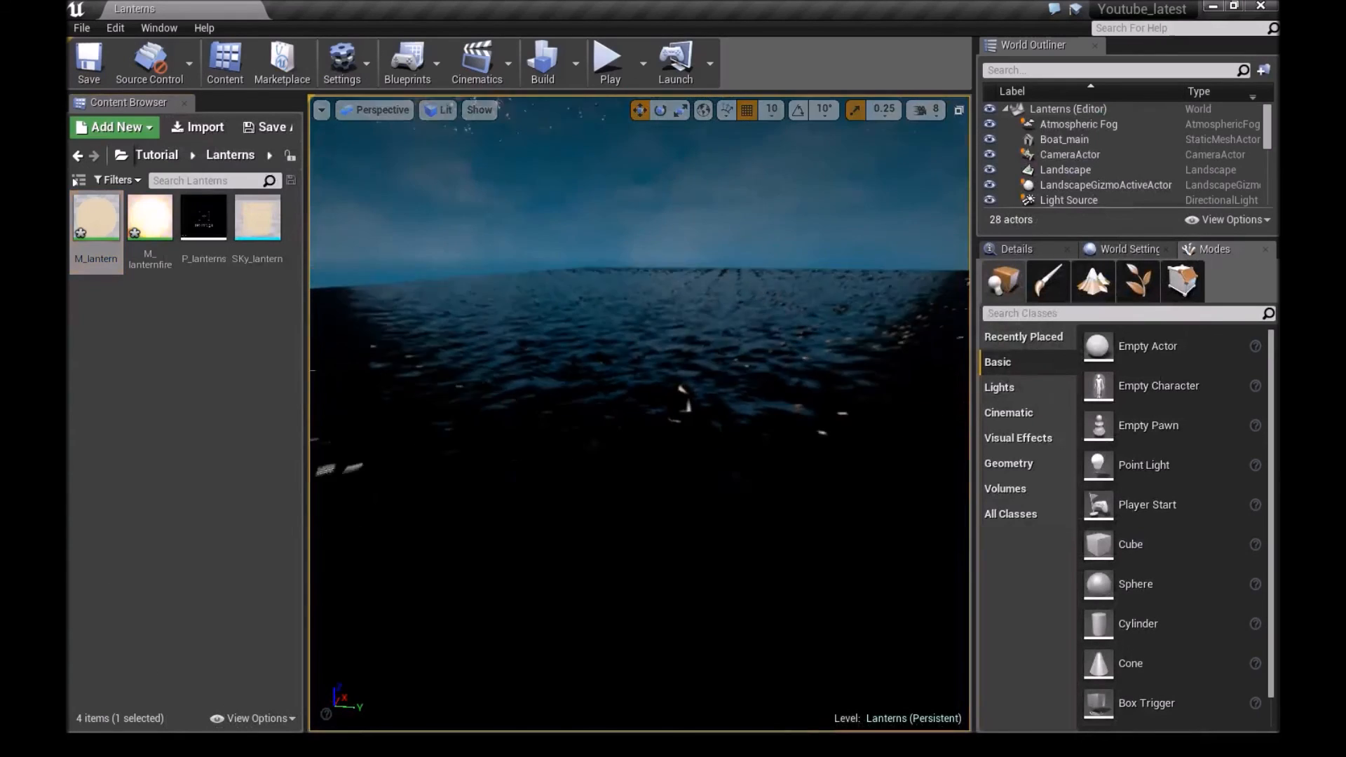
mouse_move(255, 216)
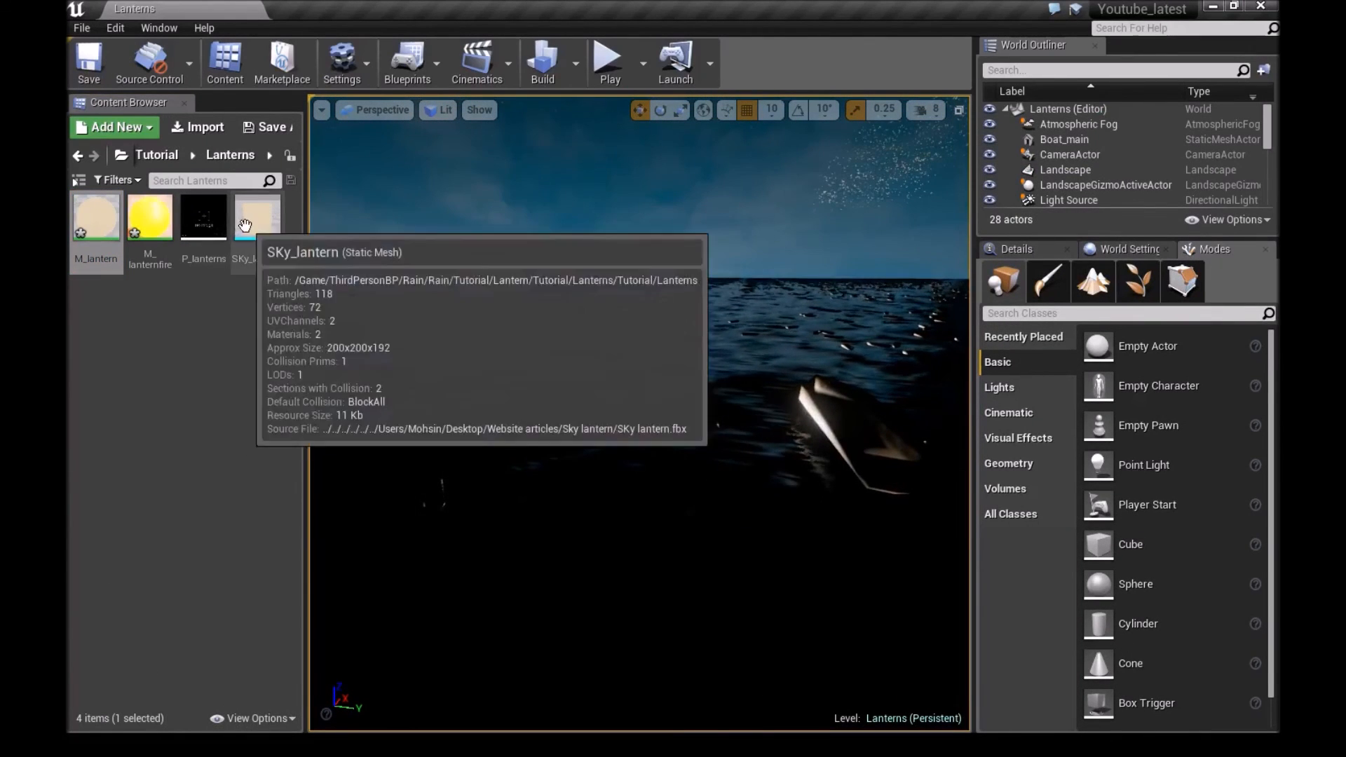